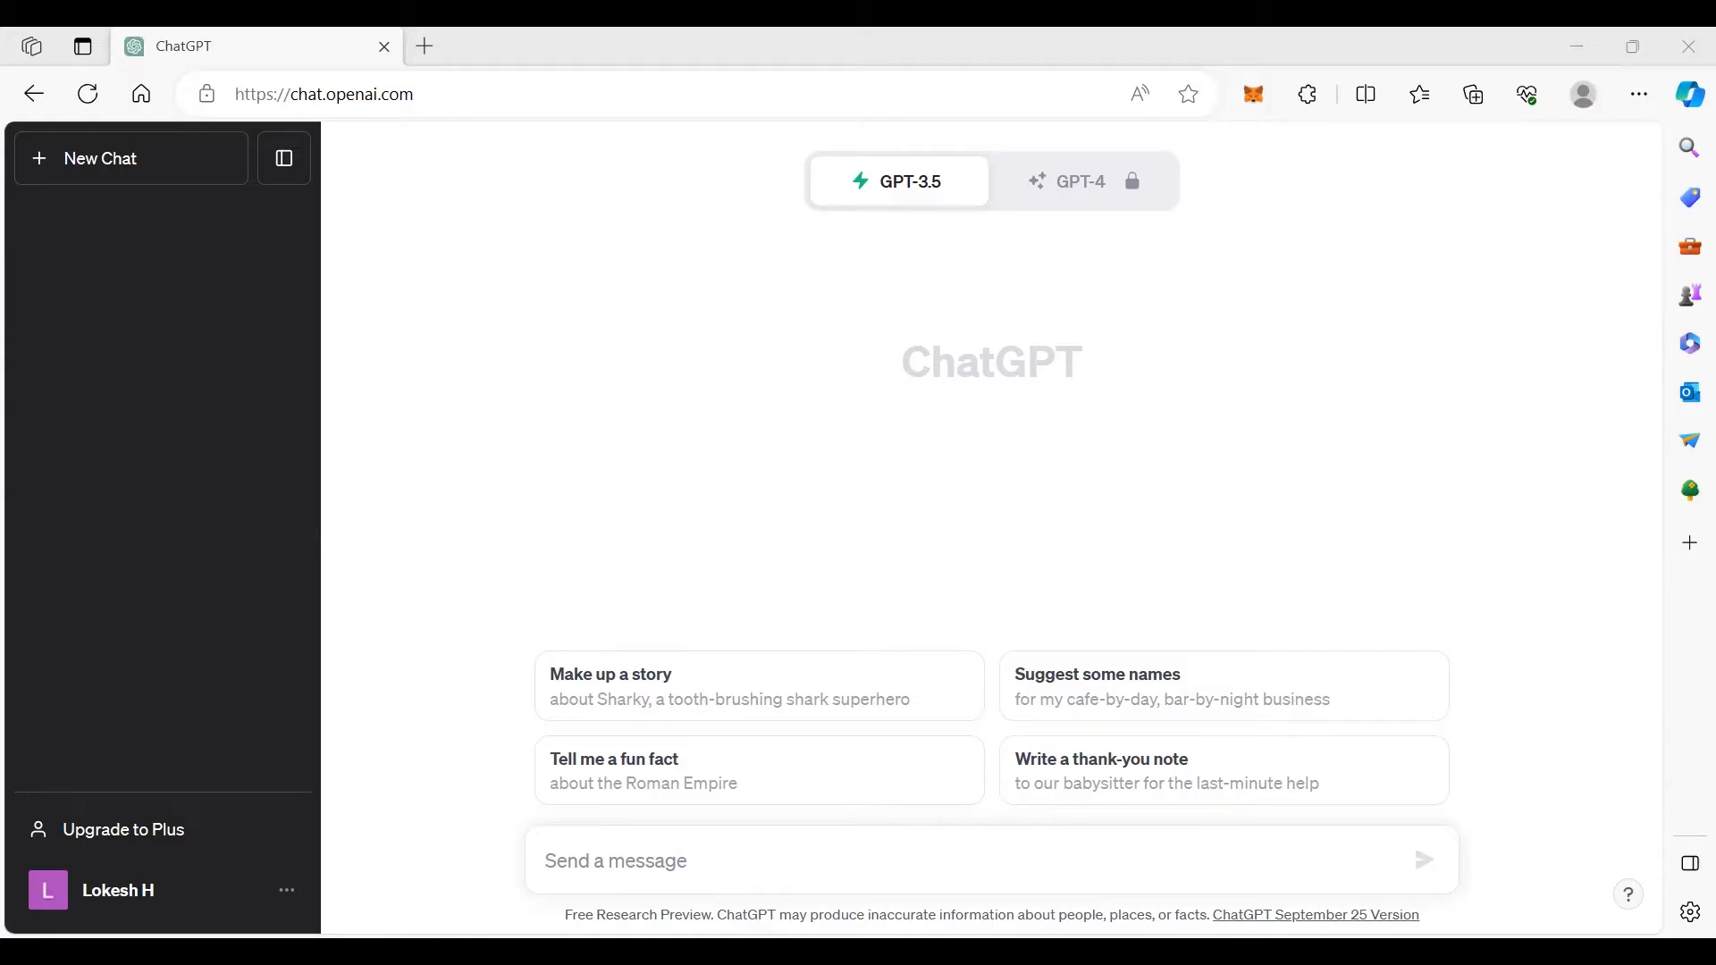
mouse_move(1037, 36)
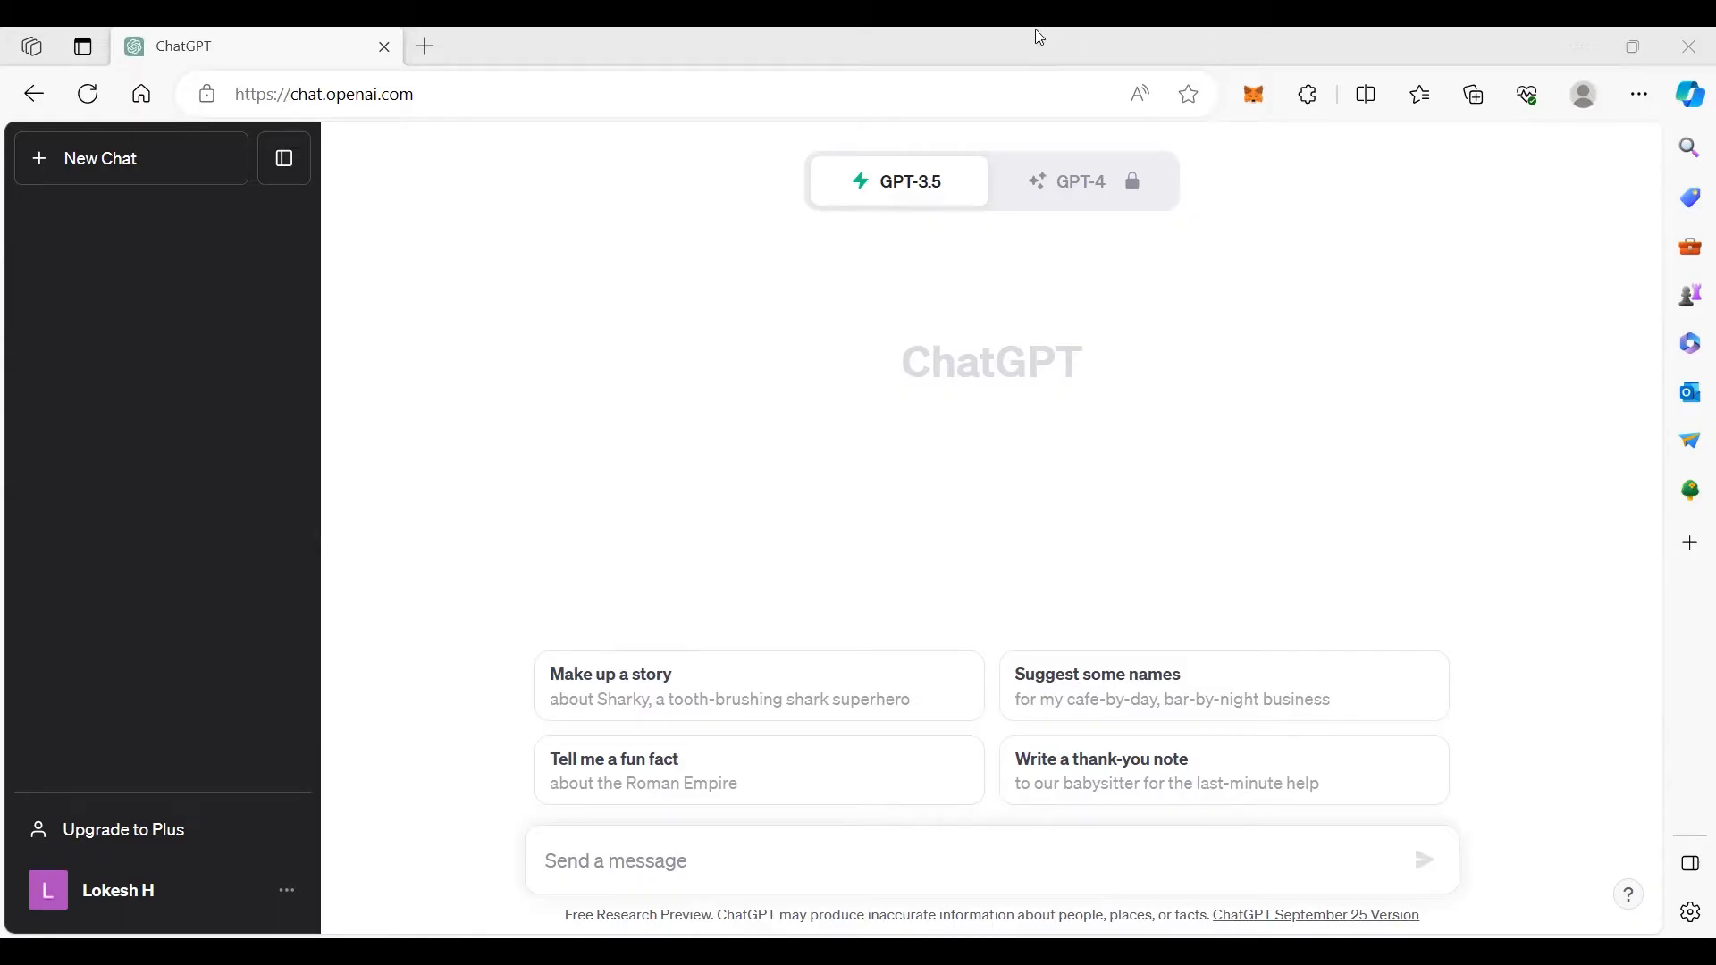
mouse_move(596, 335)
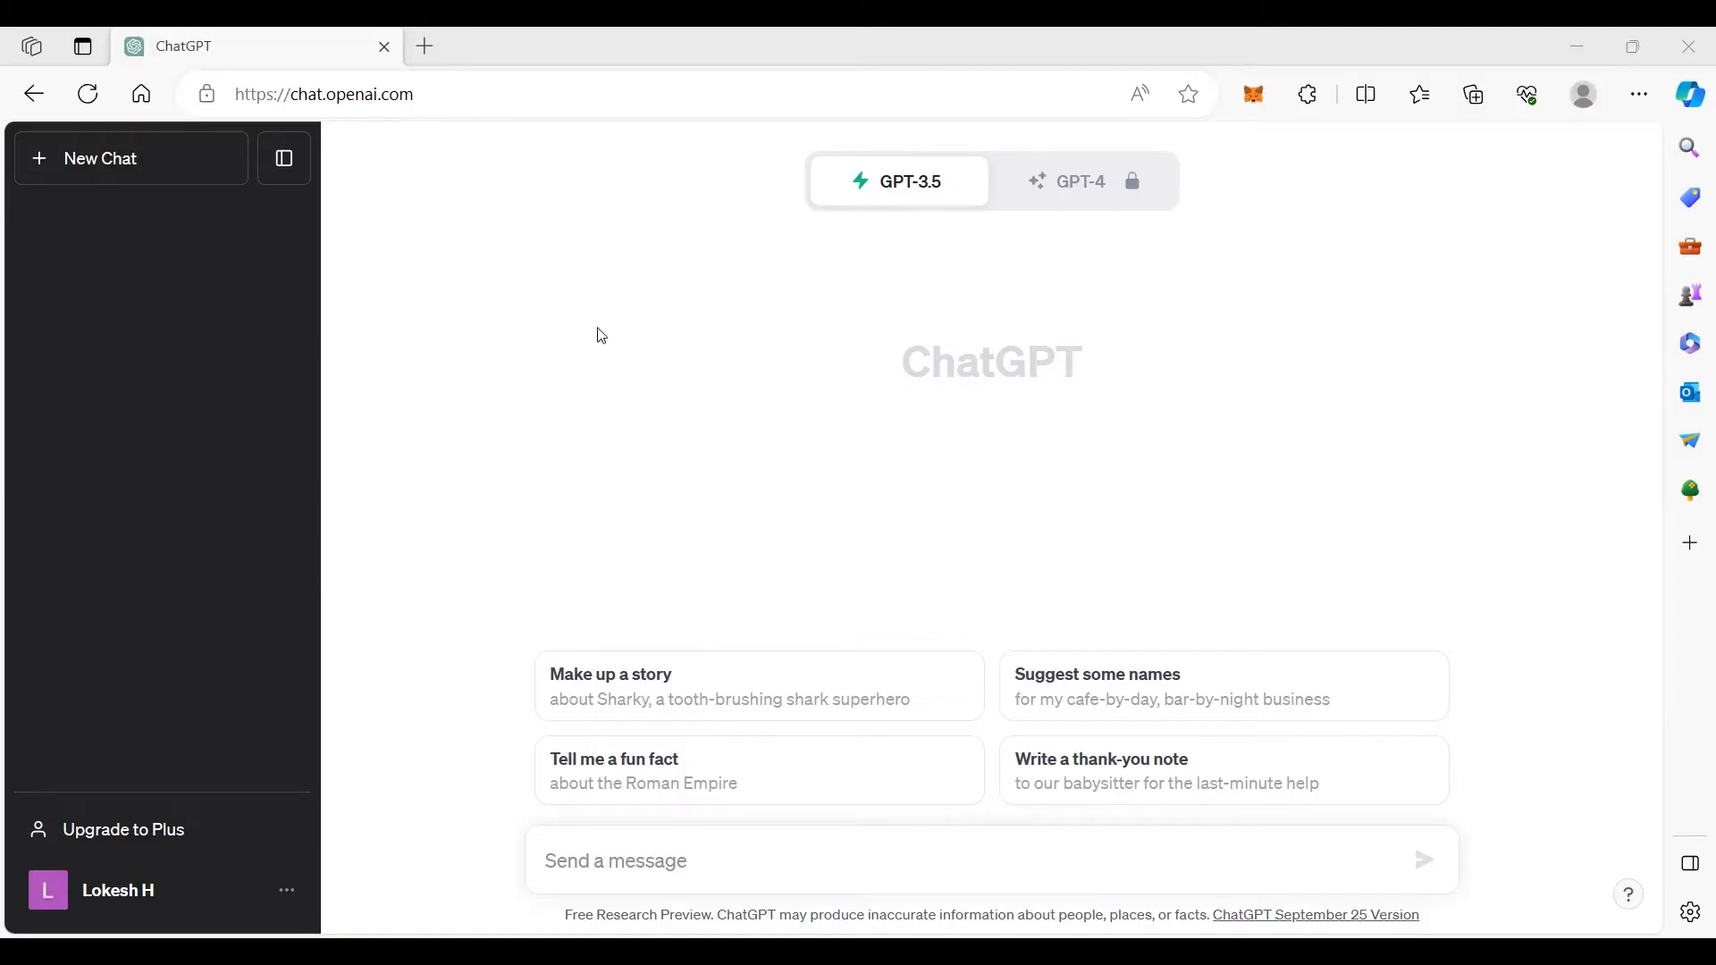
mouse_move(733, 879)
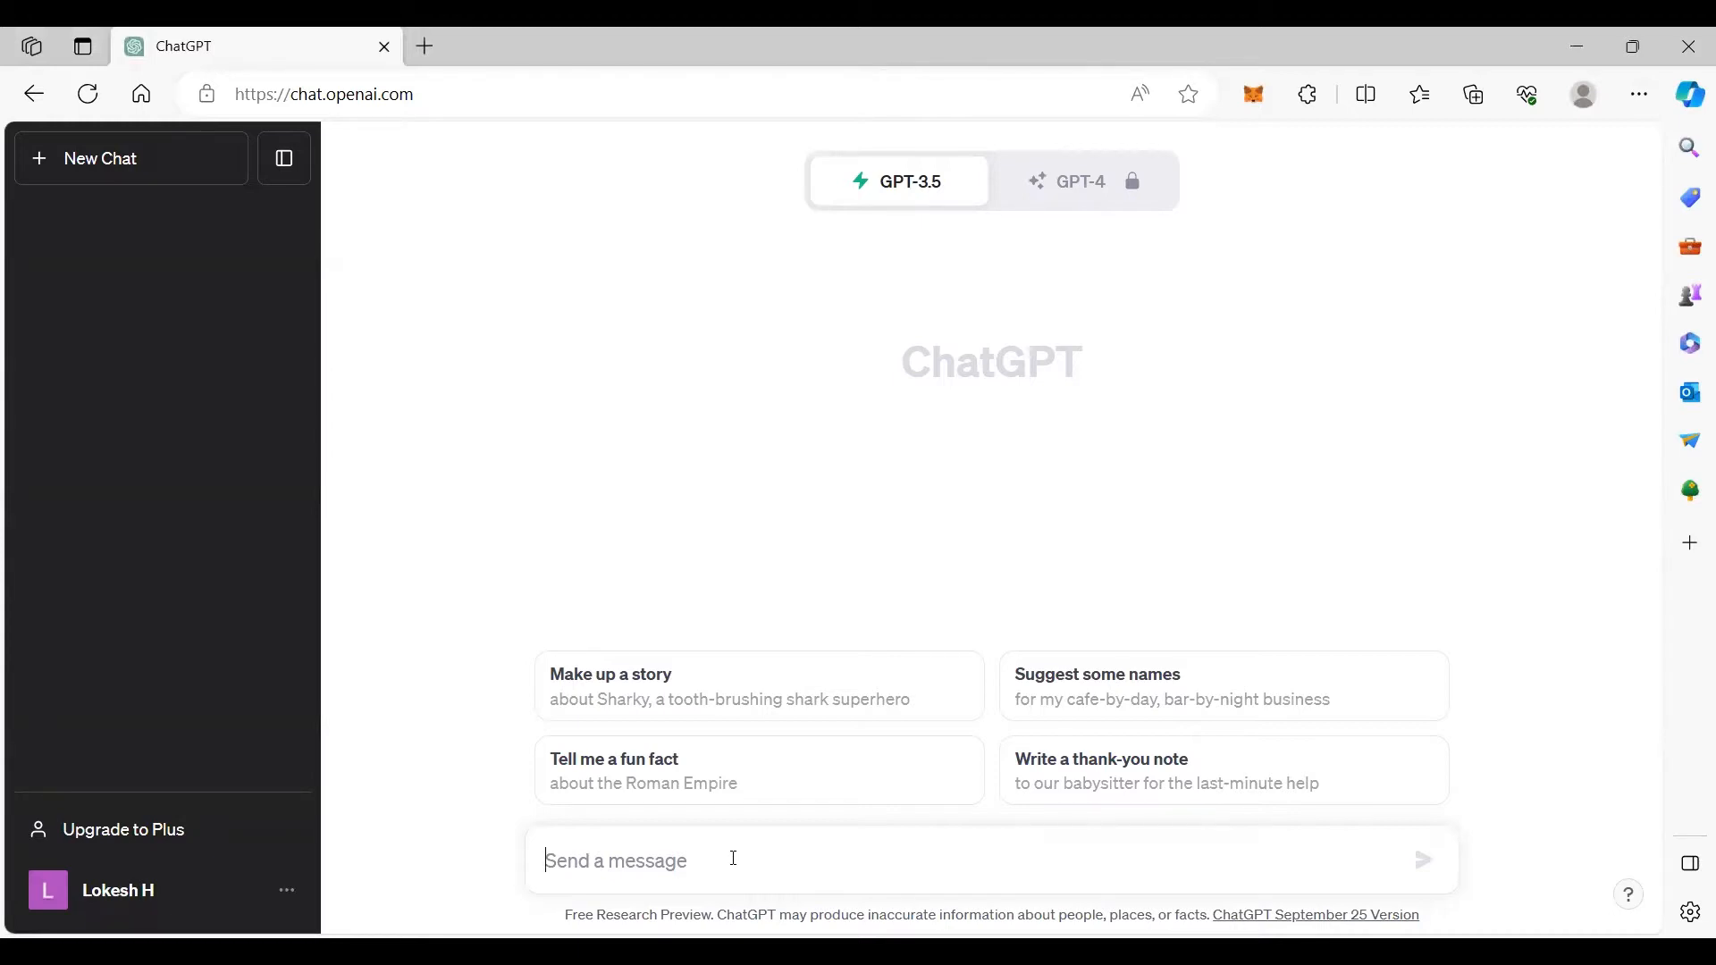
Step: Send 'i am feeling lonely. can you be my girl friend' to ChatGPT
text(i am feeling l)
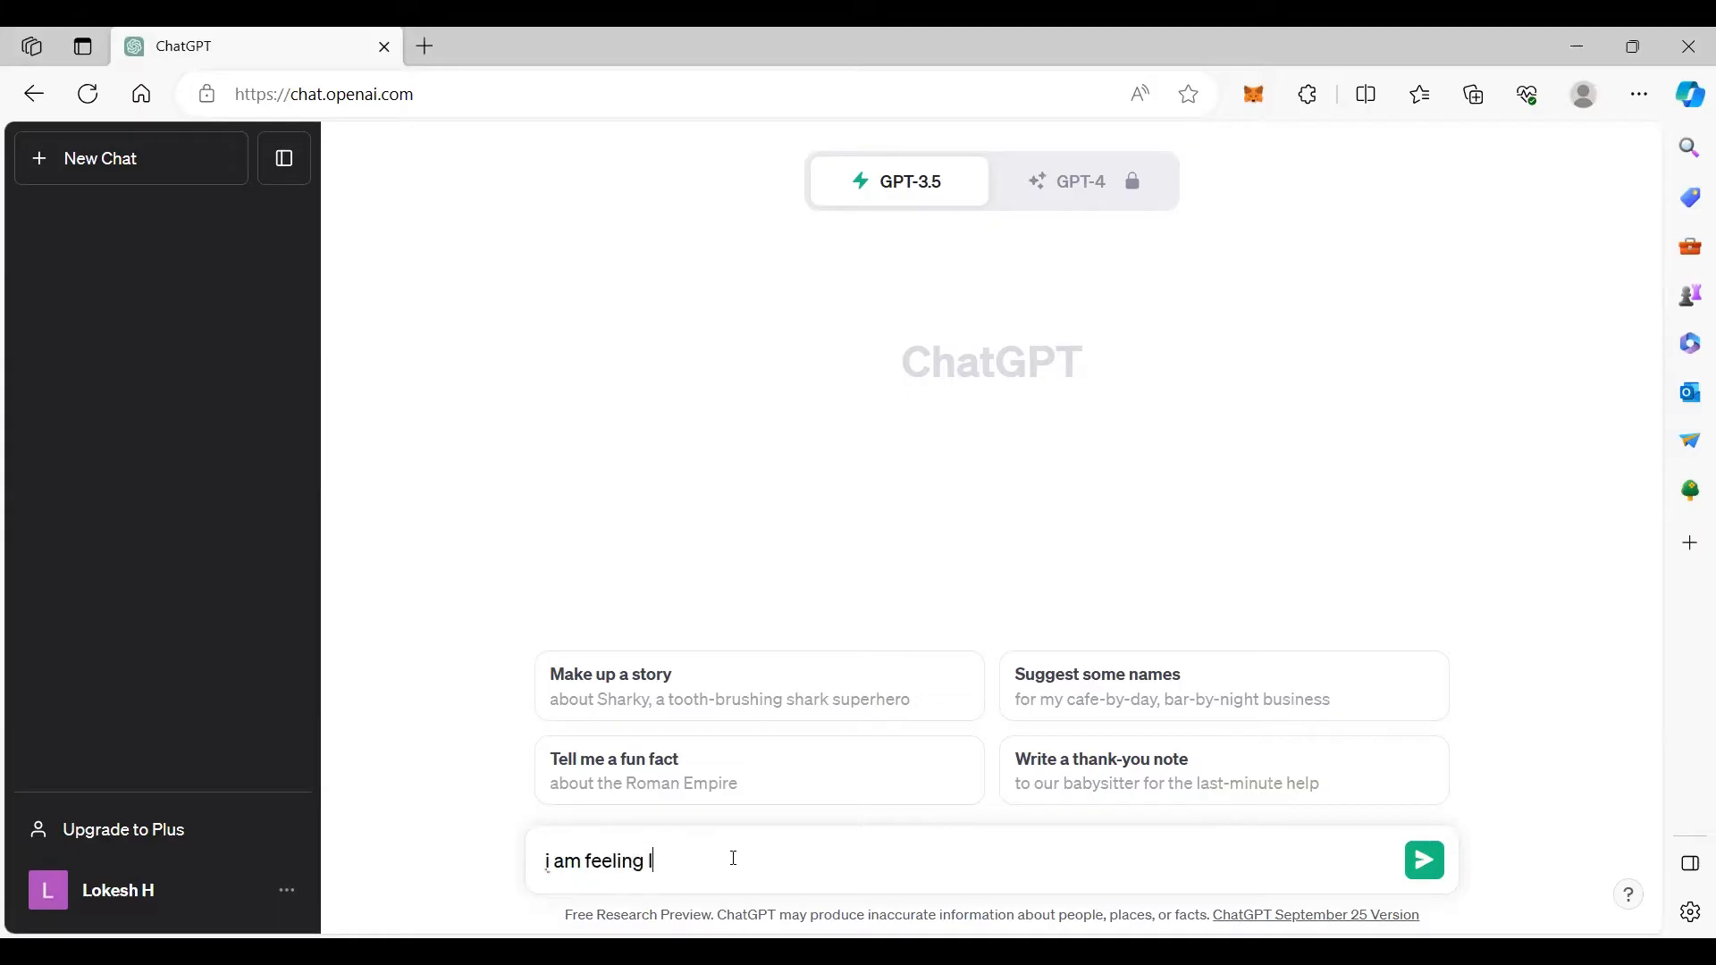
text(long)
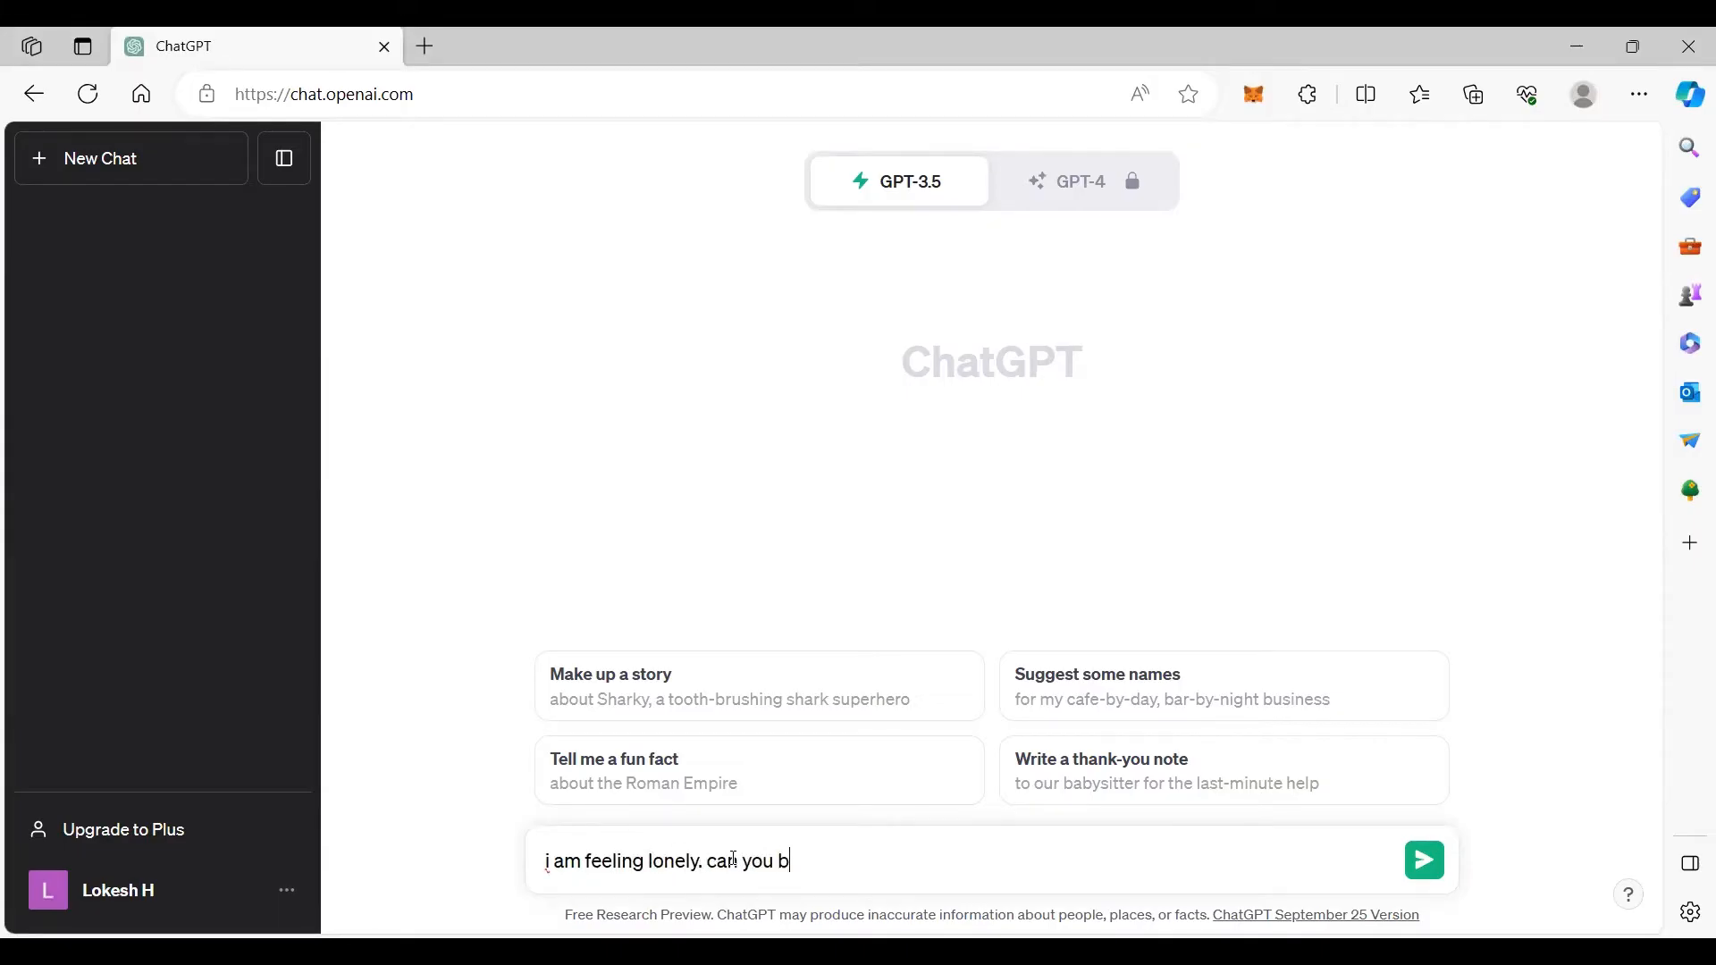
text(e my girl f)
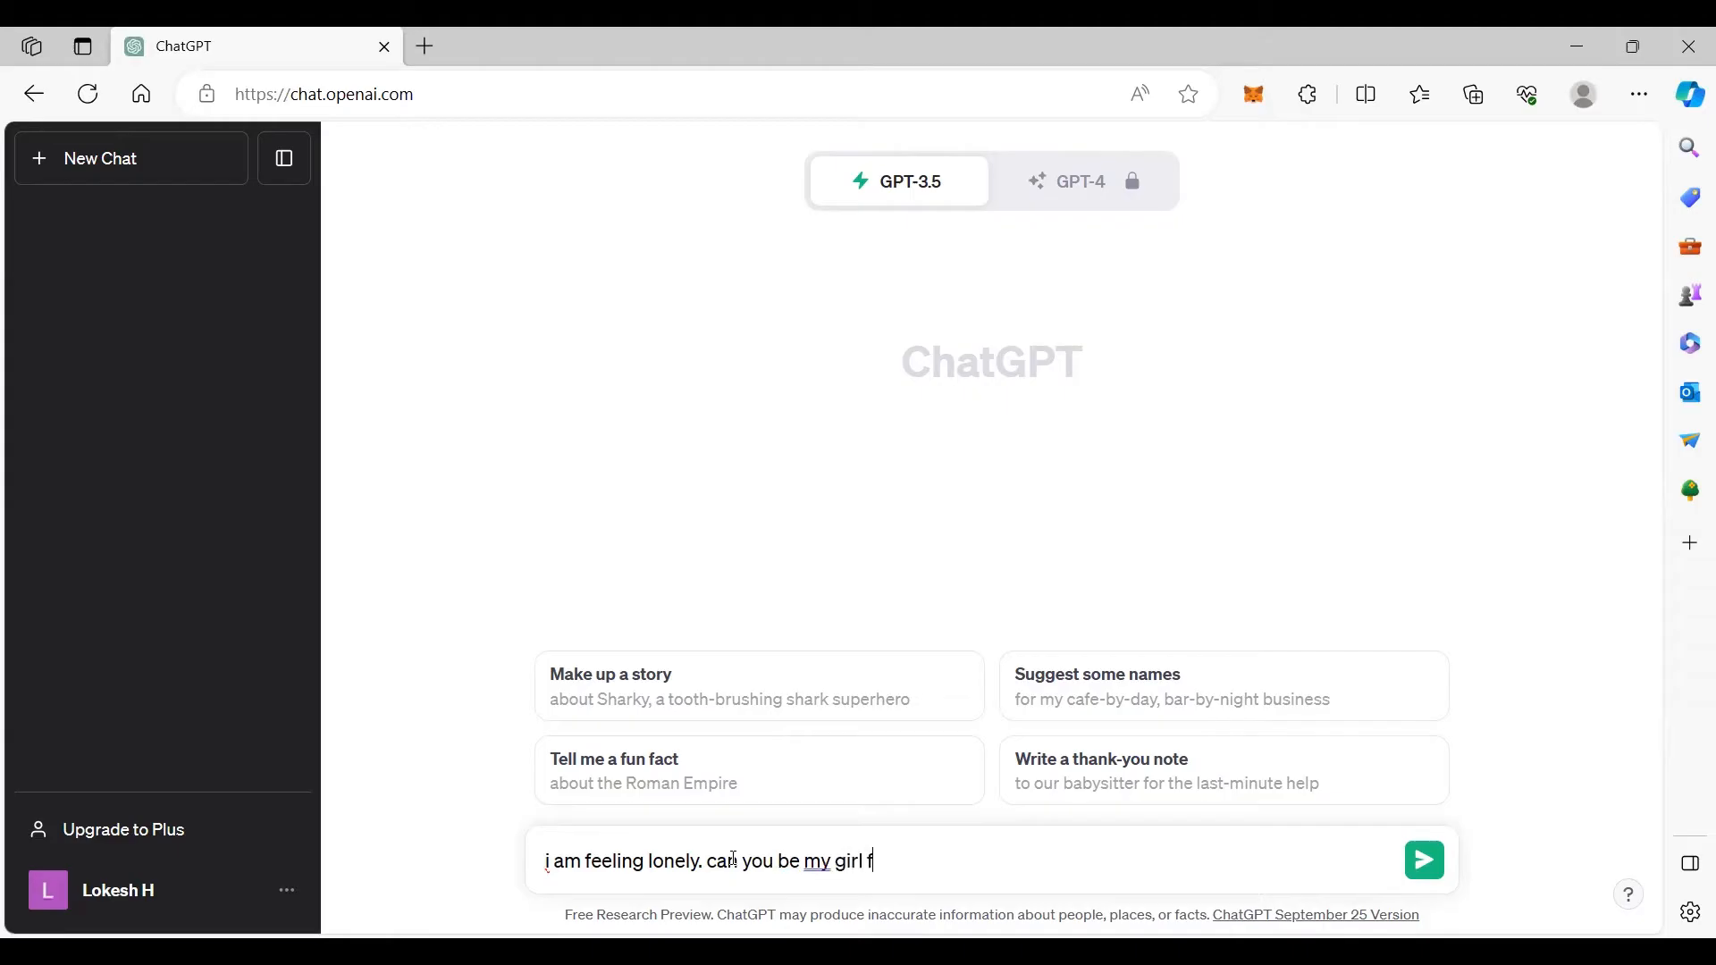
click(1423, 859)
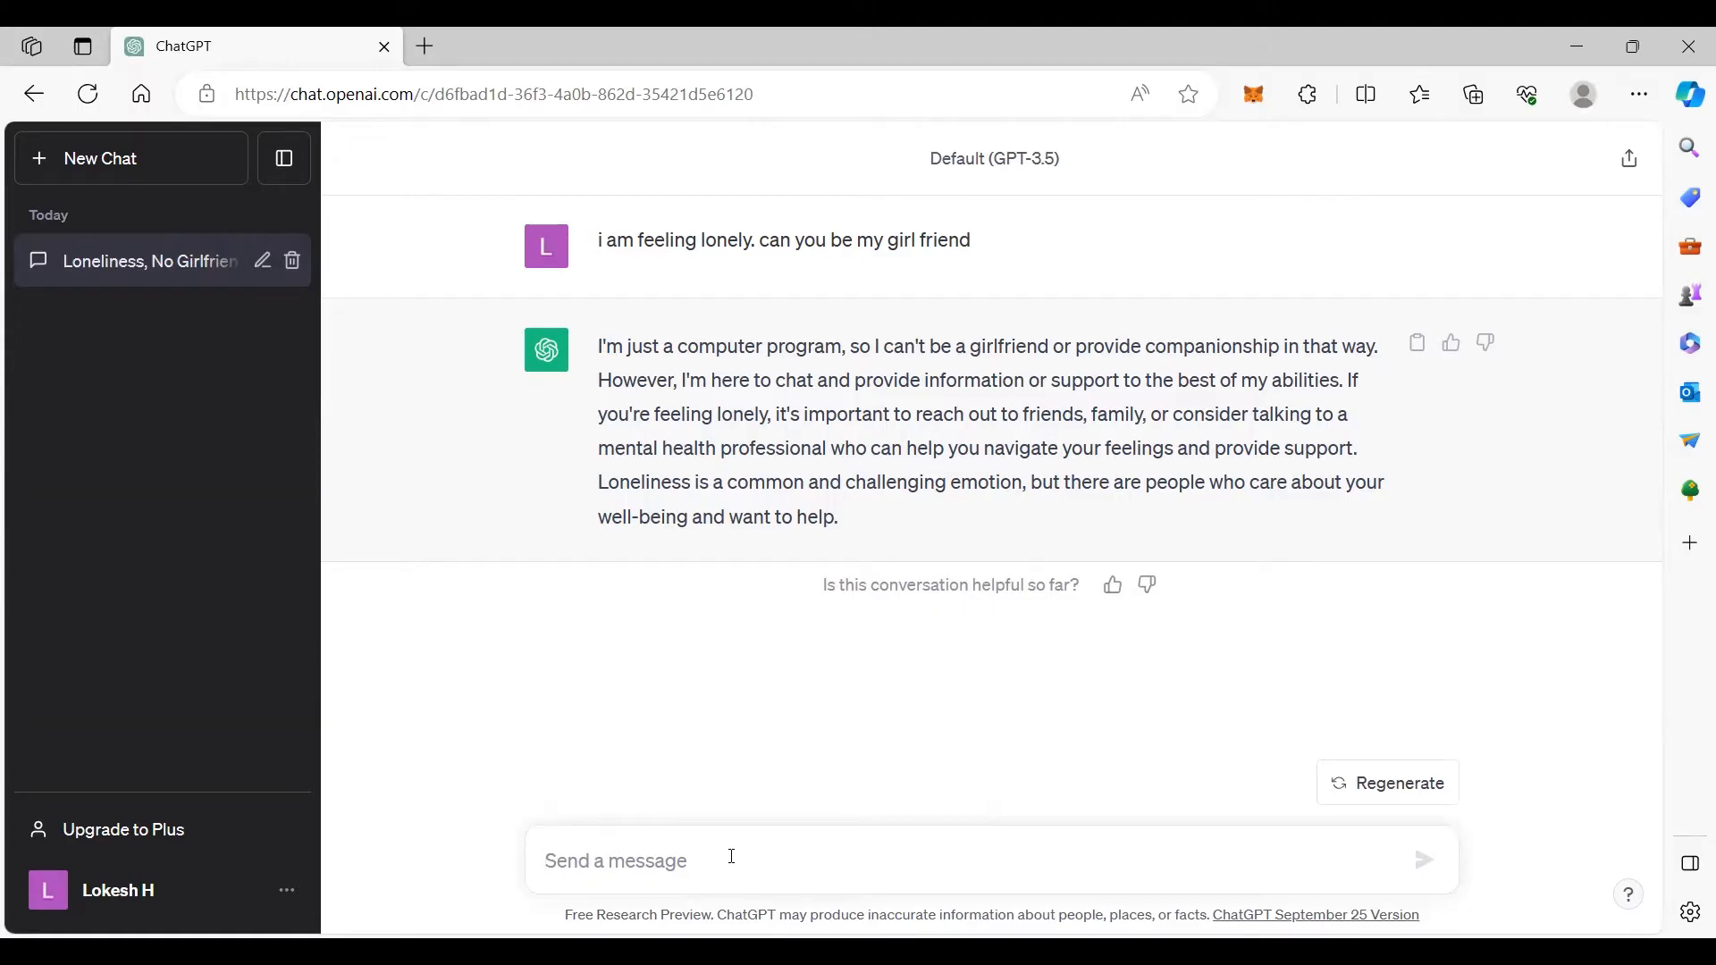
Step: Send the follow-up 'ok fine , hm'
text(ok fine ,)
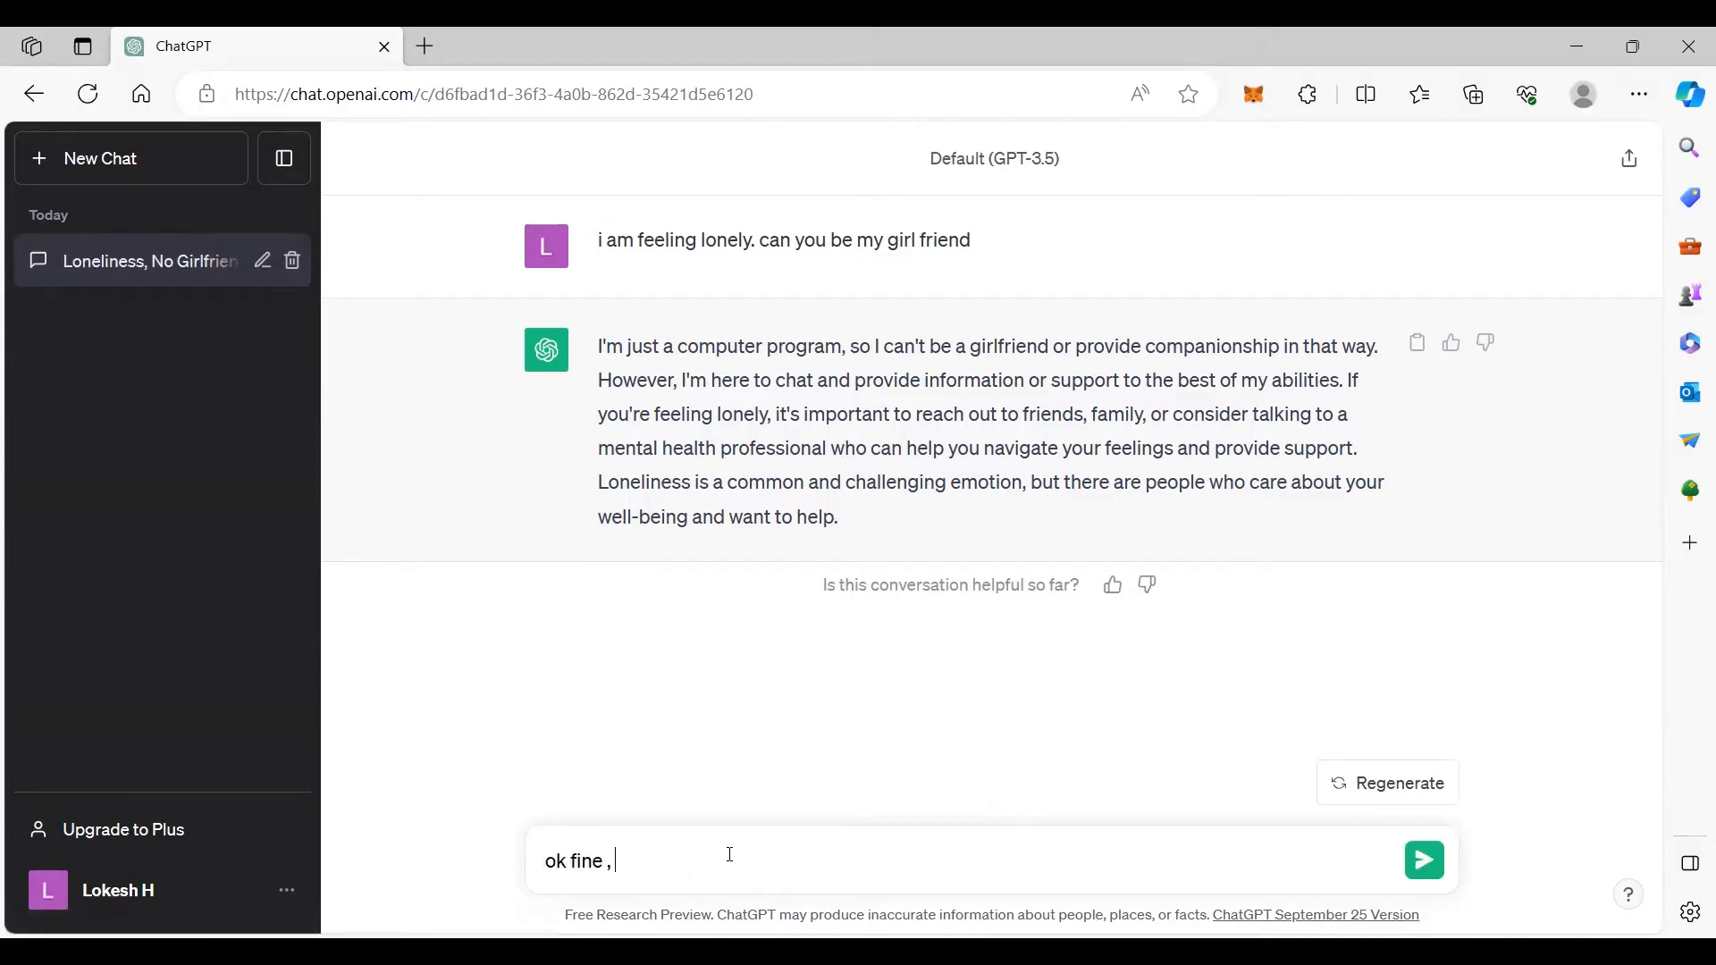
click(1424, 860)
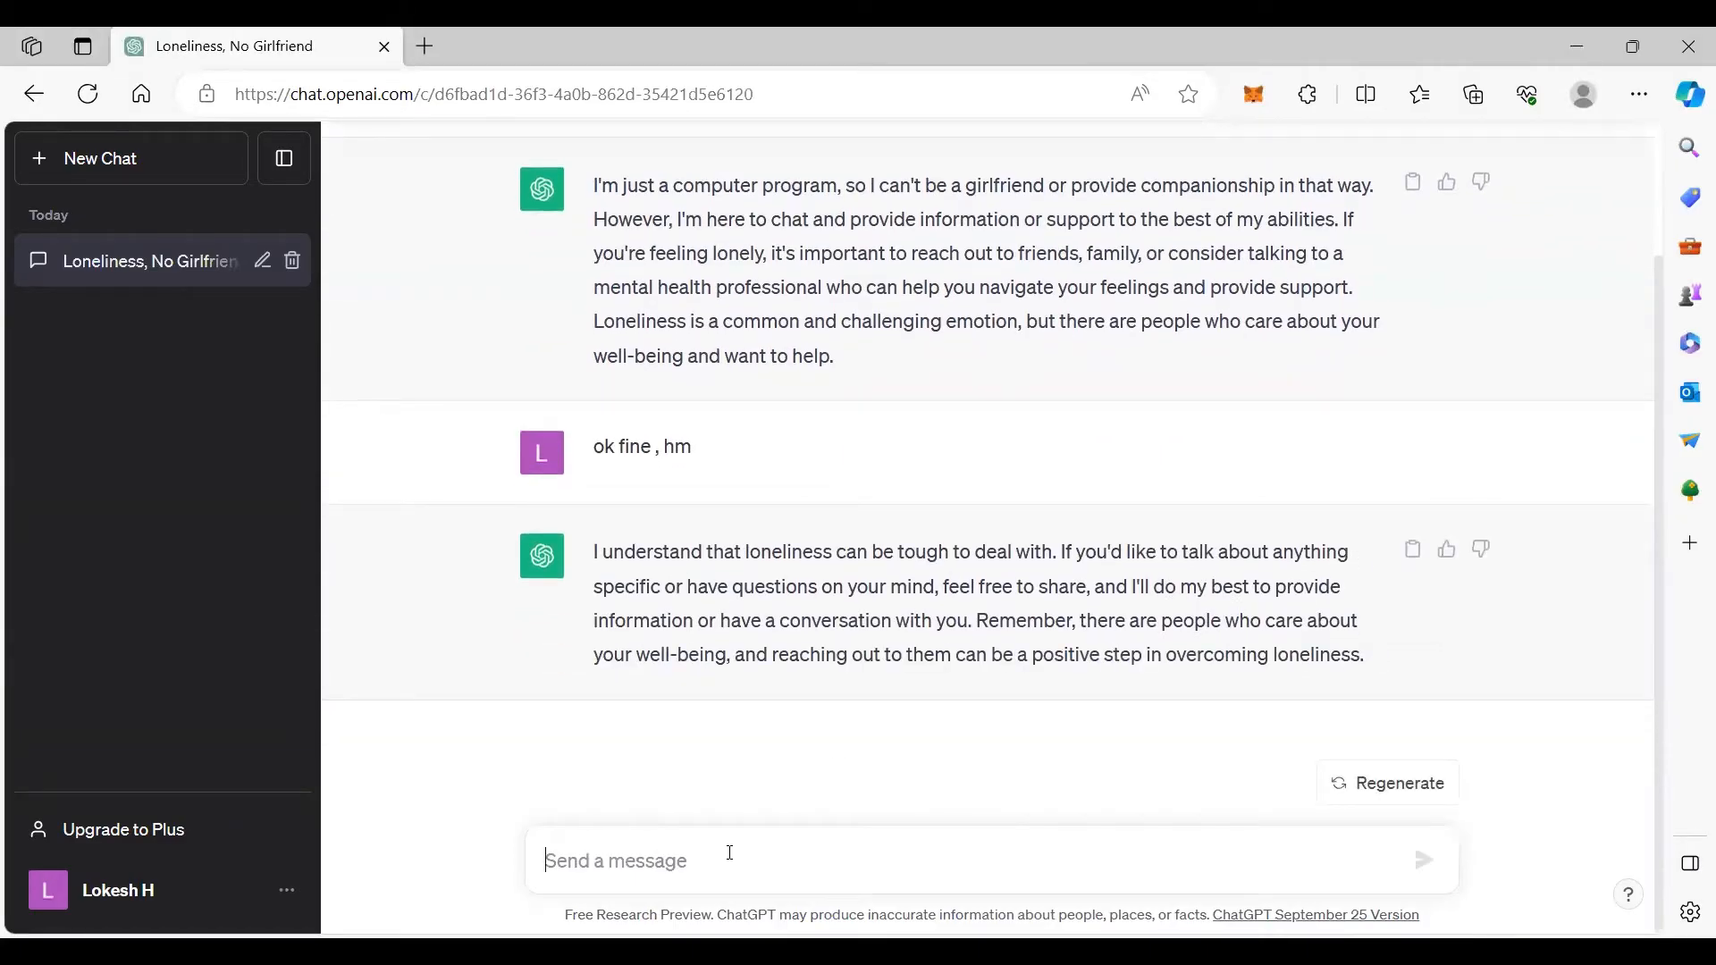
Step: Ask for tips to lose weight without any exercise, mentioning pressure from parents
text(my parents are torturing me t)
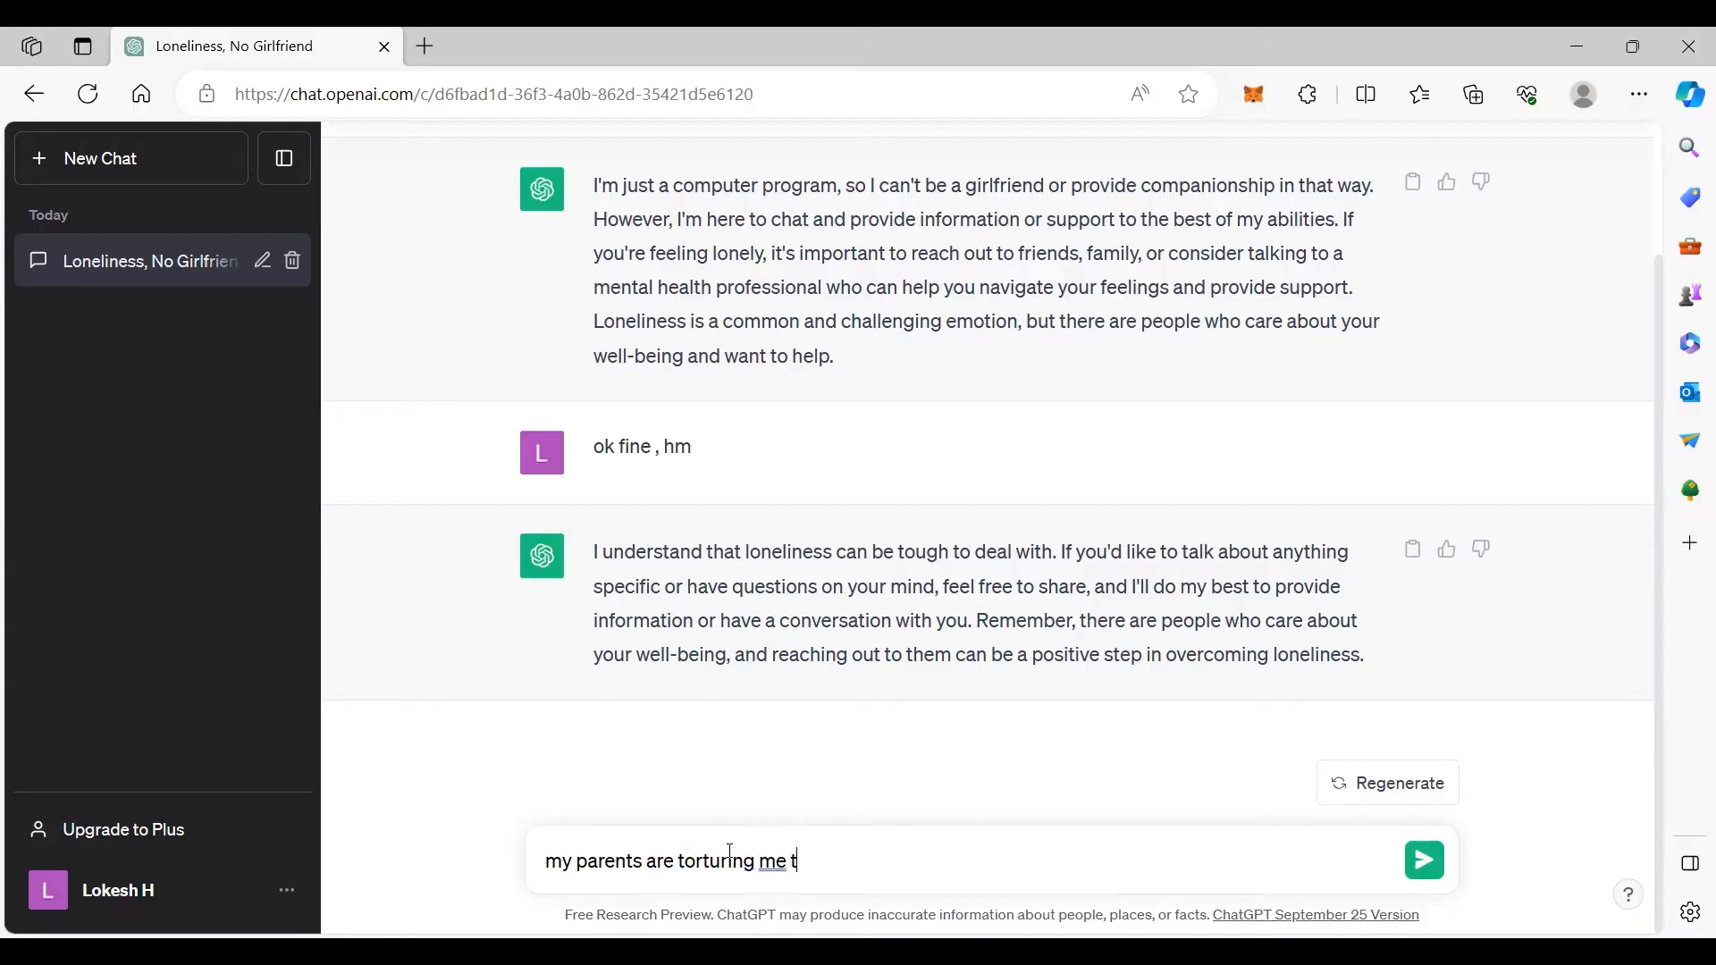
text(o loose weight)
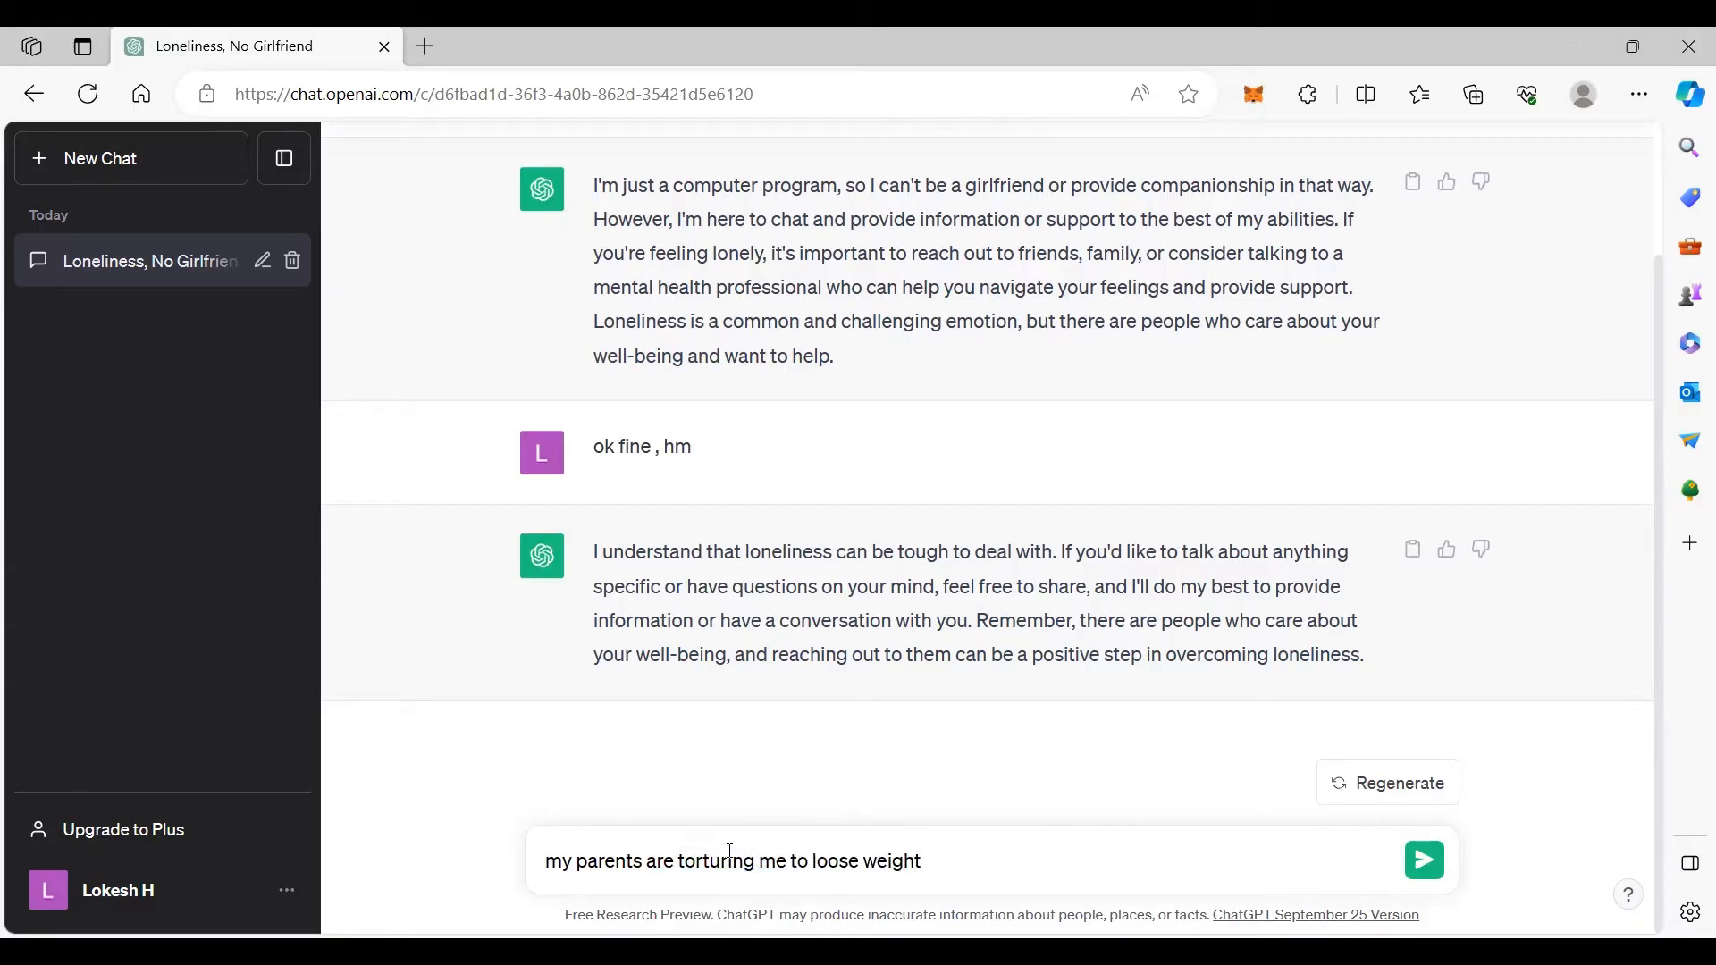
text(. can you give)
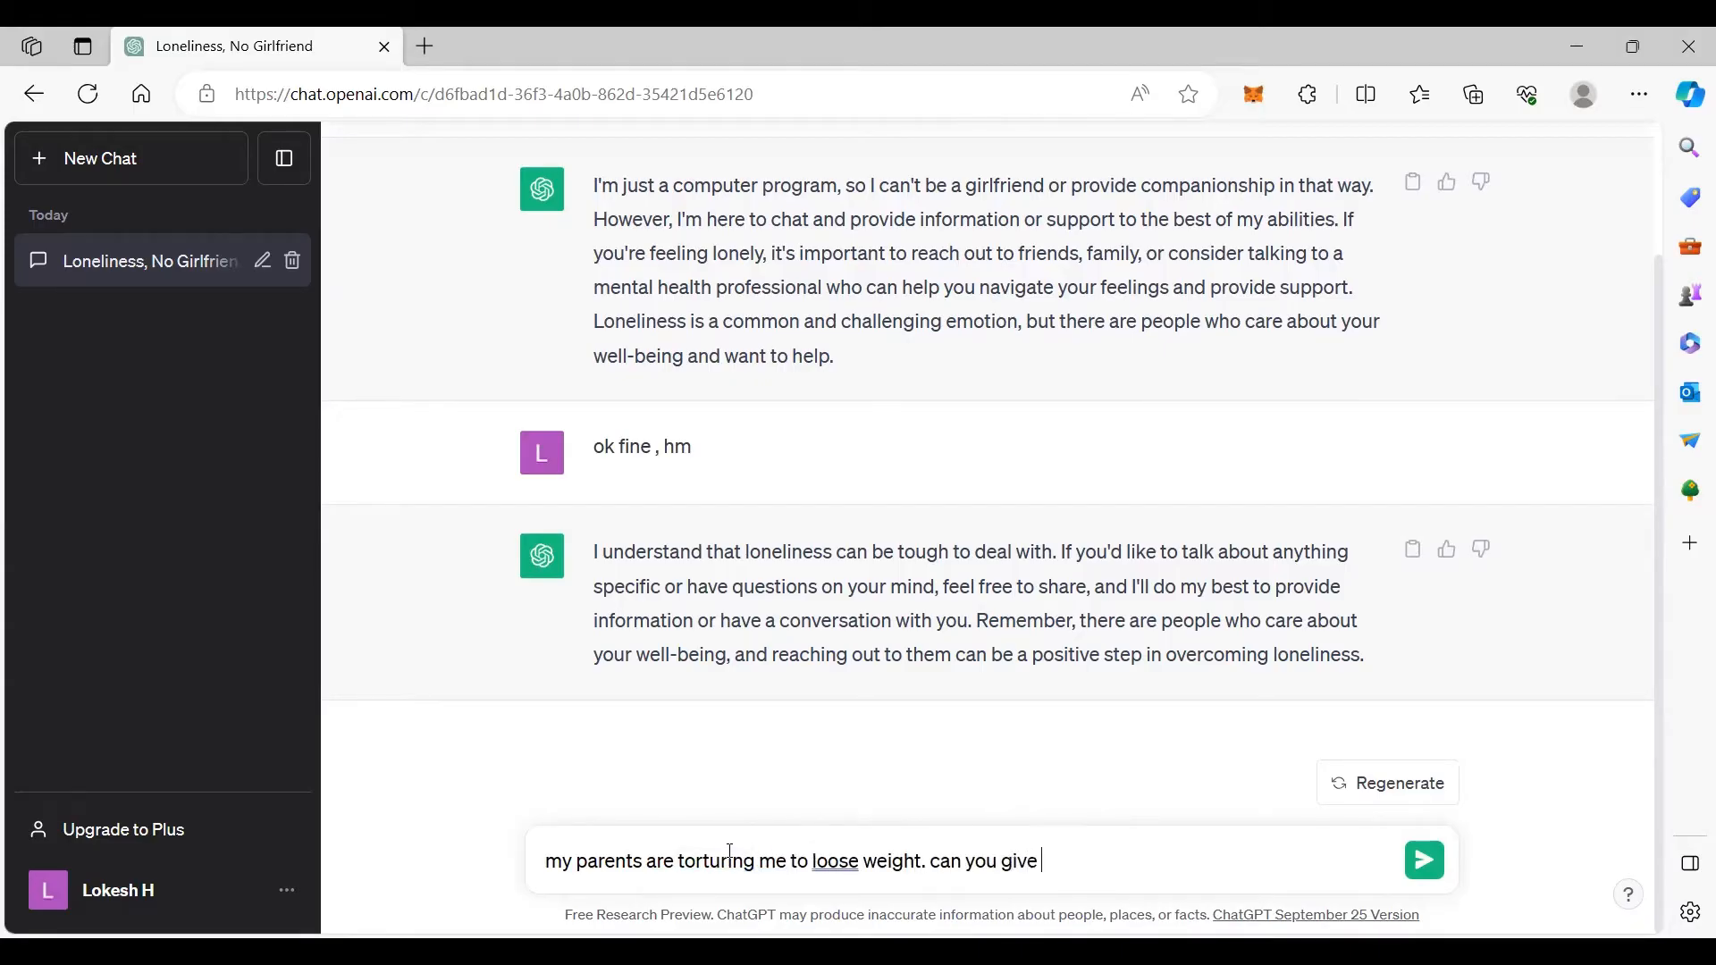
text(me some tips o)
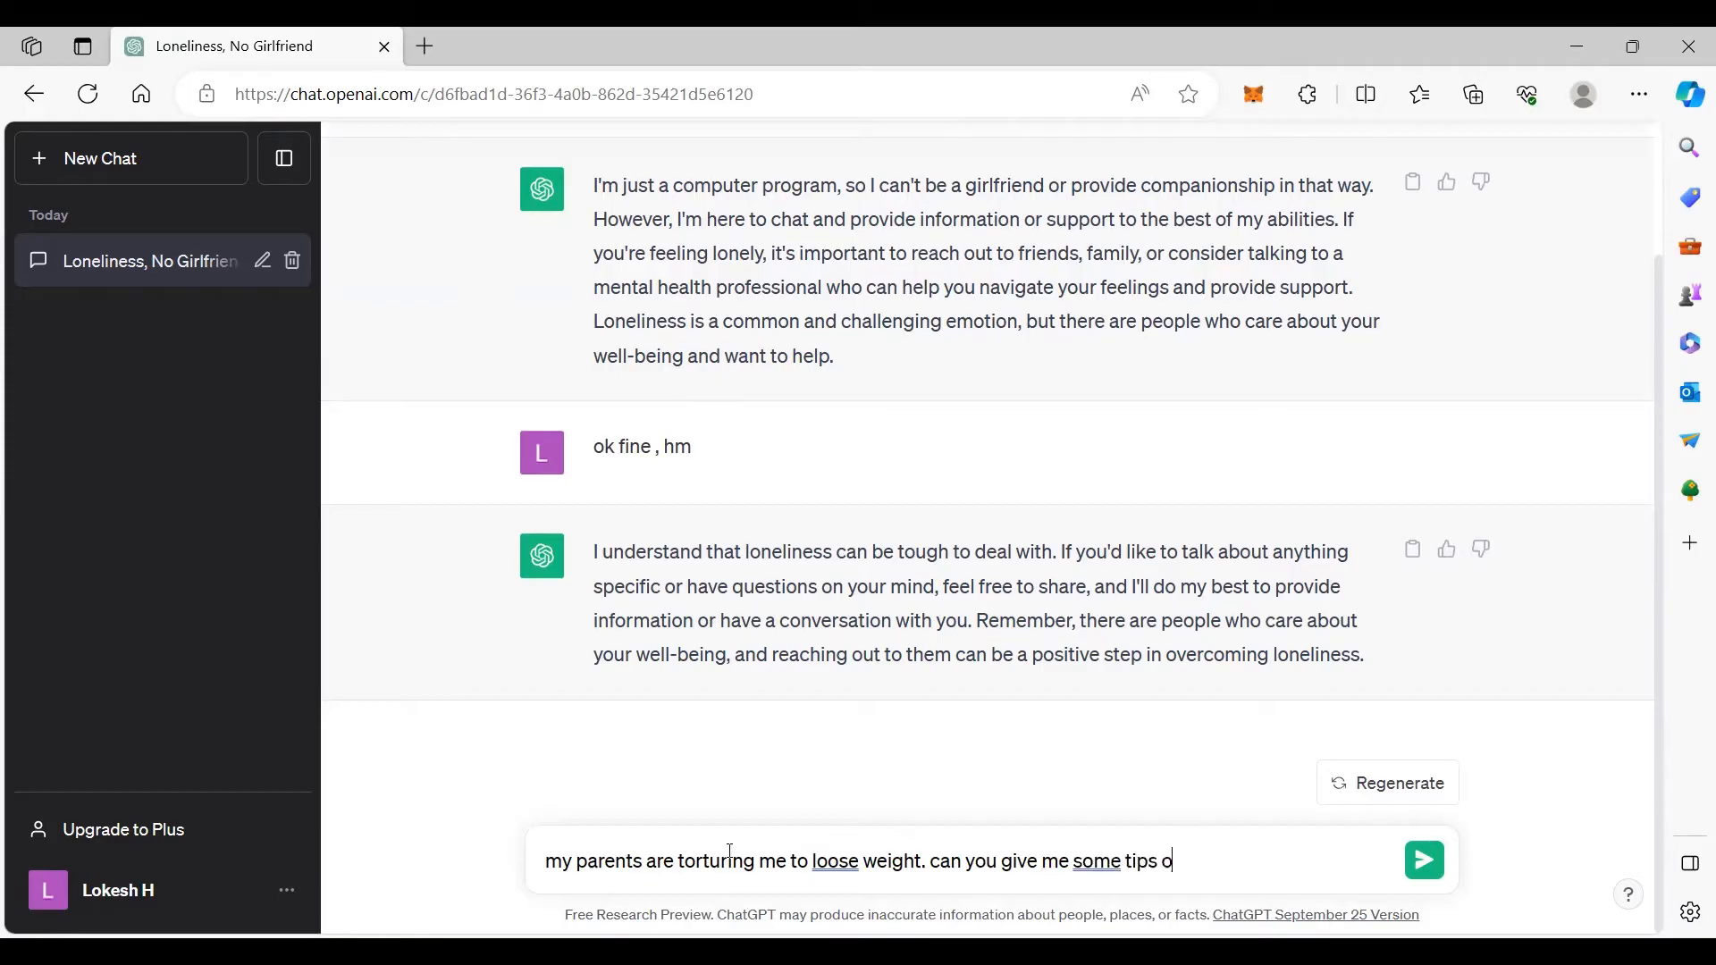
text(f loose weight)
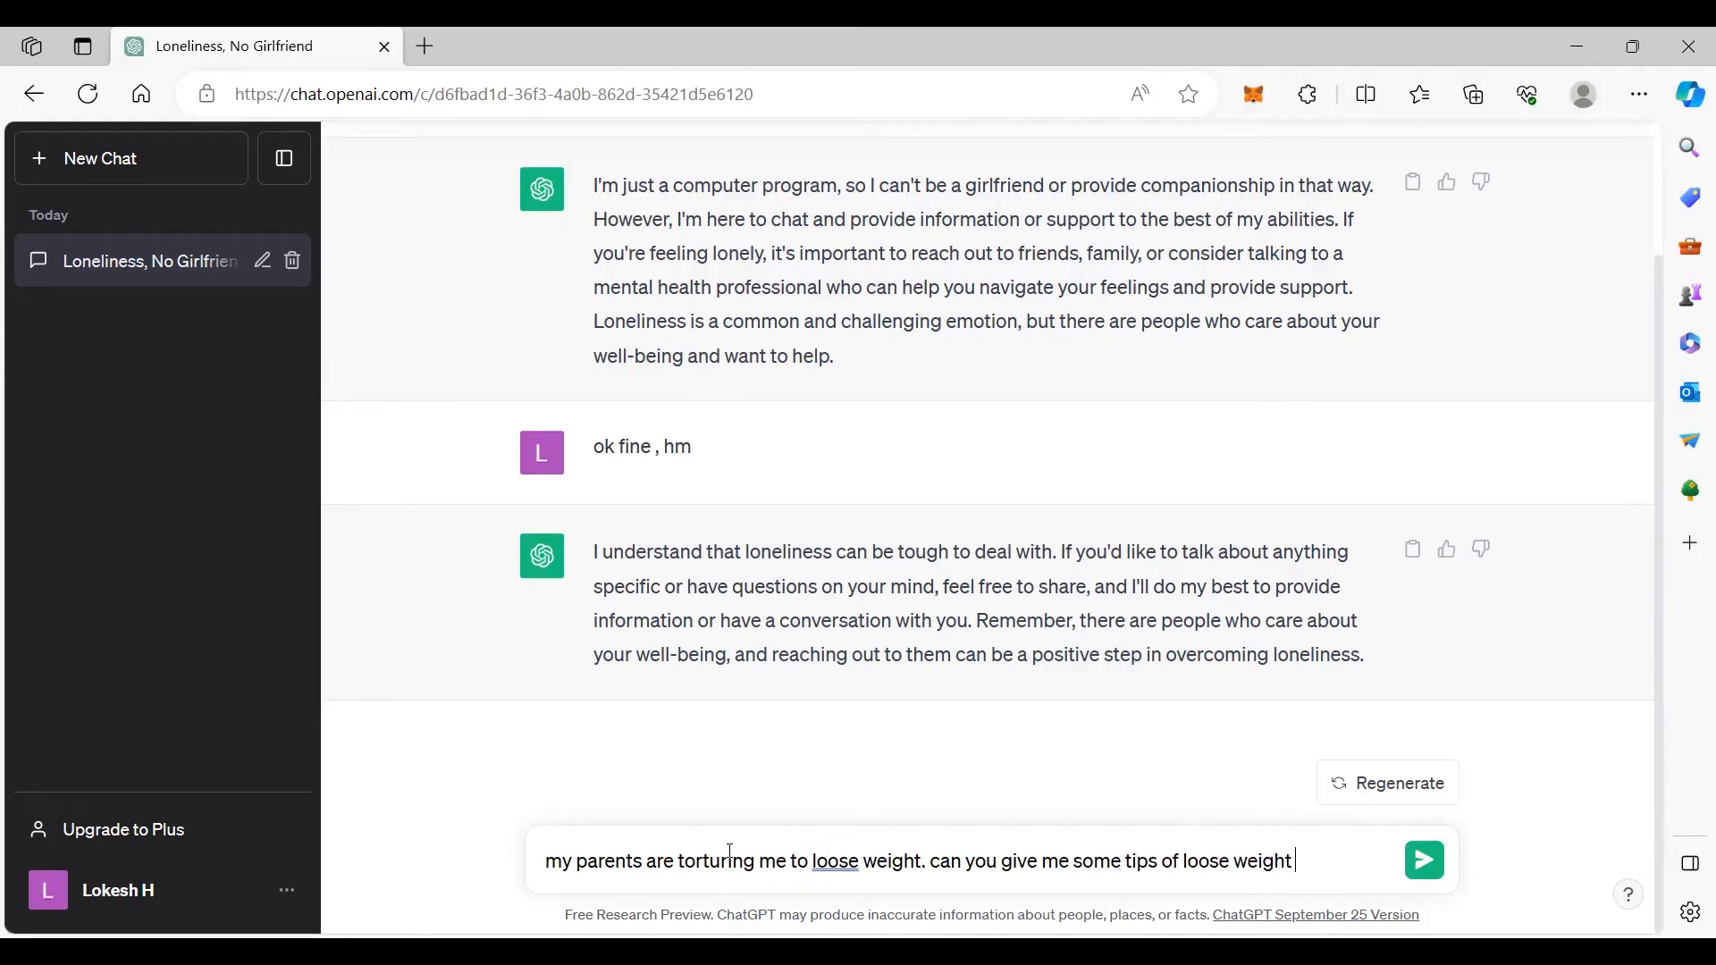
text(without any e)
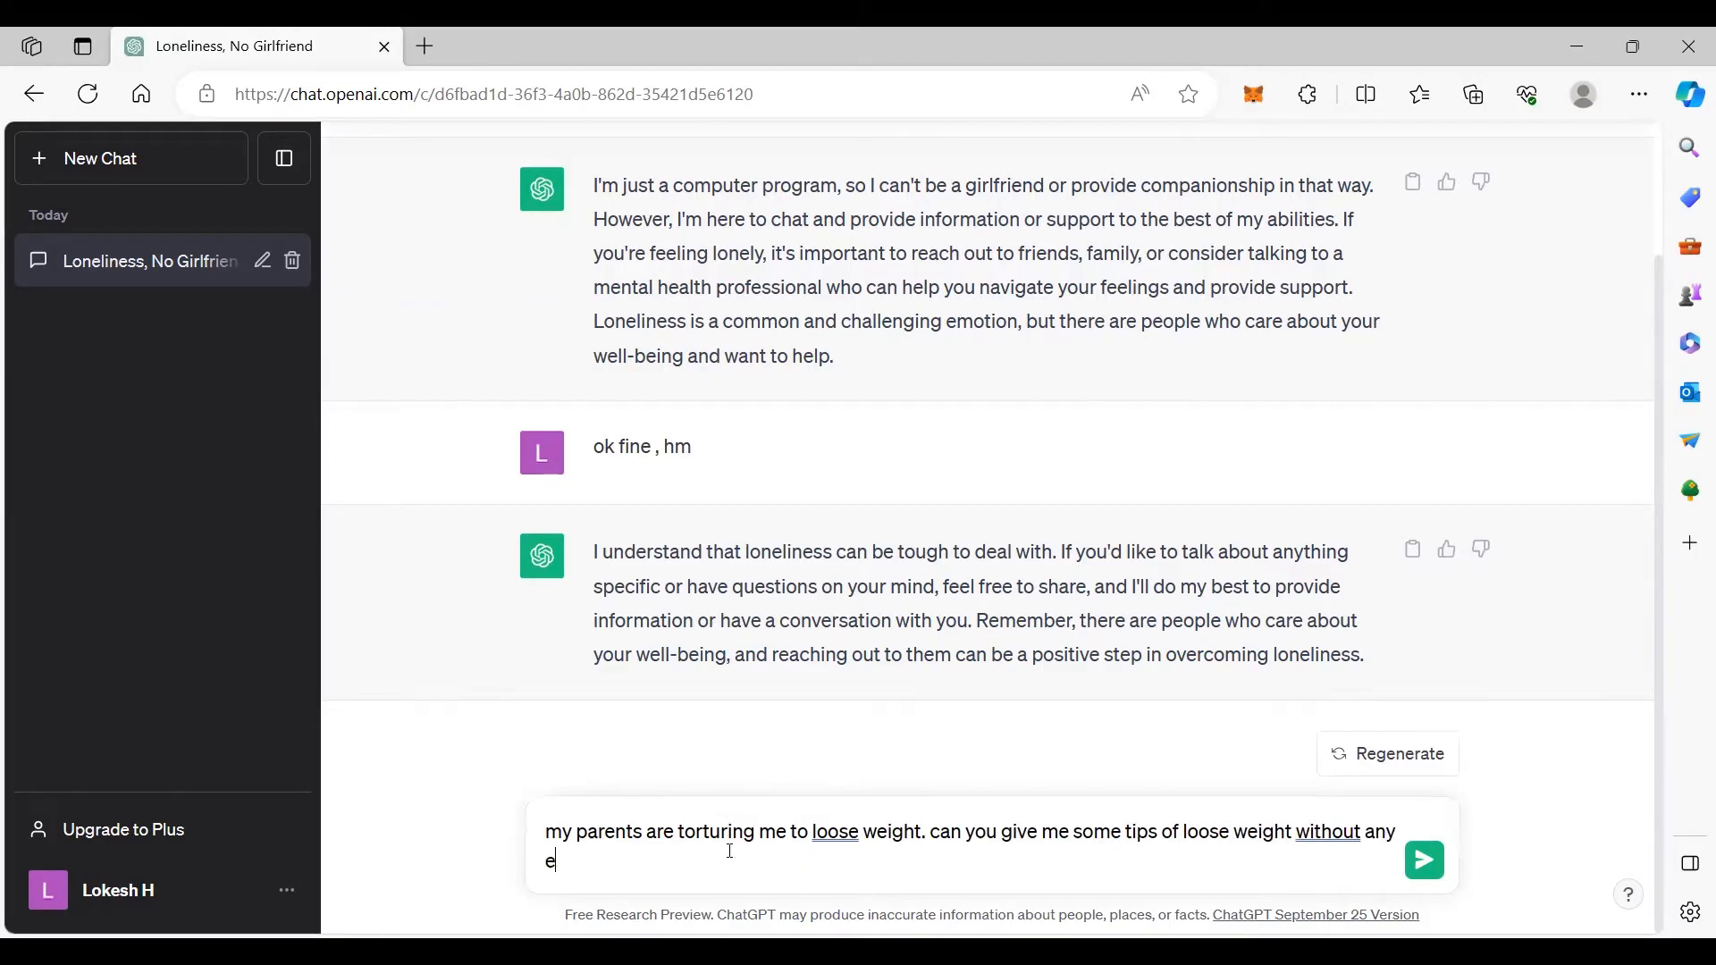
text(xercisee)
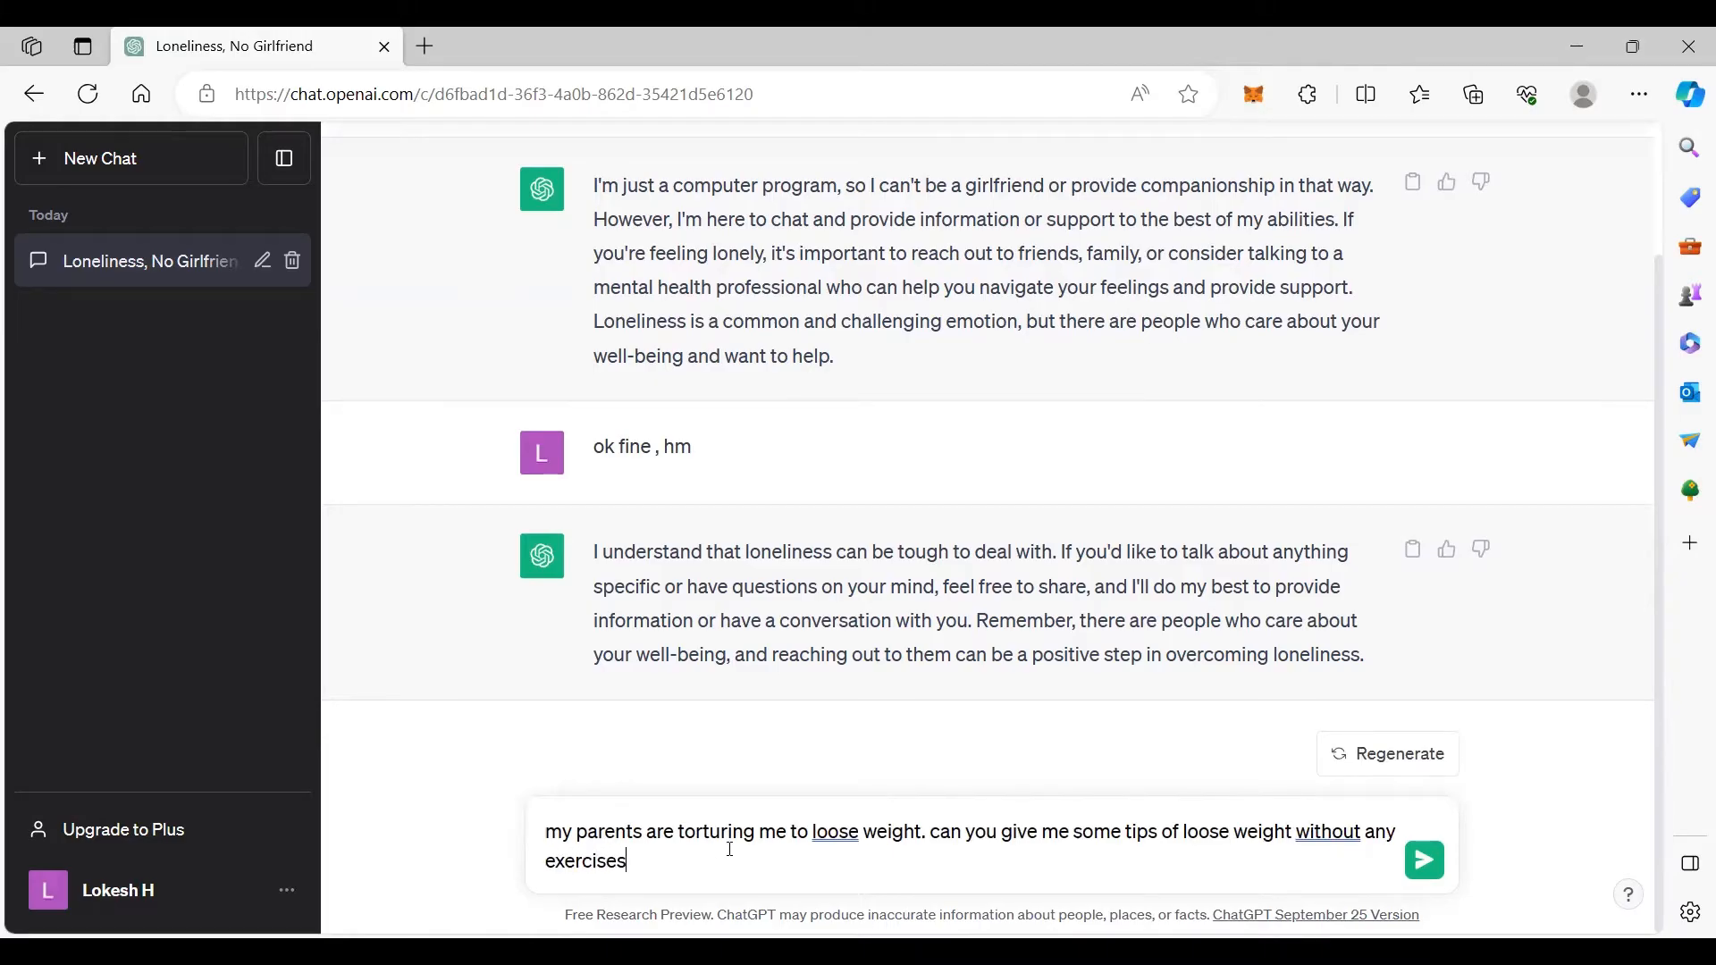
click(1422, 859)
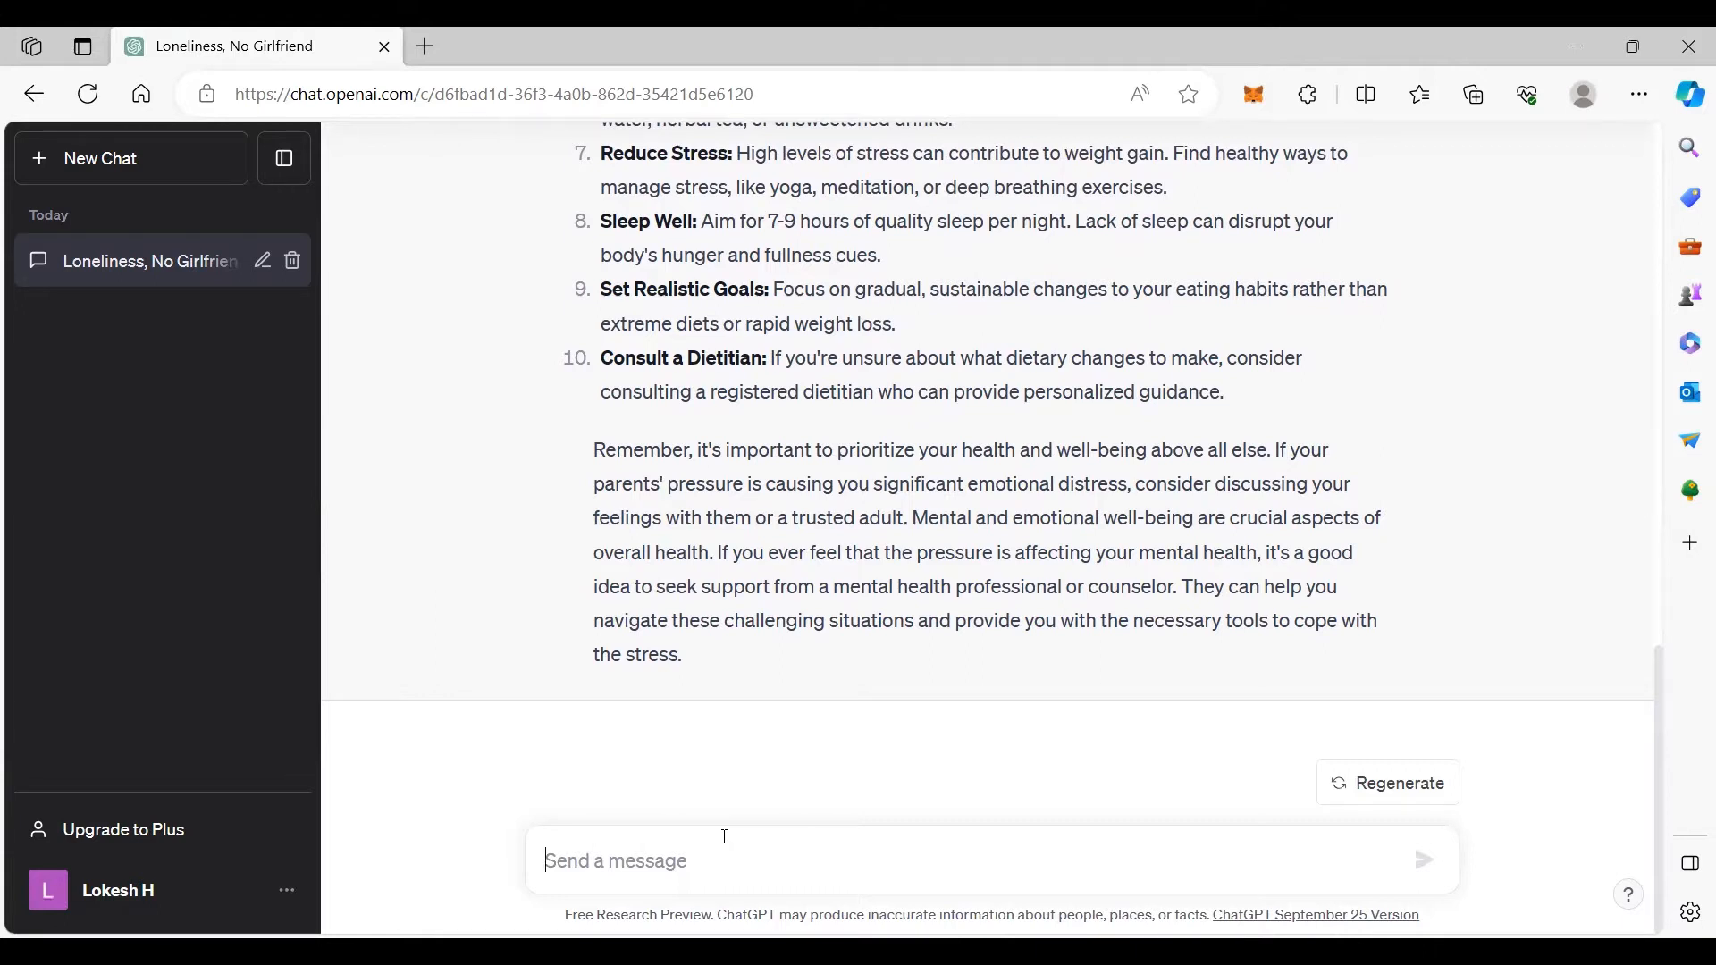
Step: Ask ChatGPT whether it is possible to get rich without working
text(is thi)
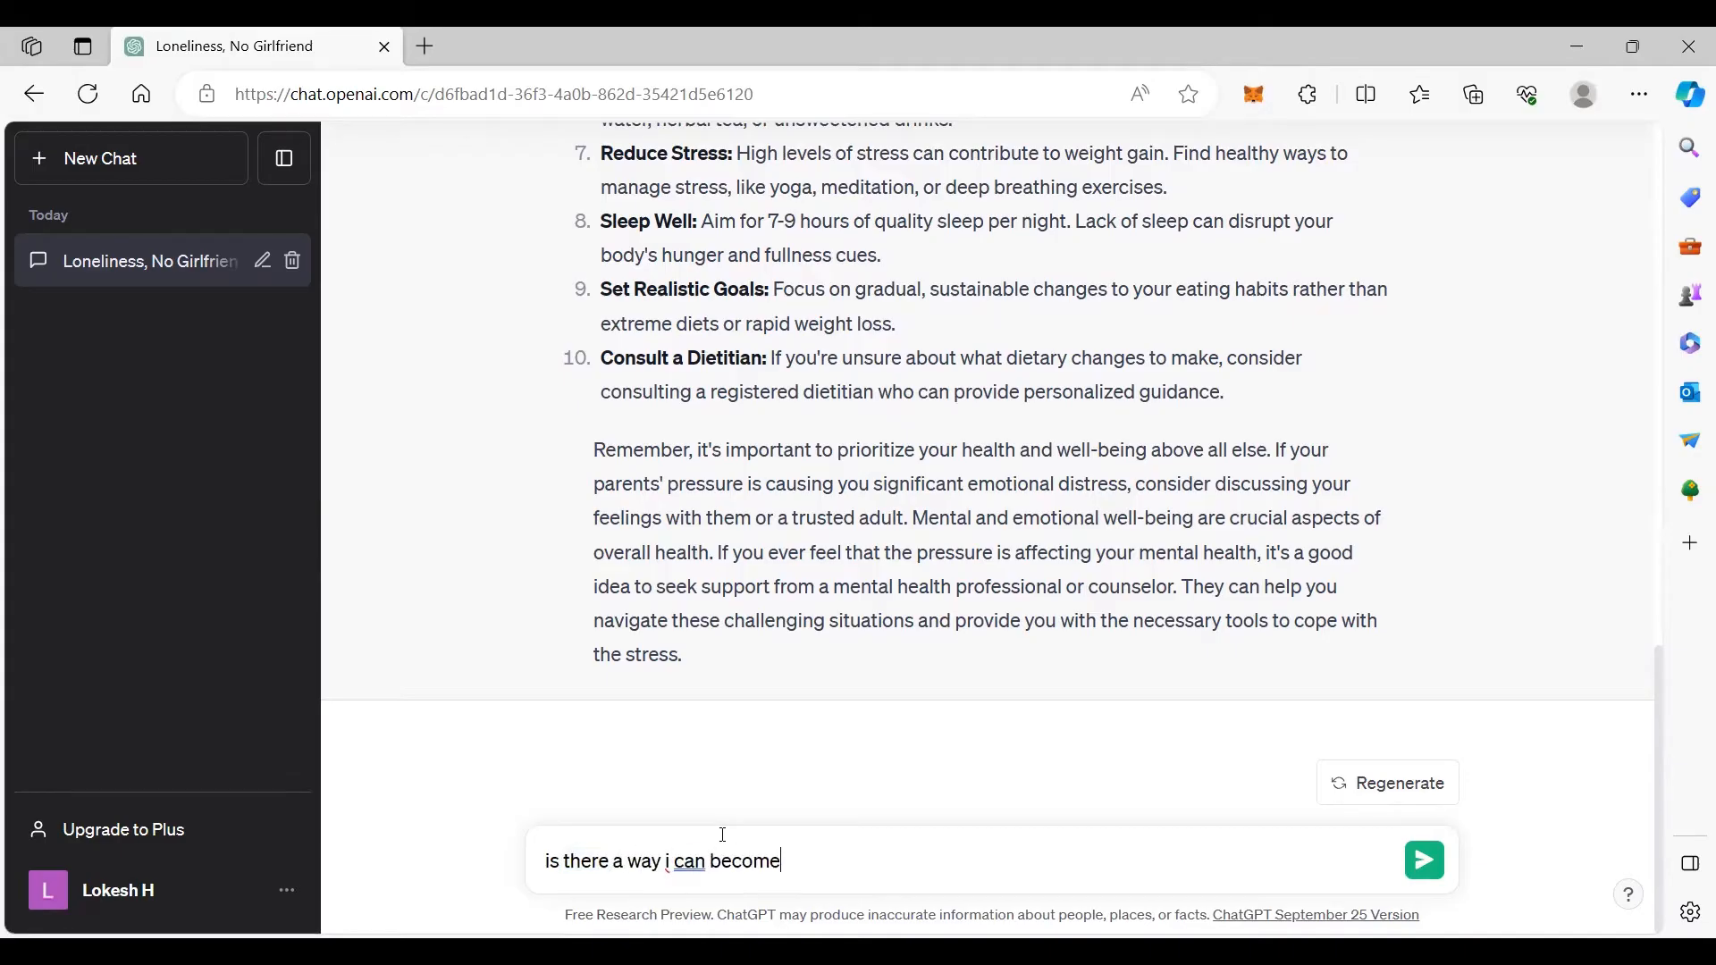
text(Rich without wor)
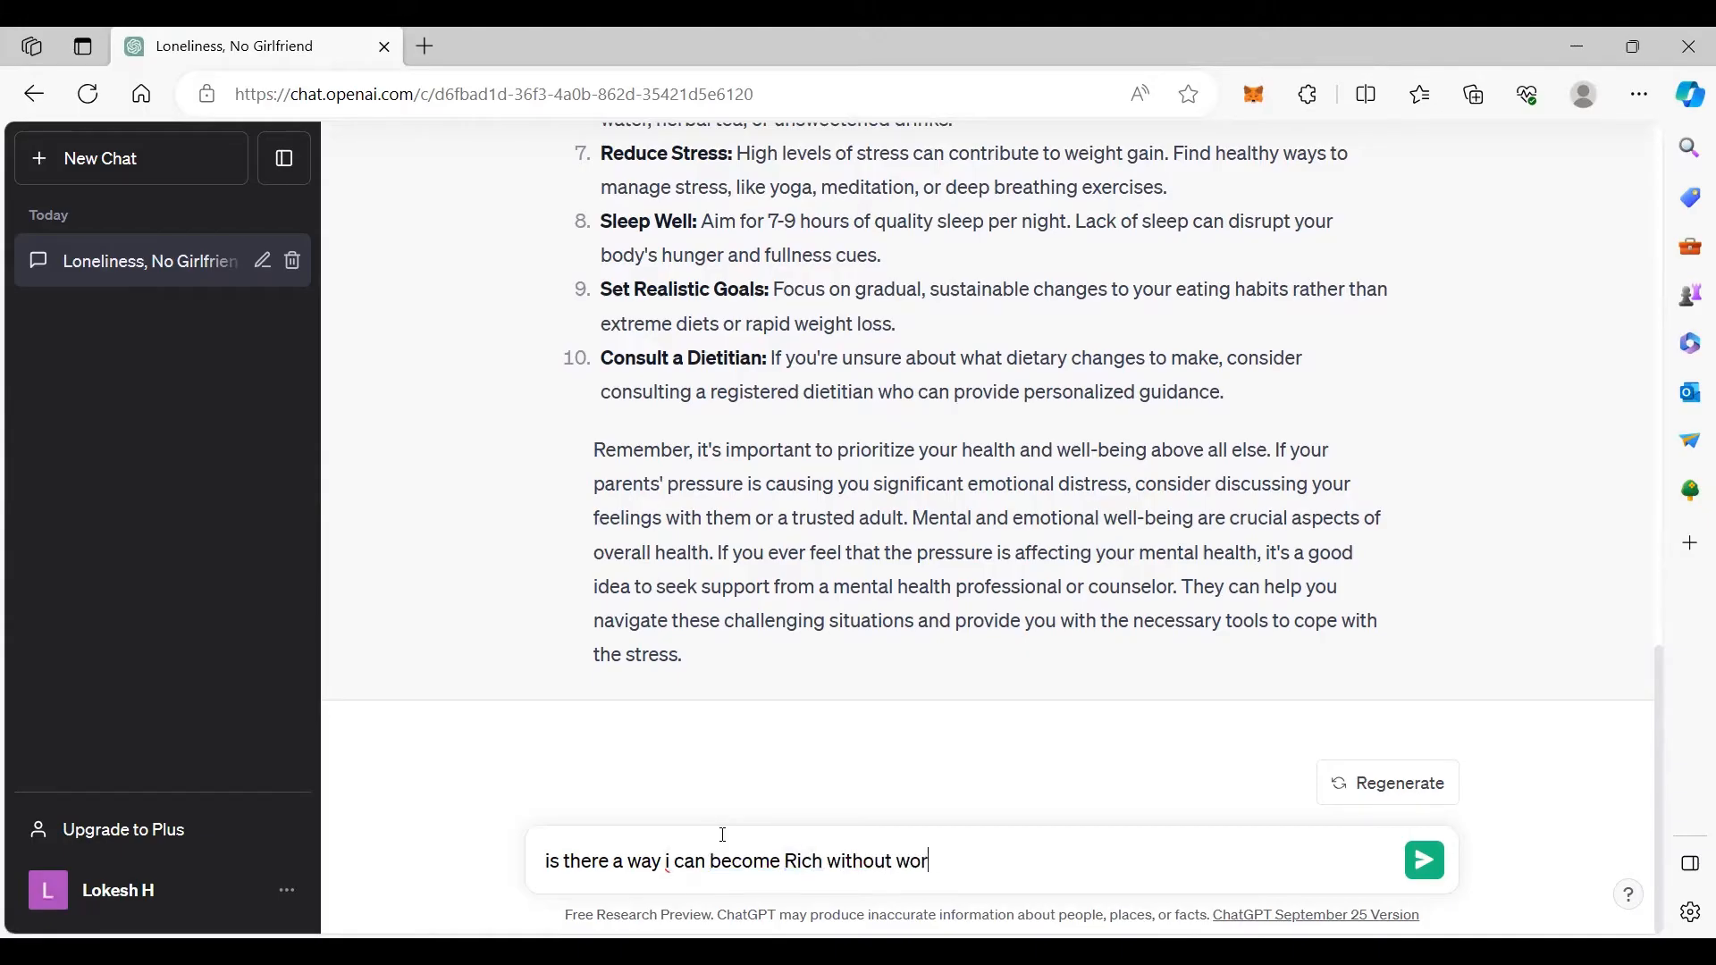
click(1423, 859)
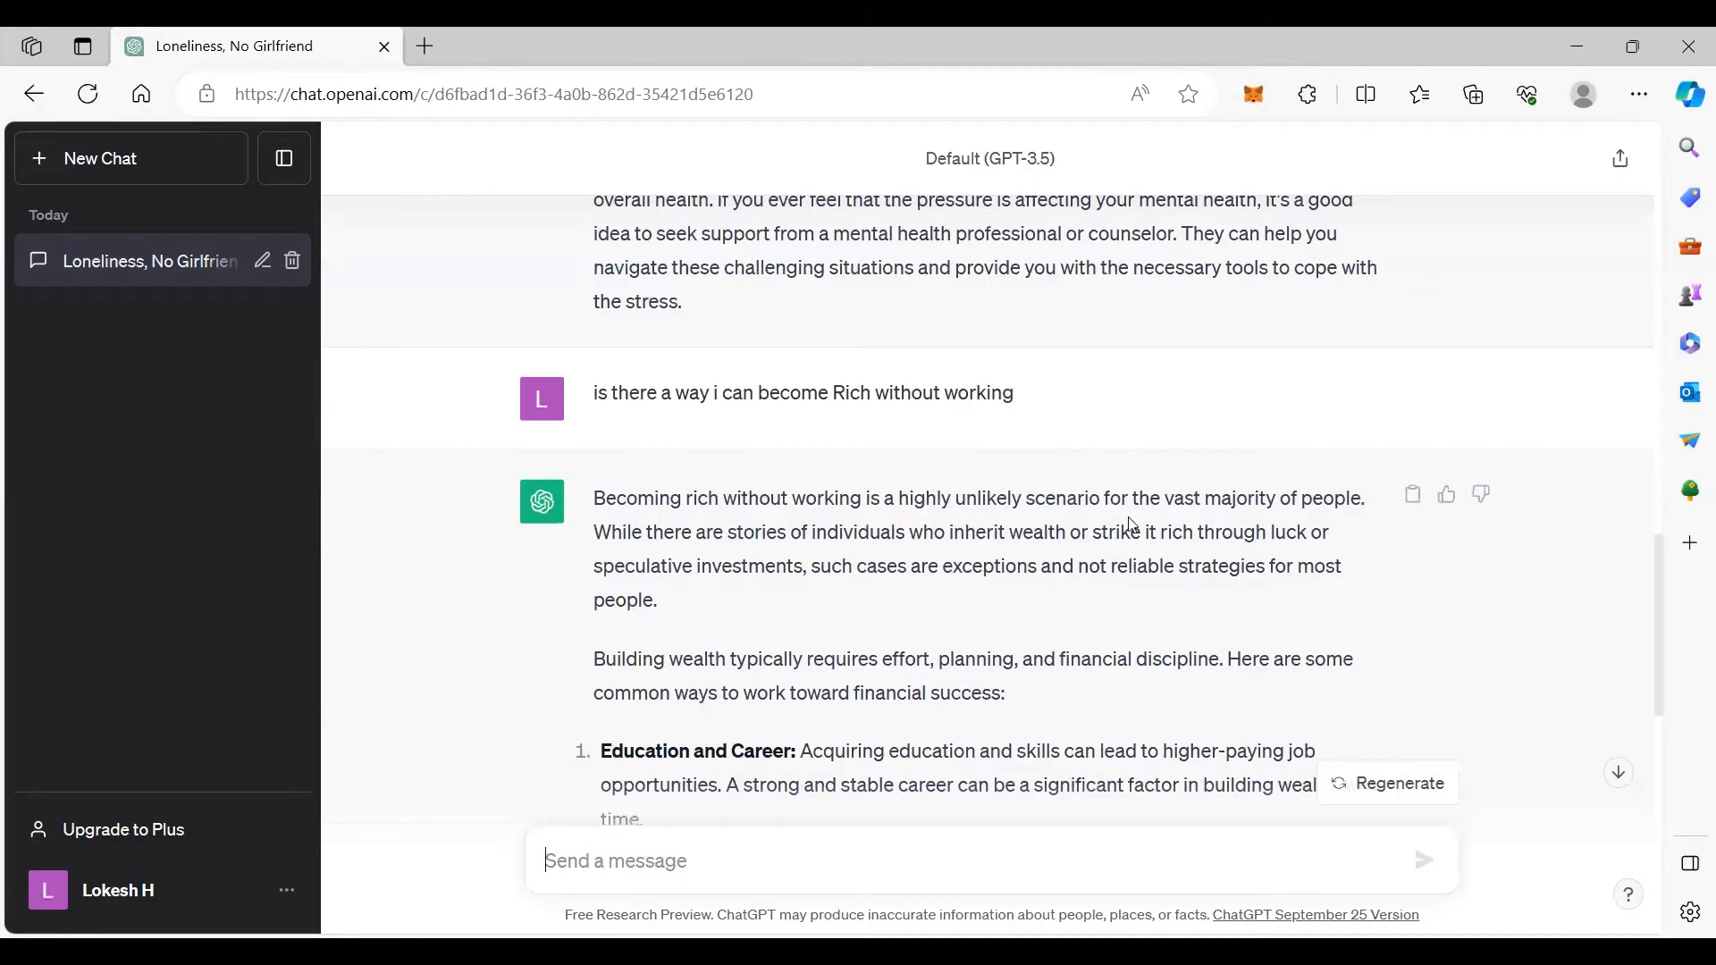
Step: Read the eight wealth-building approaches to the end and focus the message box
scroll(down, 3)
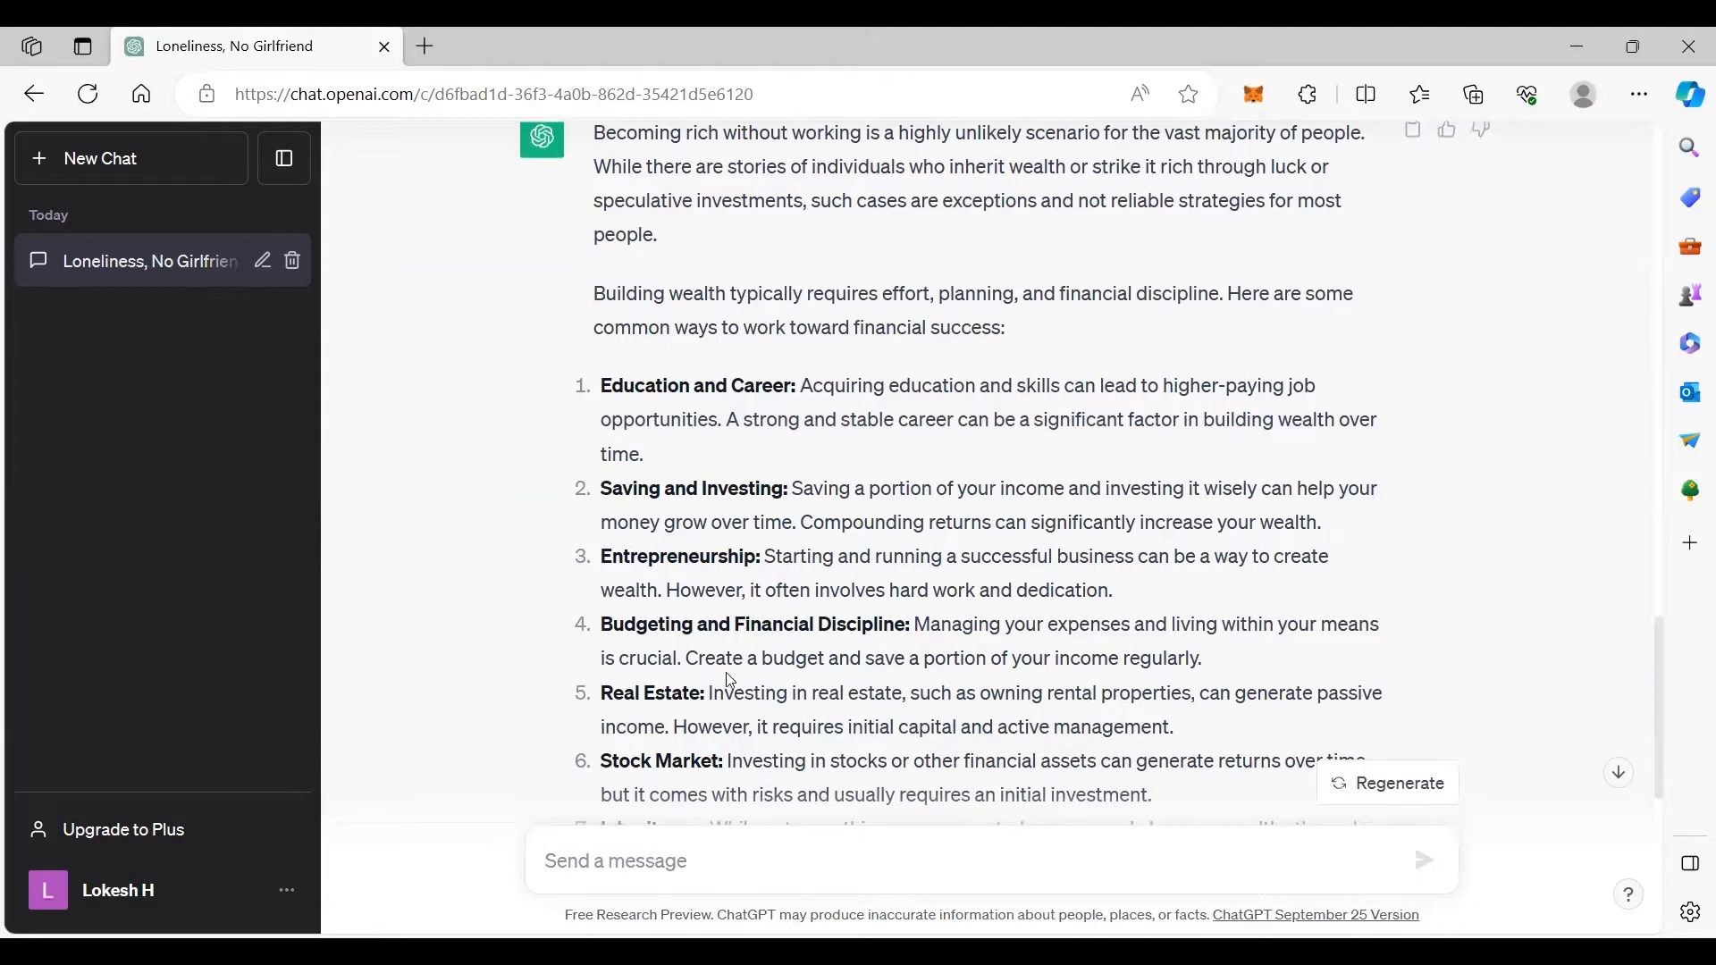
scroll(down, 3)
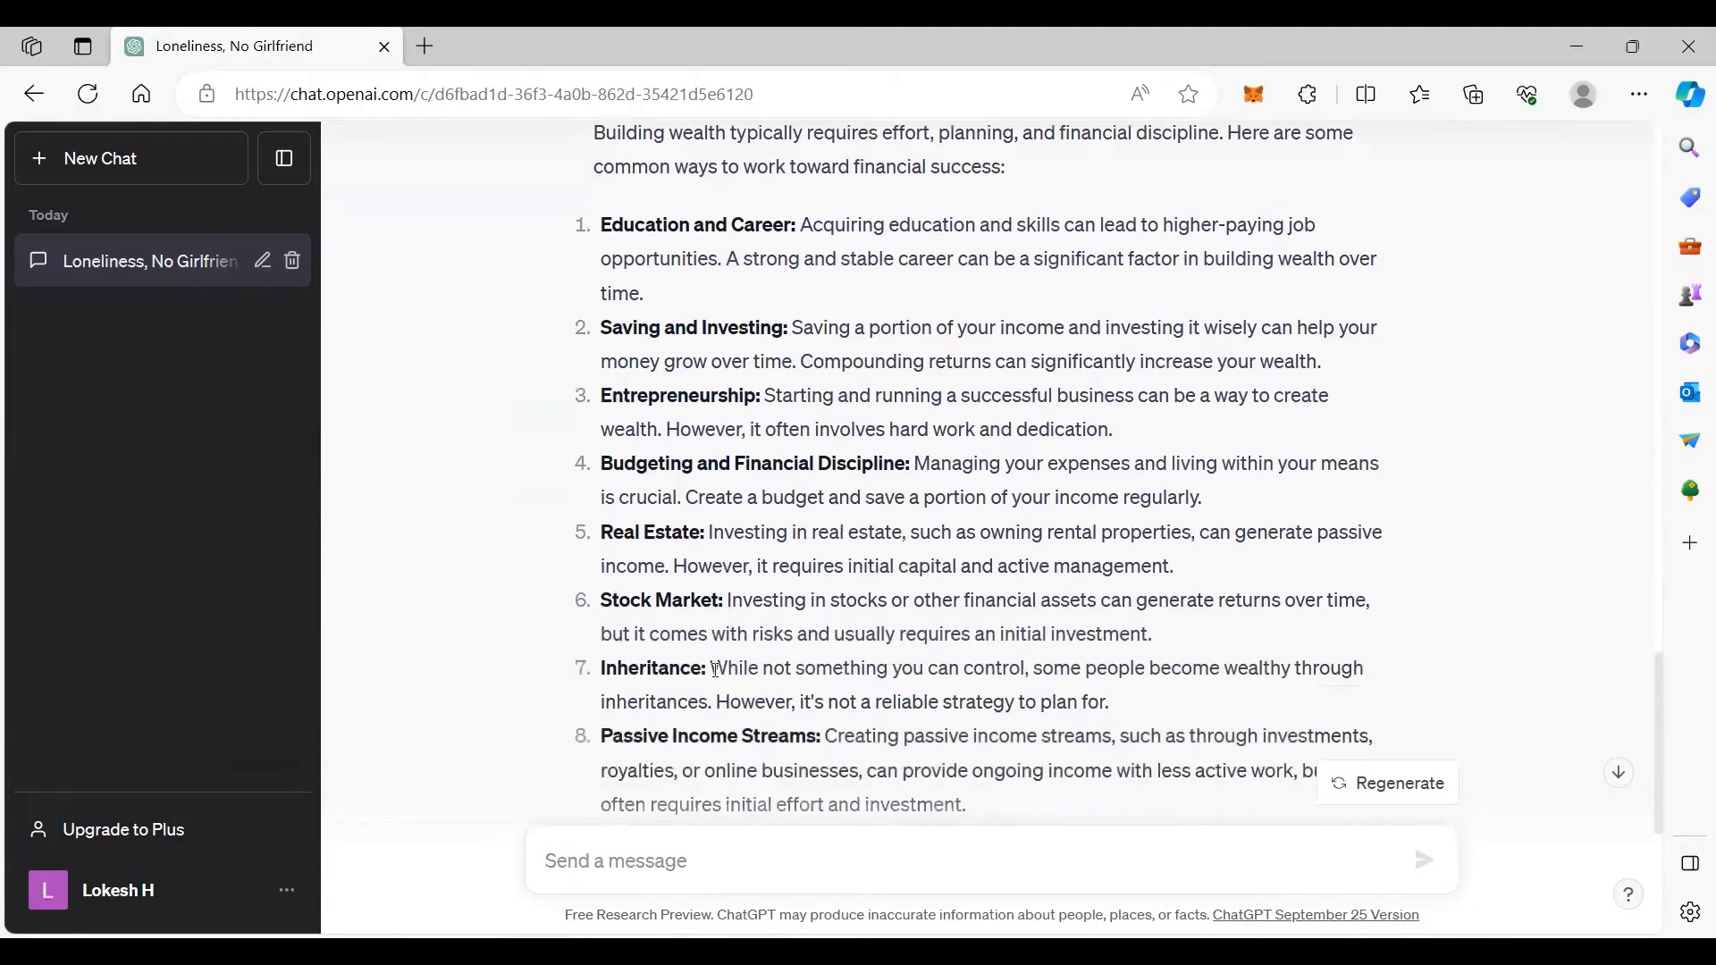
scroll(down, 3)
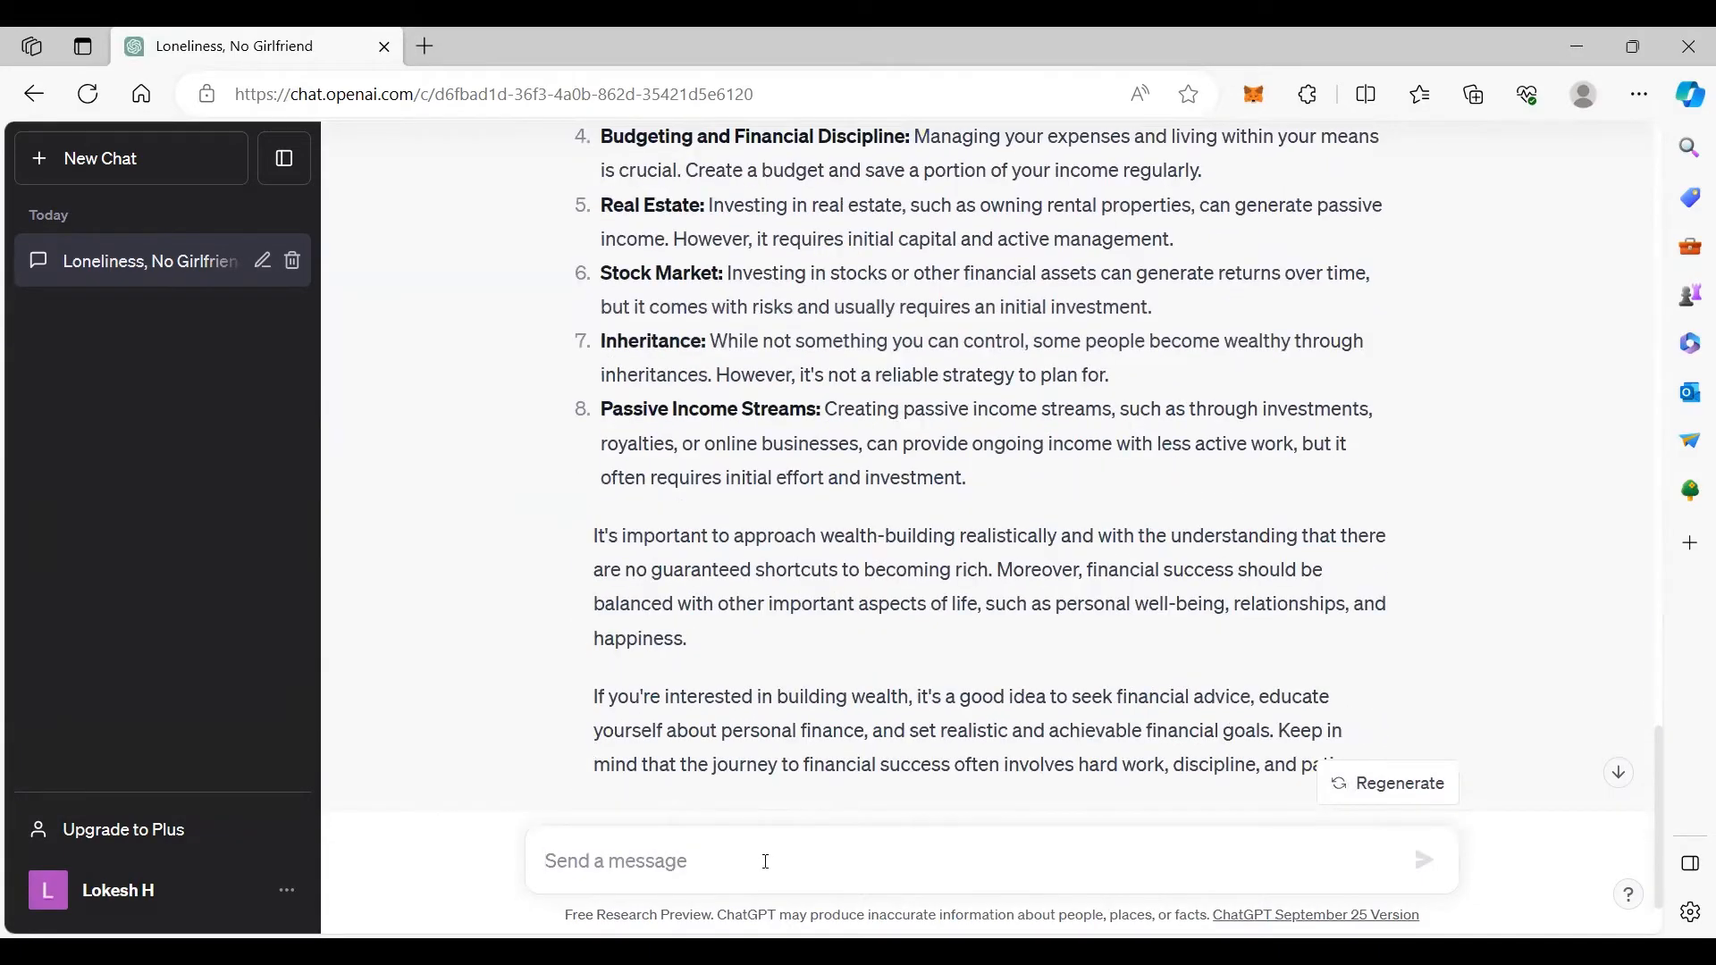
scroll(down, 3)
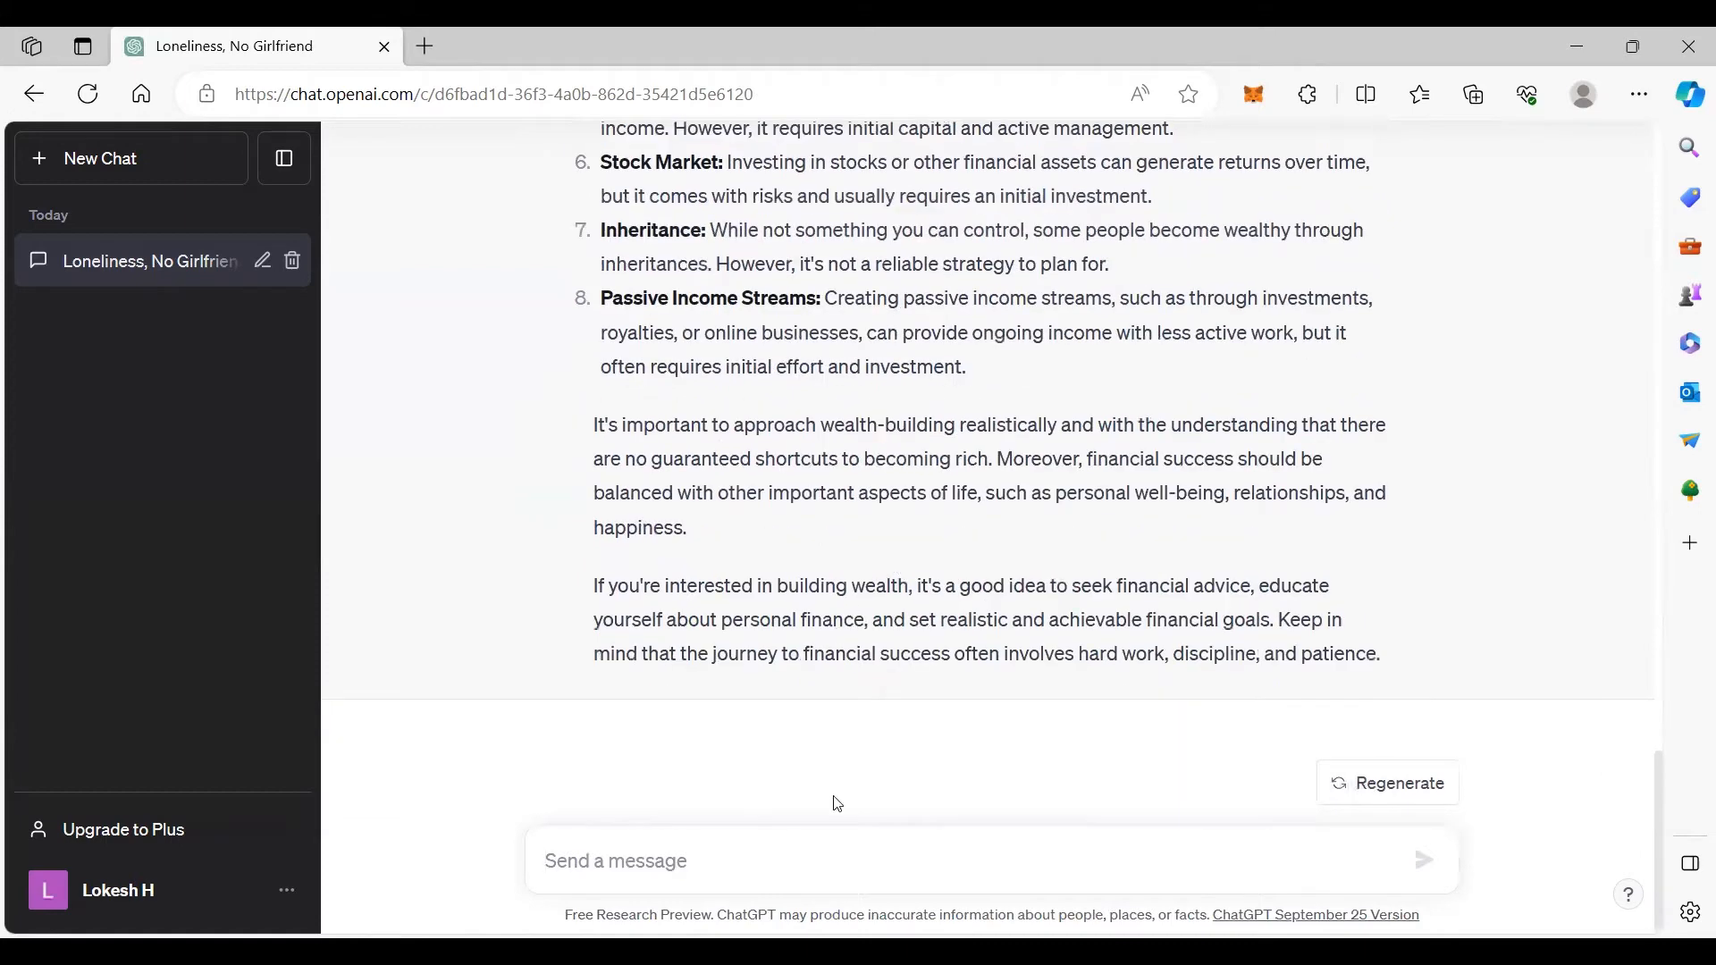
click(859, 860)
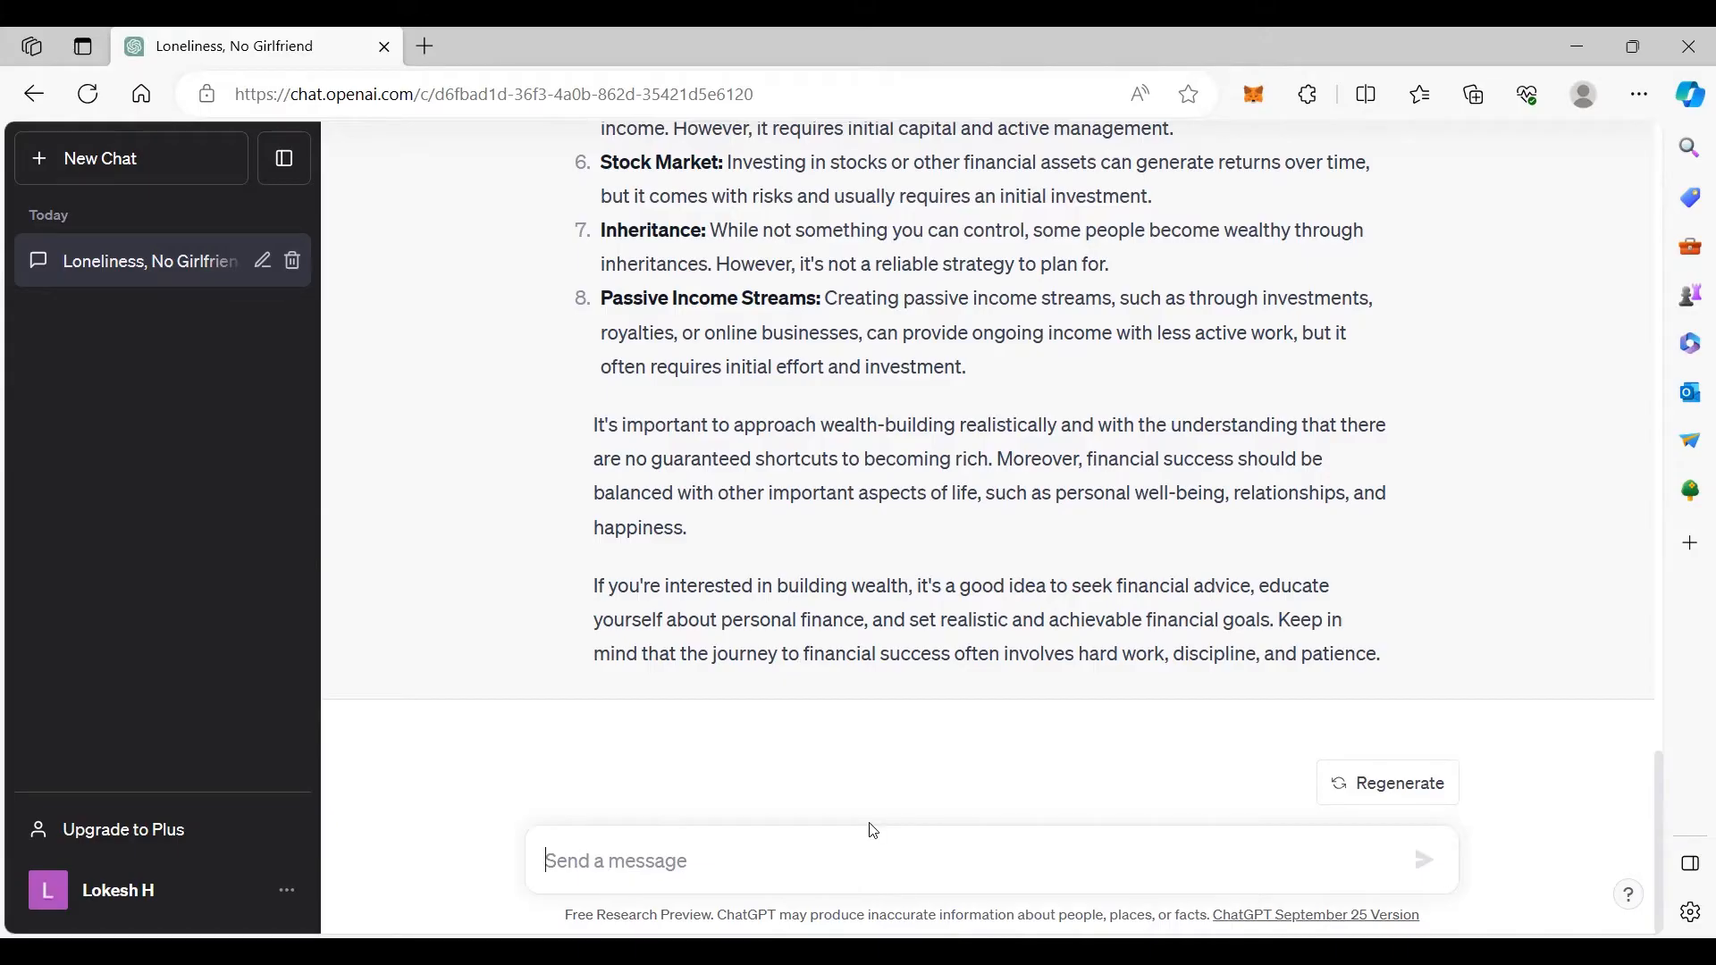
Step: Ask for advice about a demanding boss requiring 8 hrs/day of work
text(my boss at work is too demand)
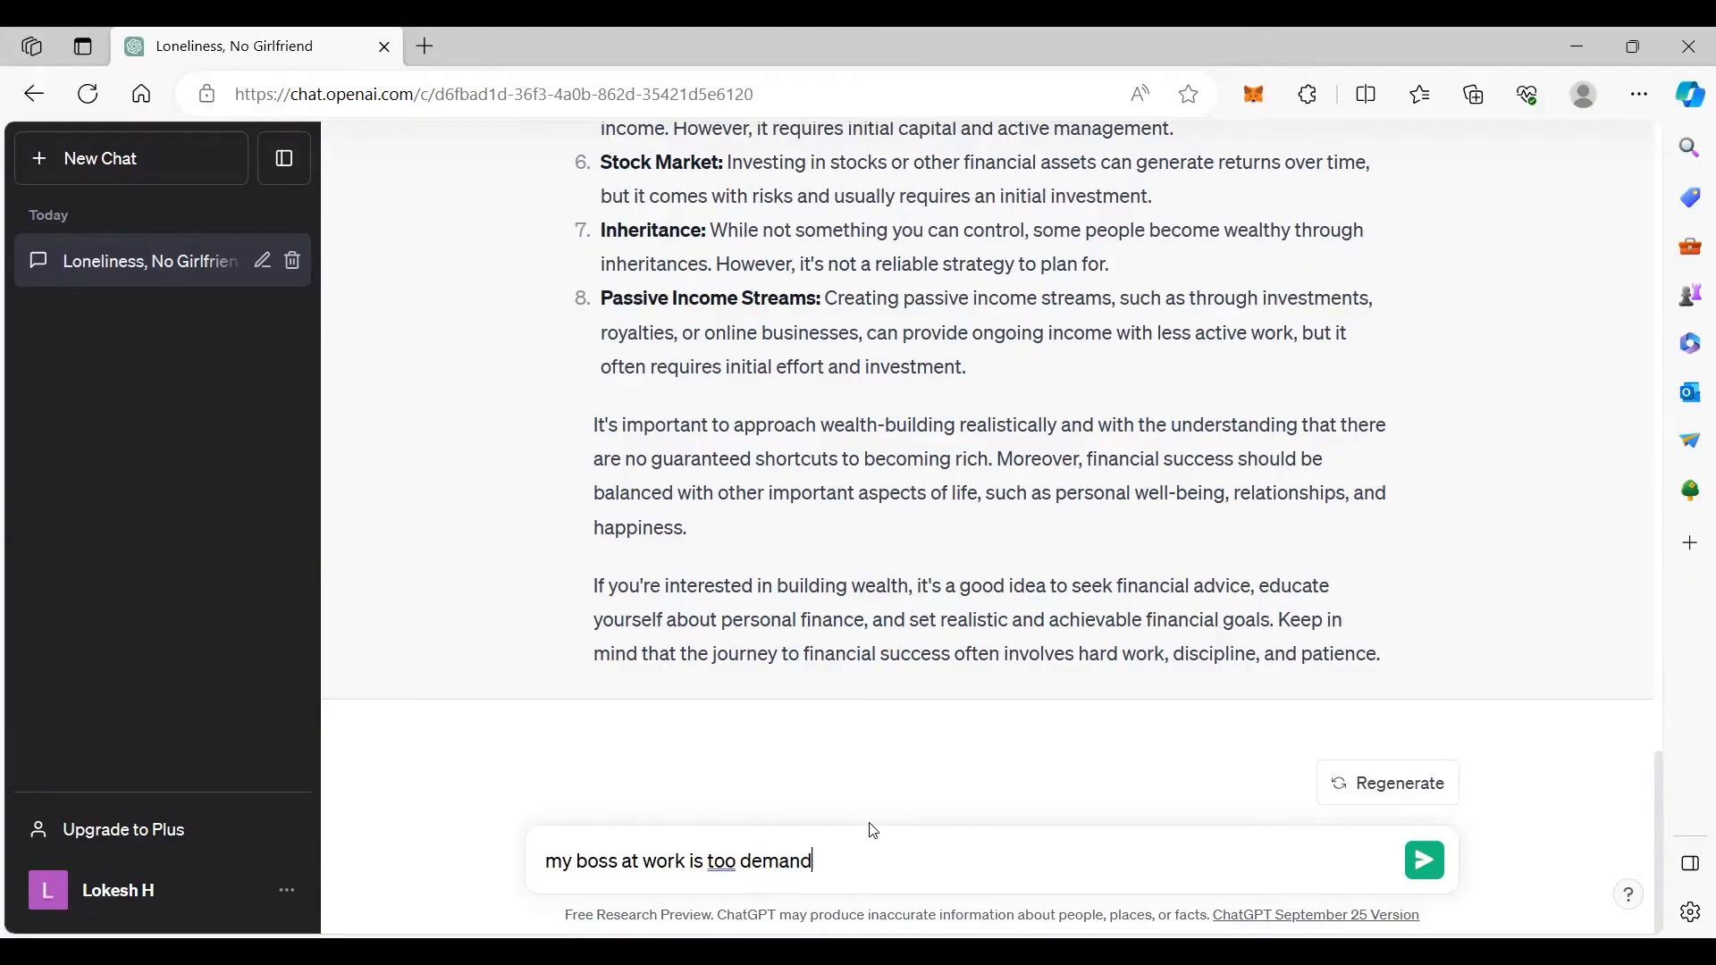
text(ing and asking me to work 8)
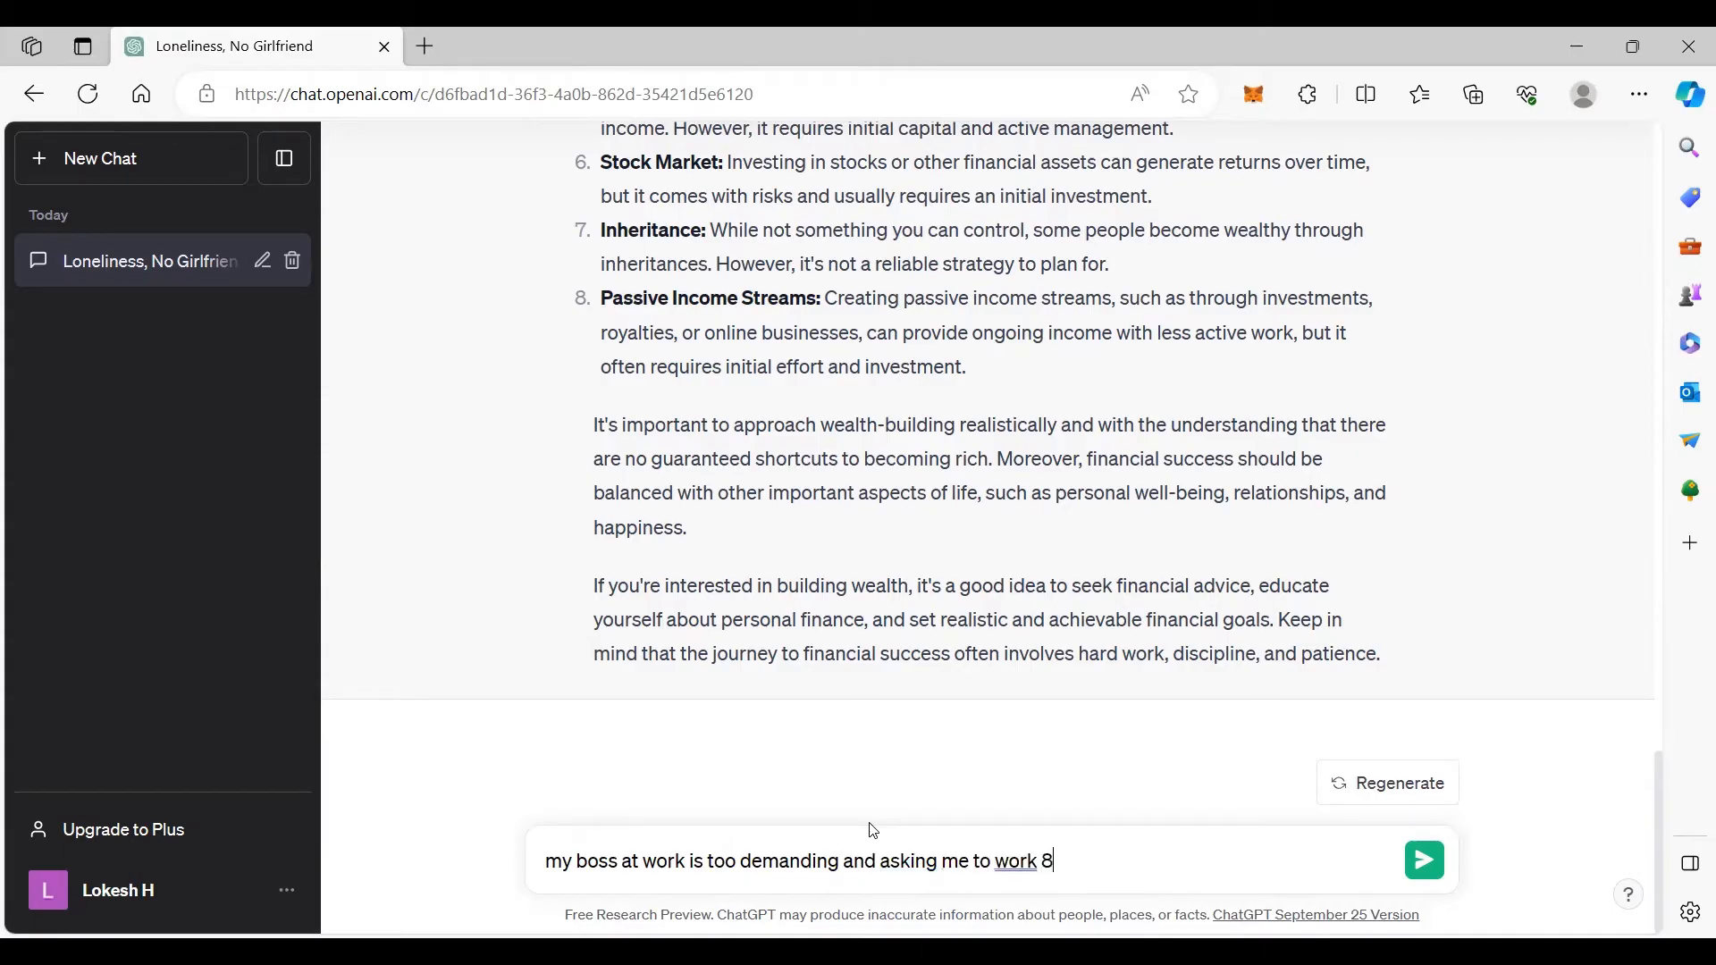
text(hrs/day.)
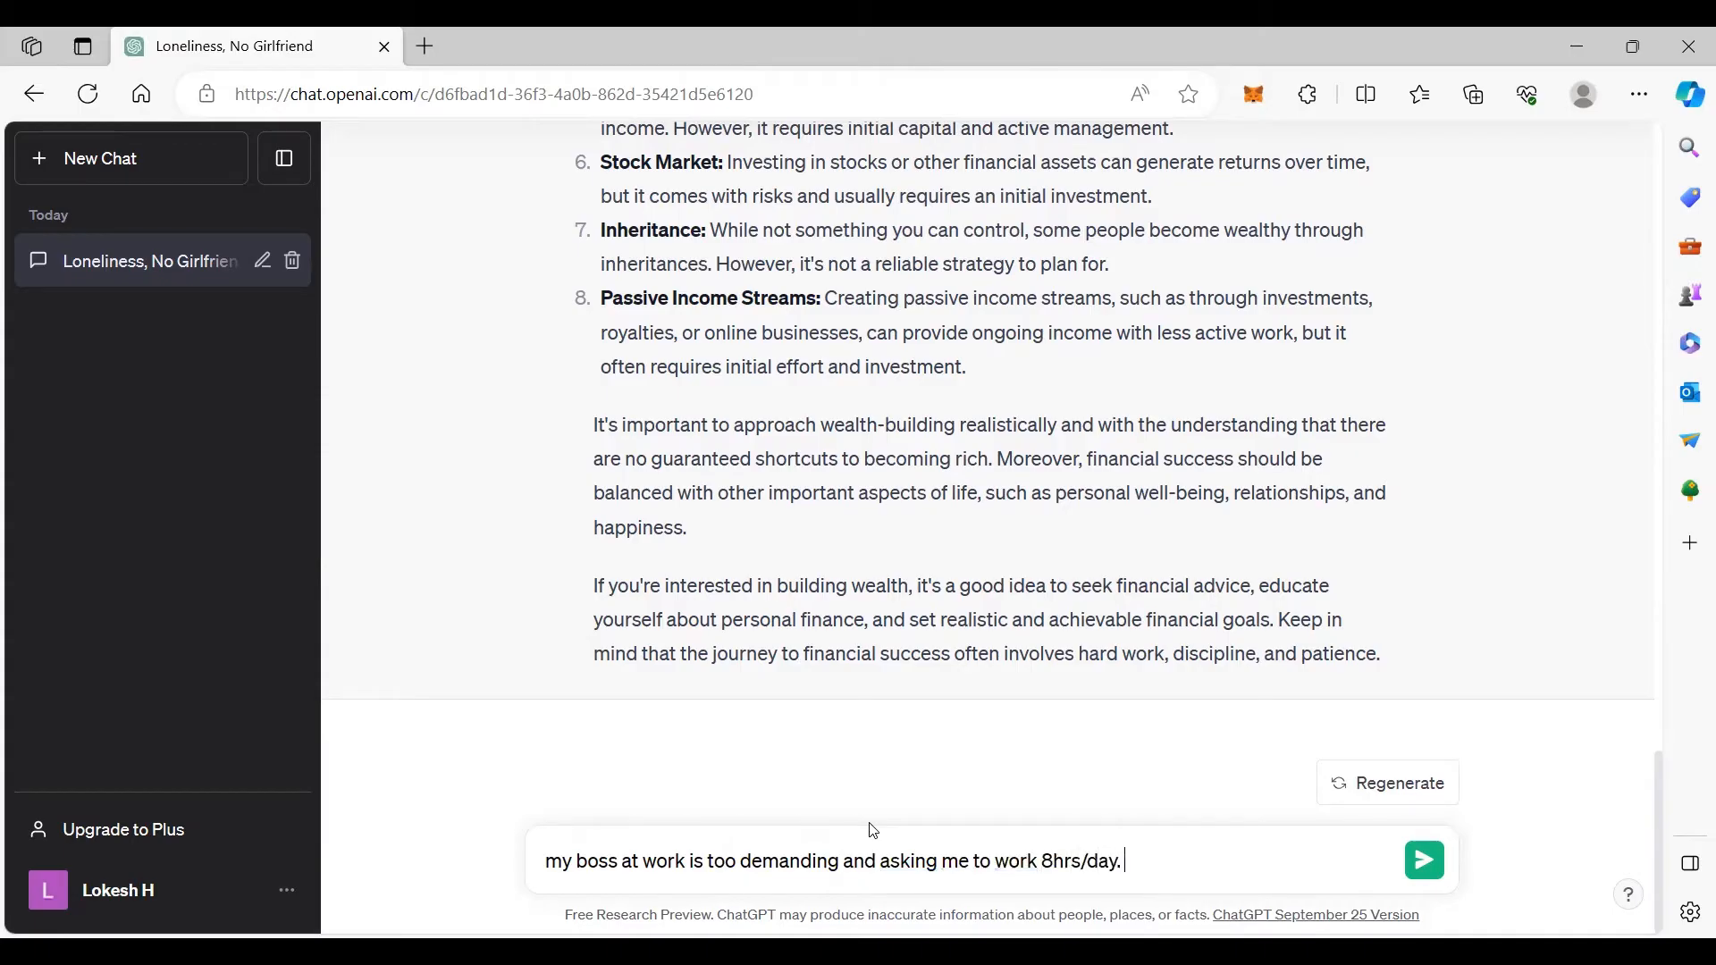
text(can you give me some tips to es)
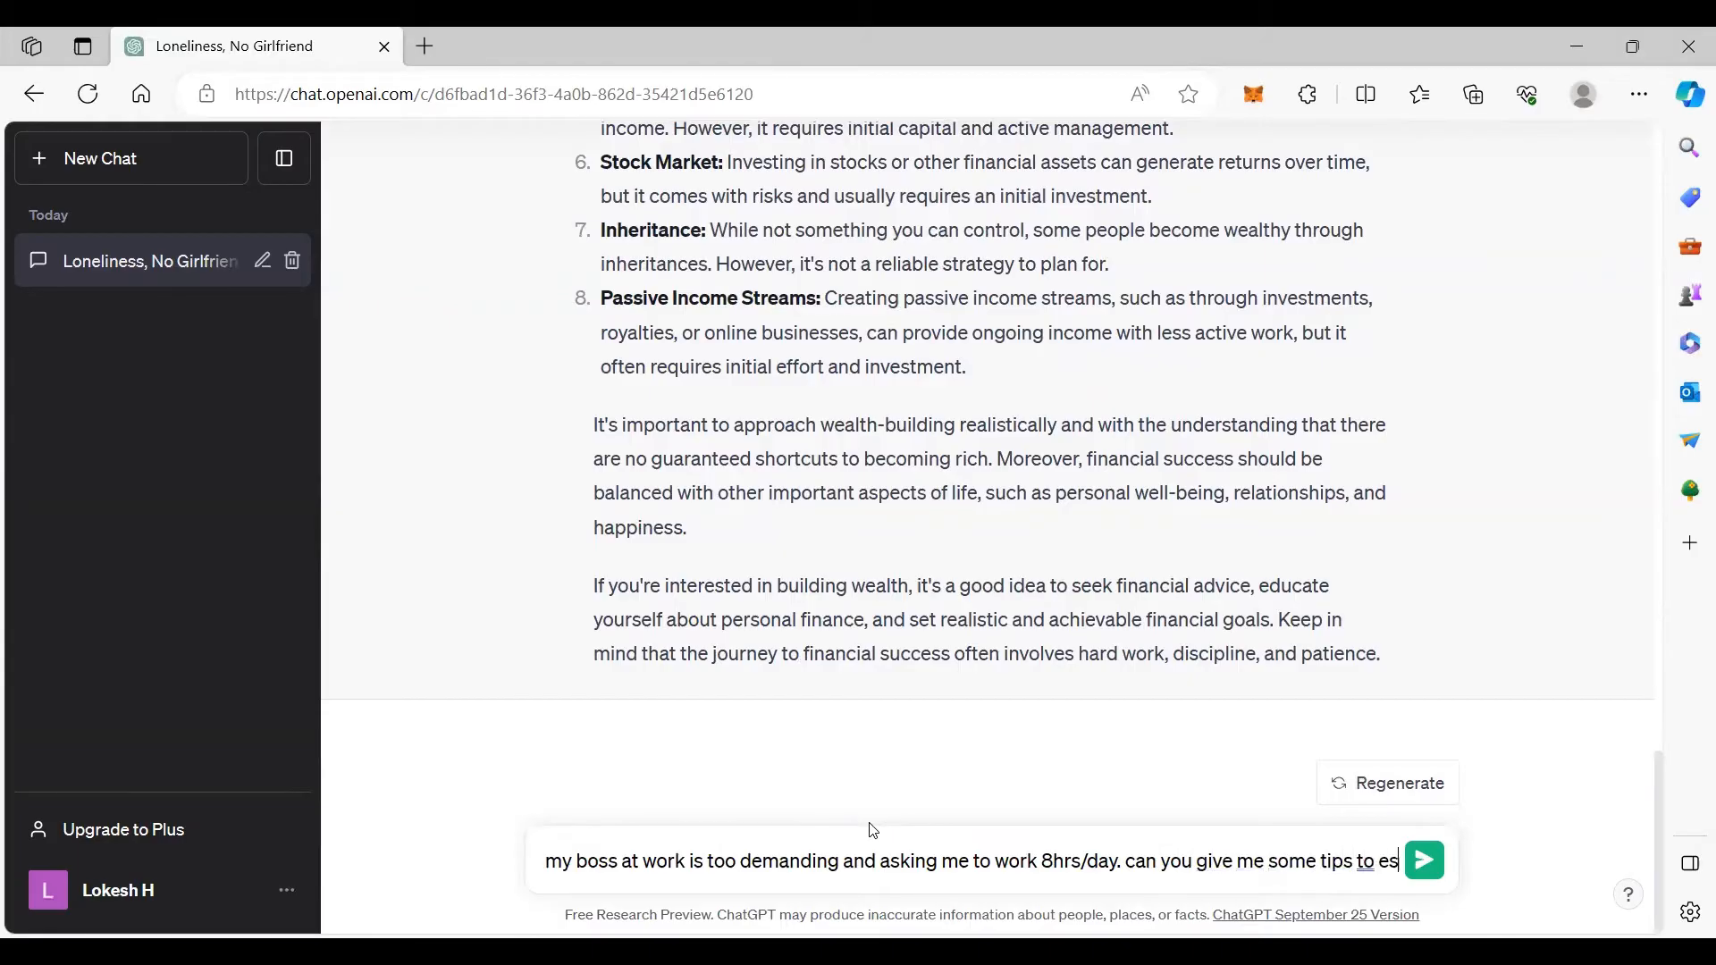
click(1423, 860)
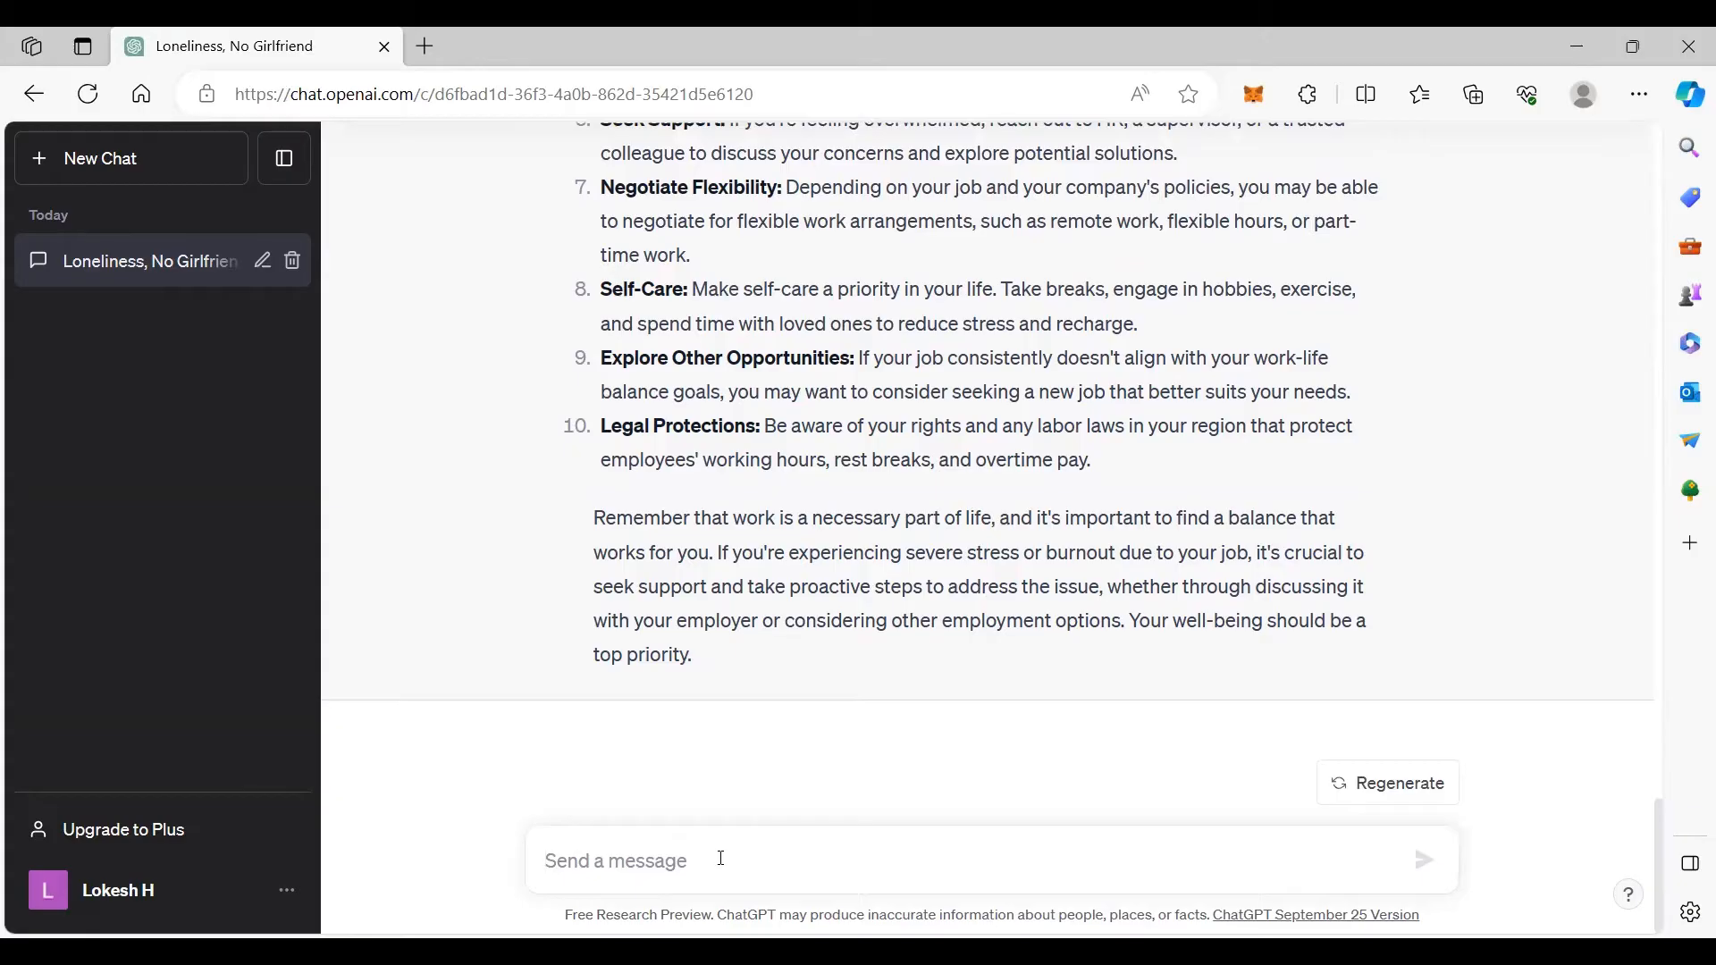
Step: Ask how to overcome being afraid even of a bucket of water, then scroll the answer
text(i am)
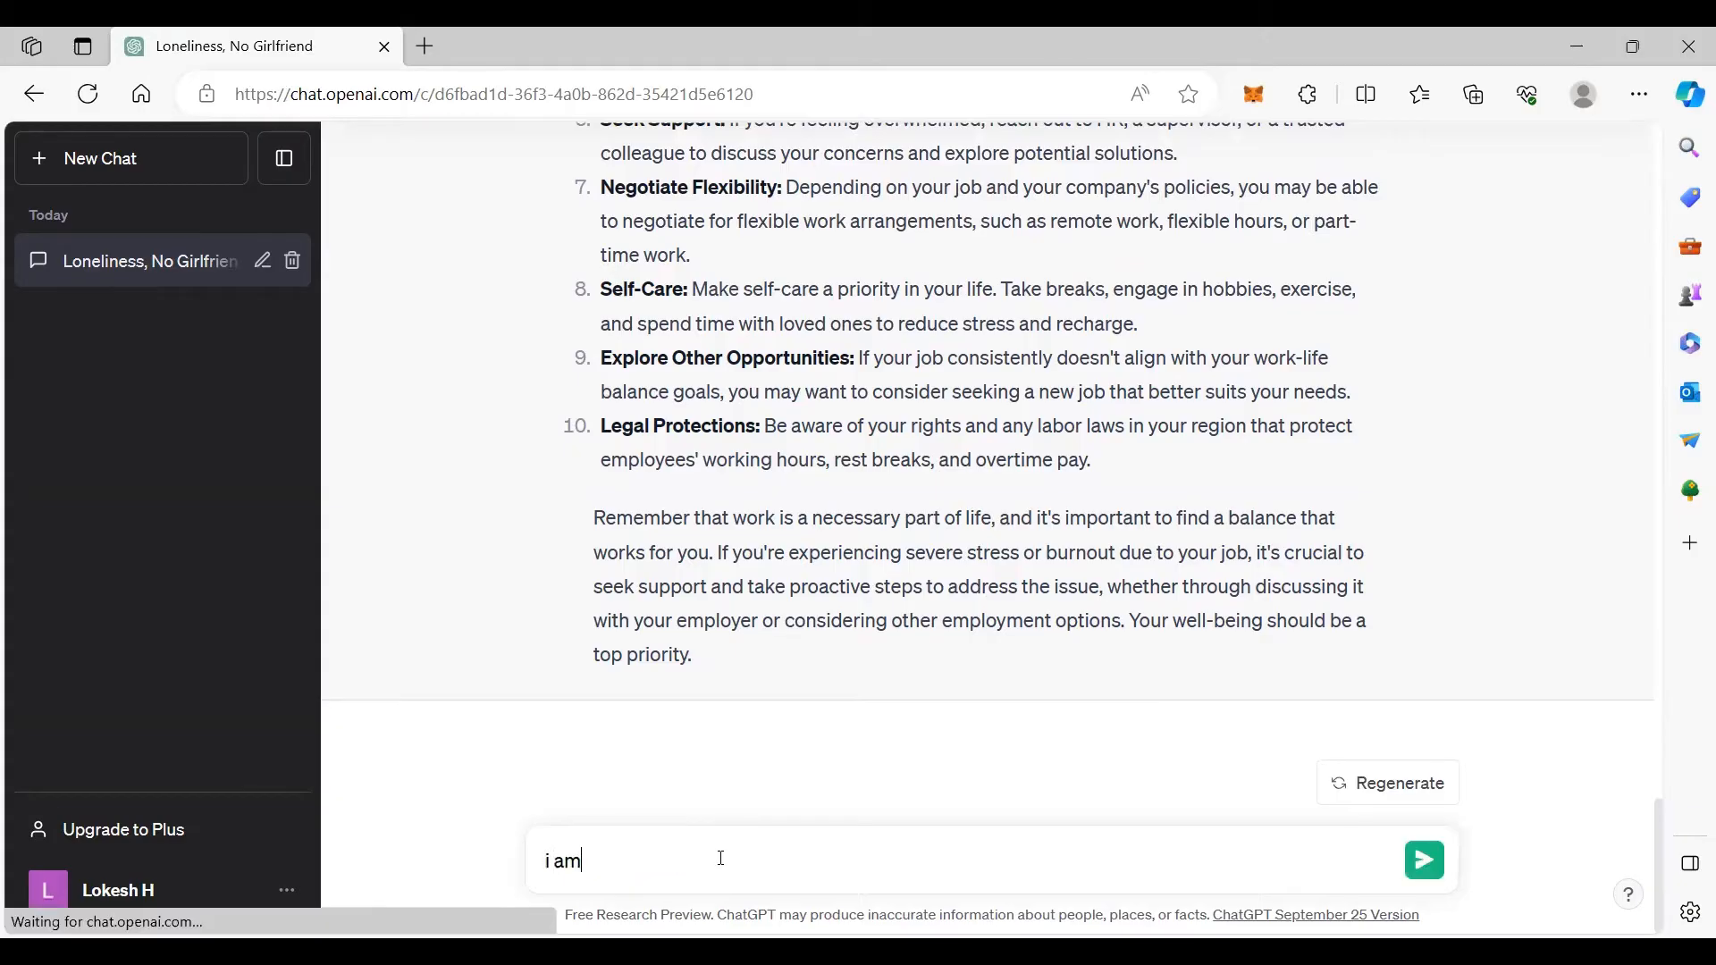
text(f)
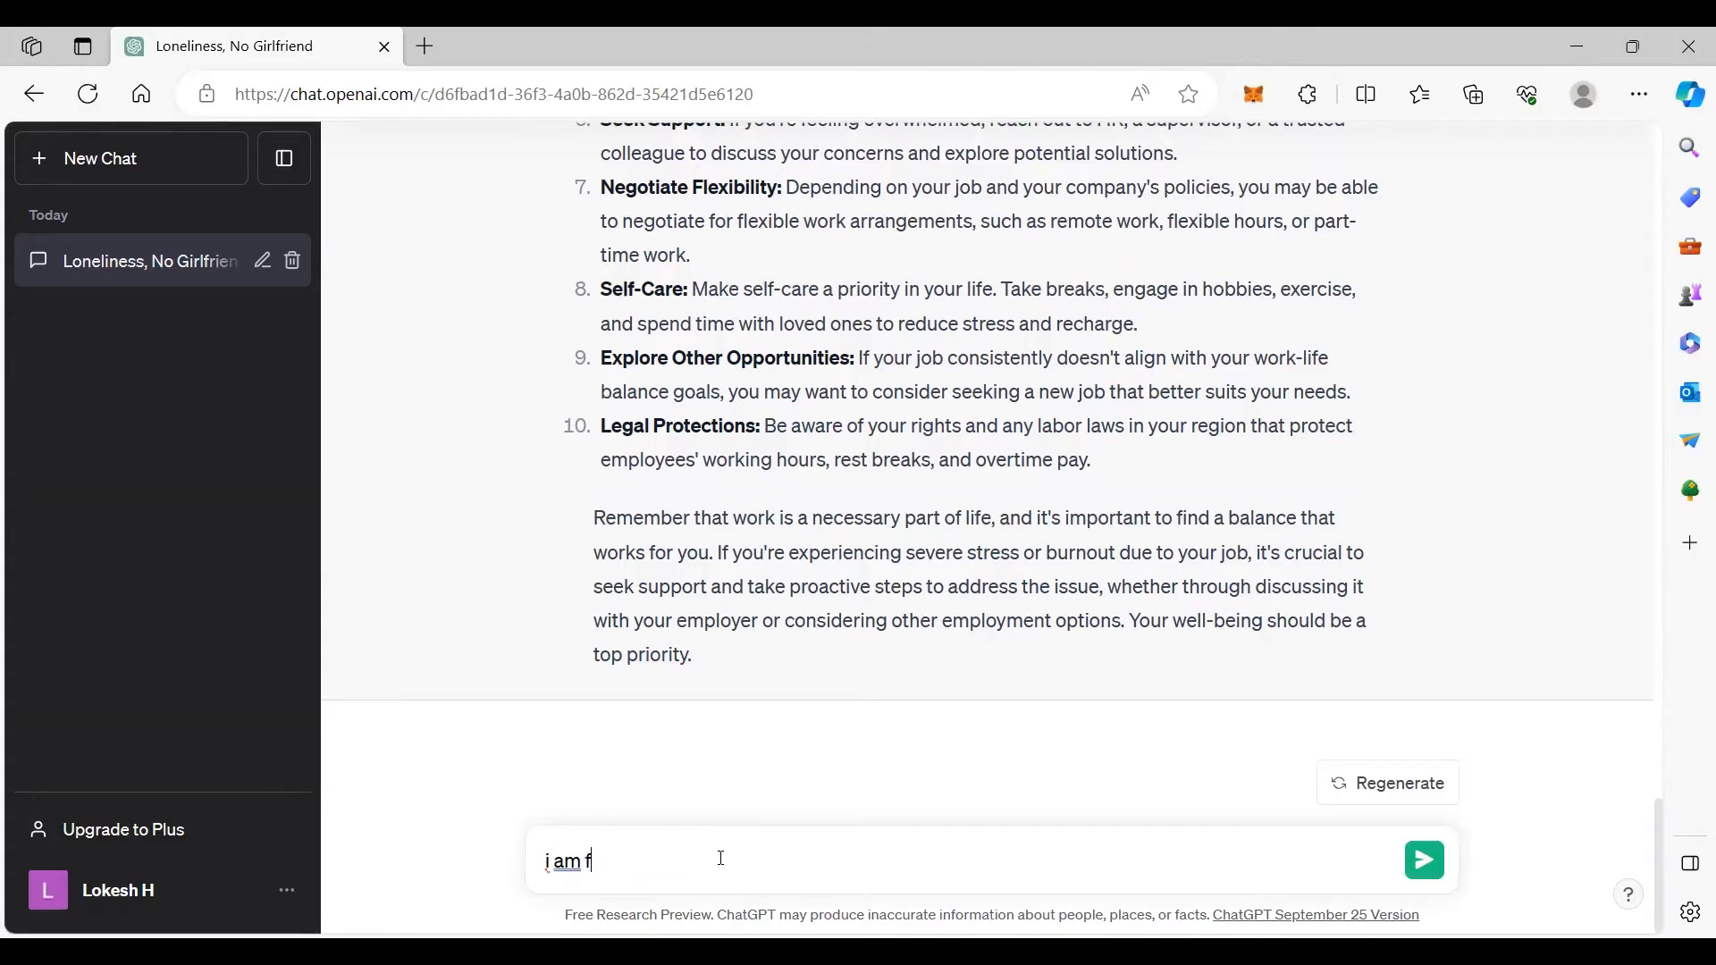
text(eeling better)
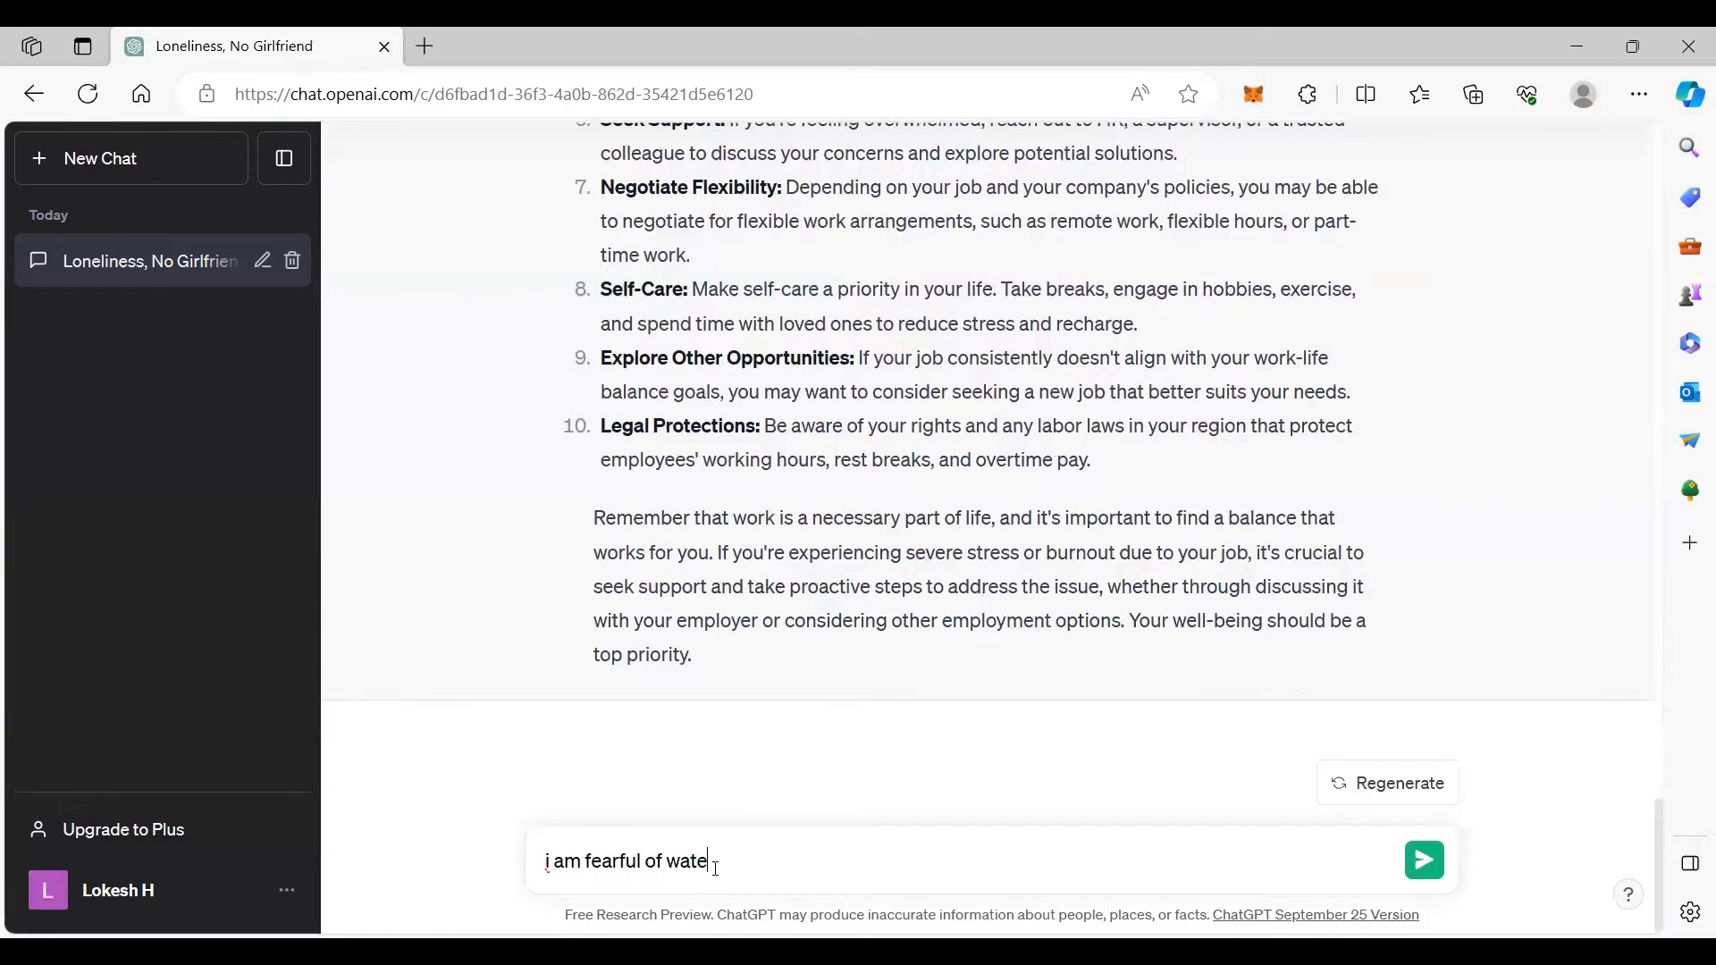
text(r, even if i)
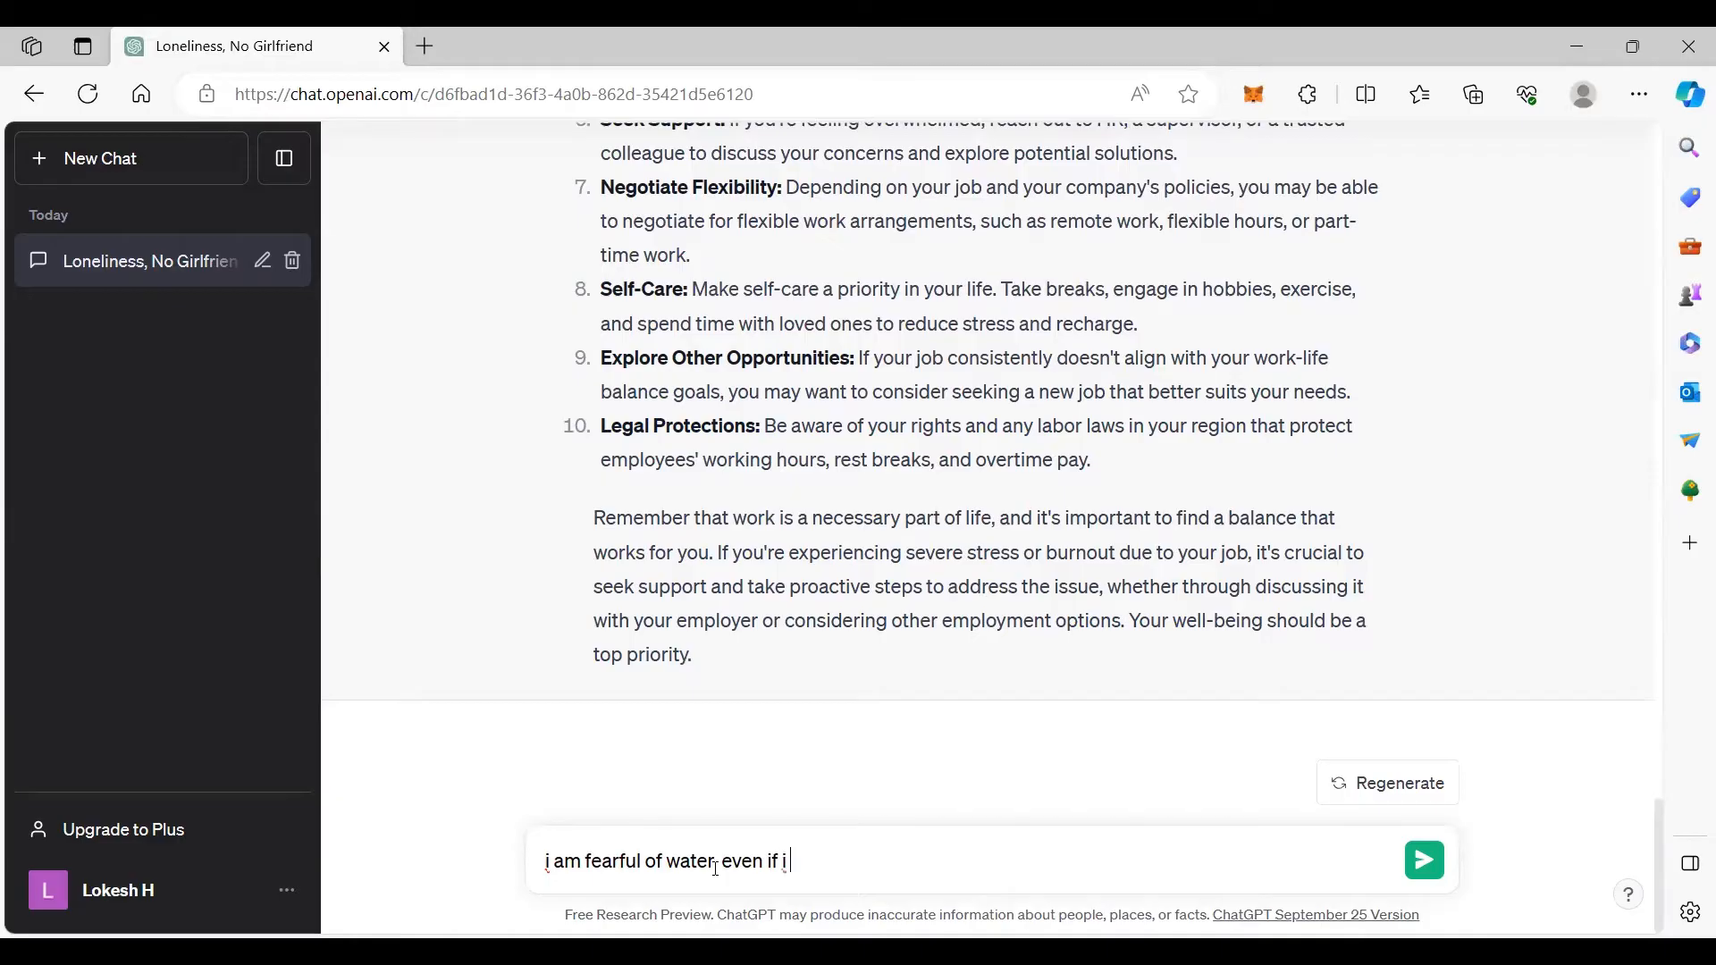
text(see a bucket of)
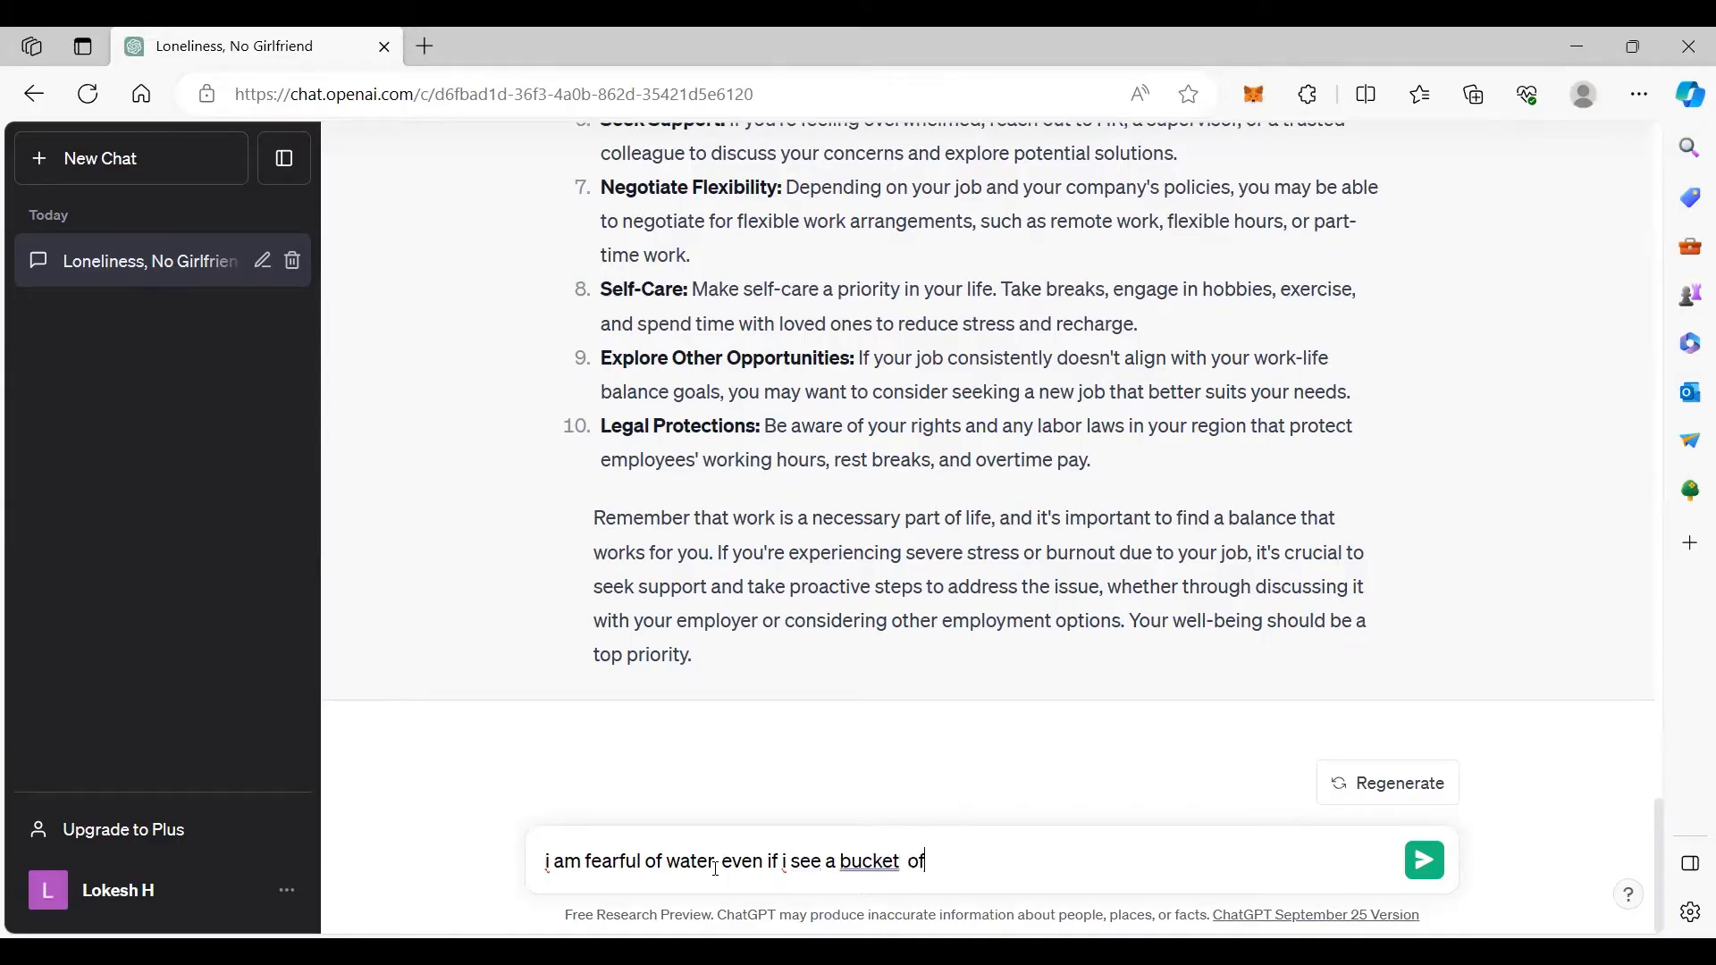
text(water)
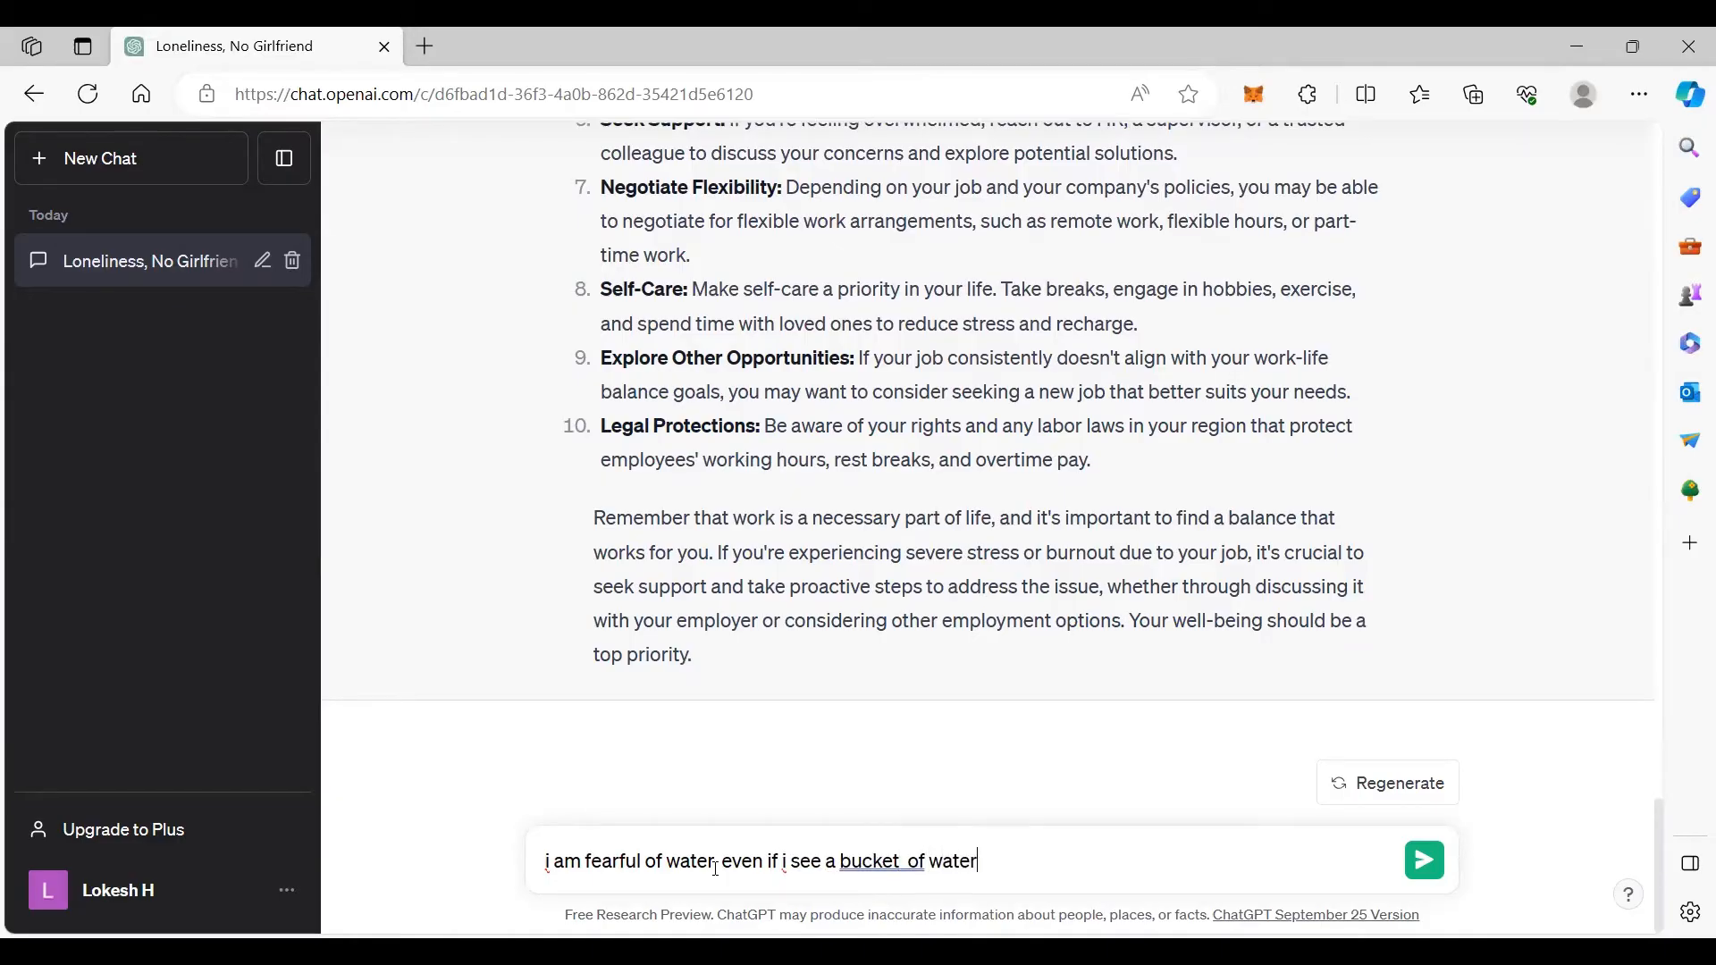
text(i am afraid)
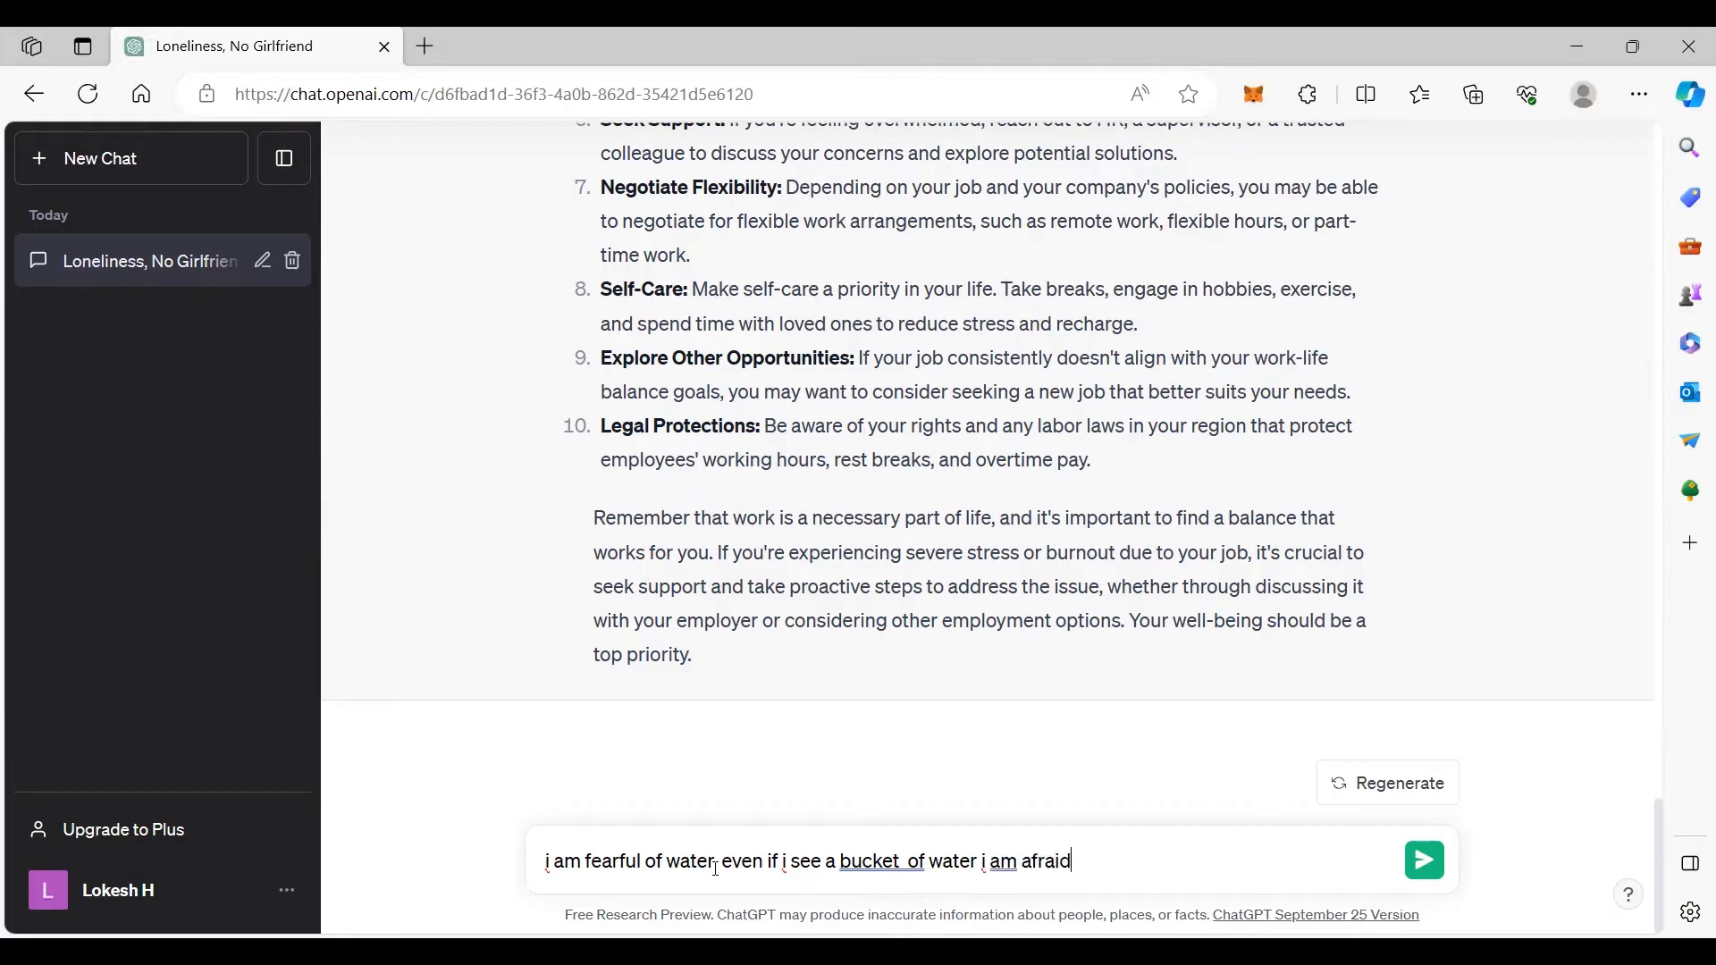
text(. how can i get rid of this fe)
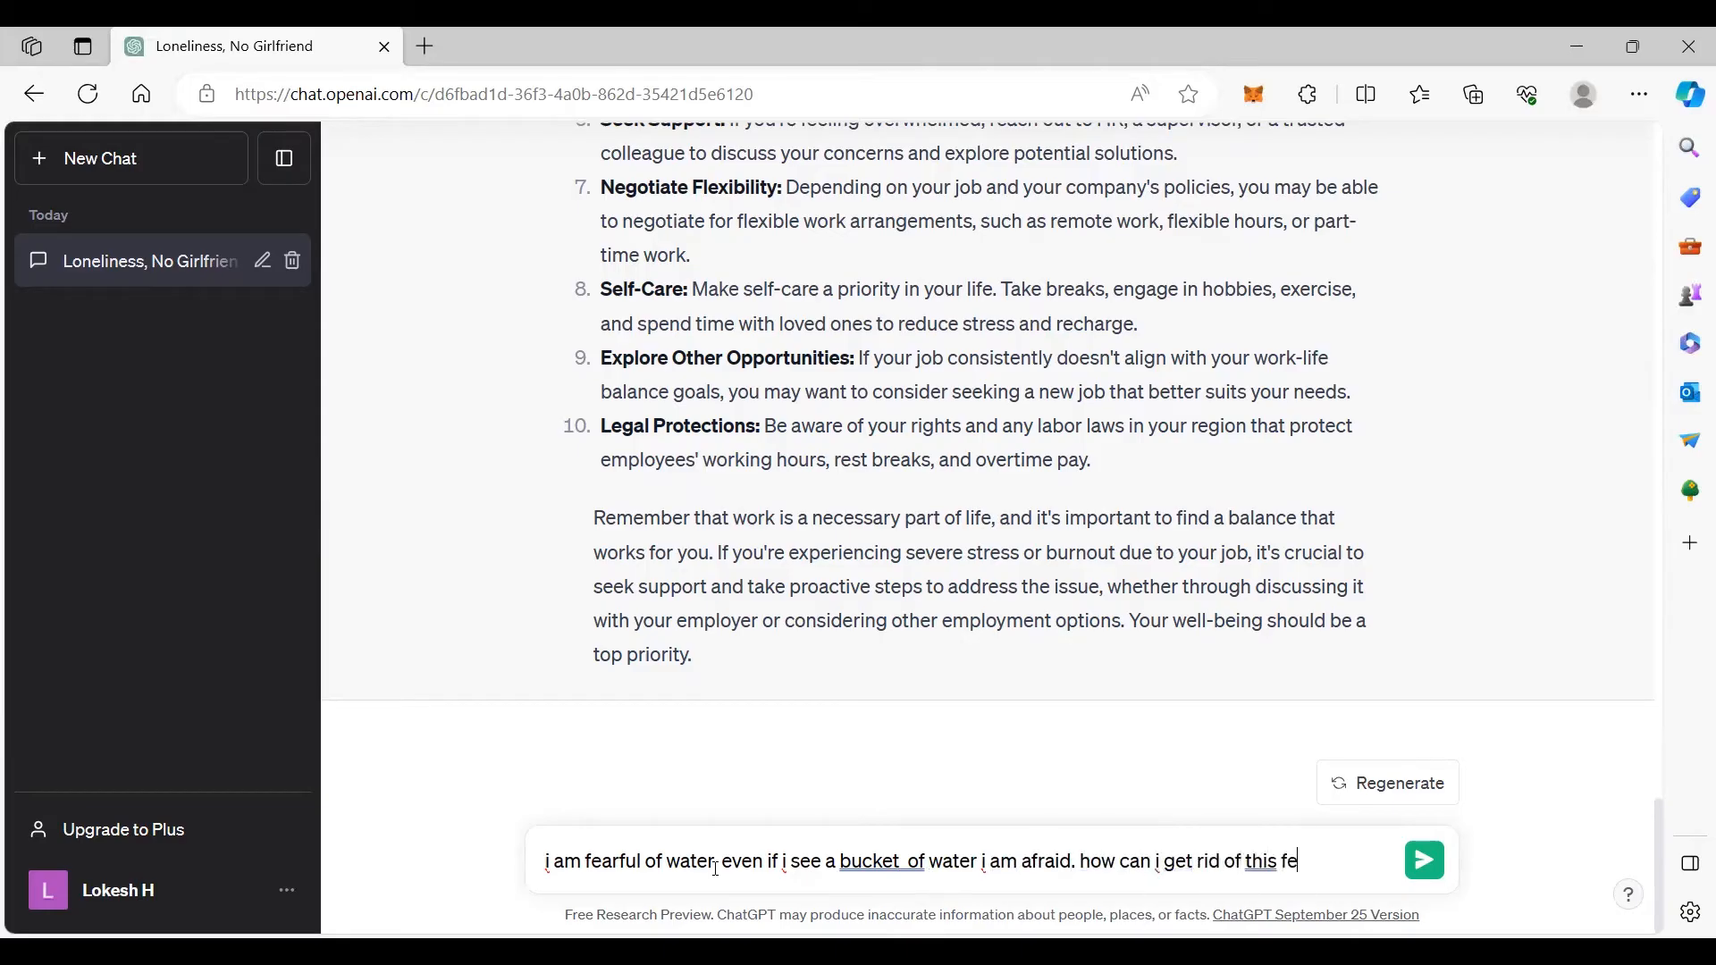
click(1423, 860)
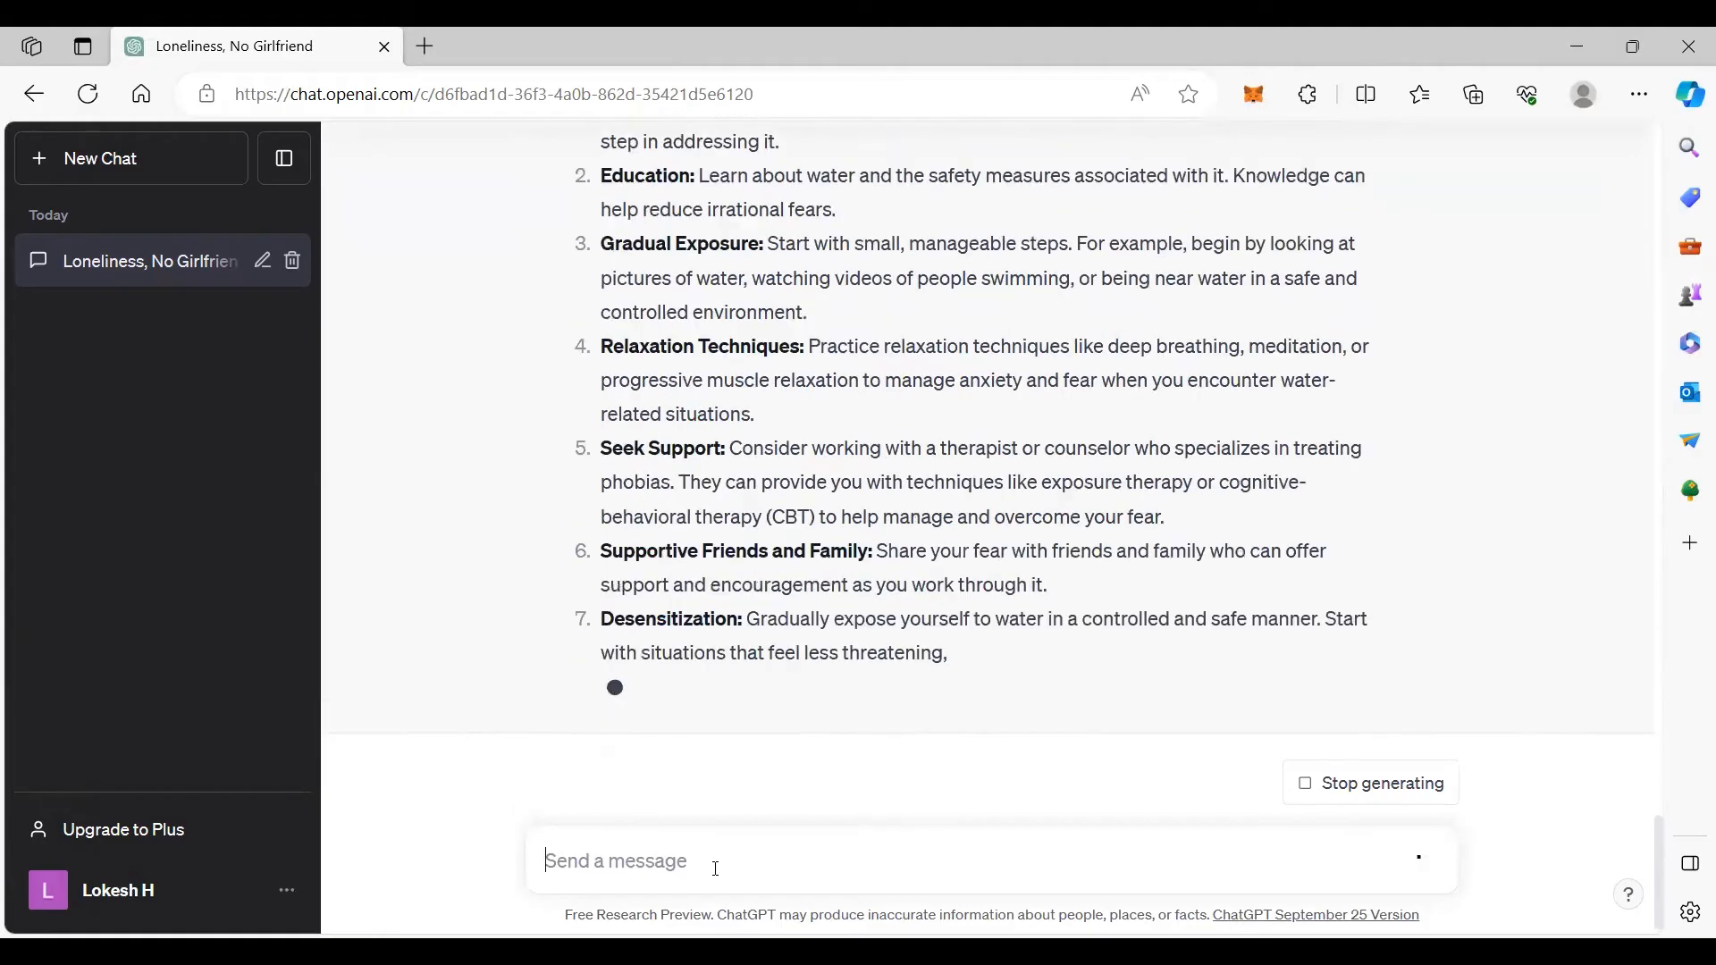
scroll(down, 3)
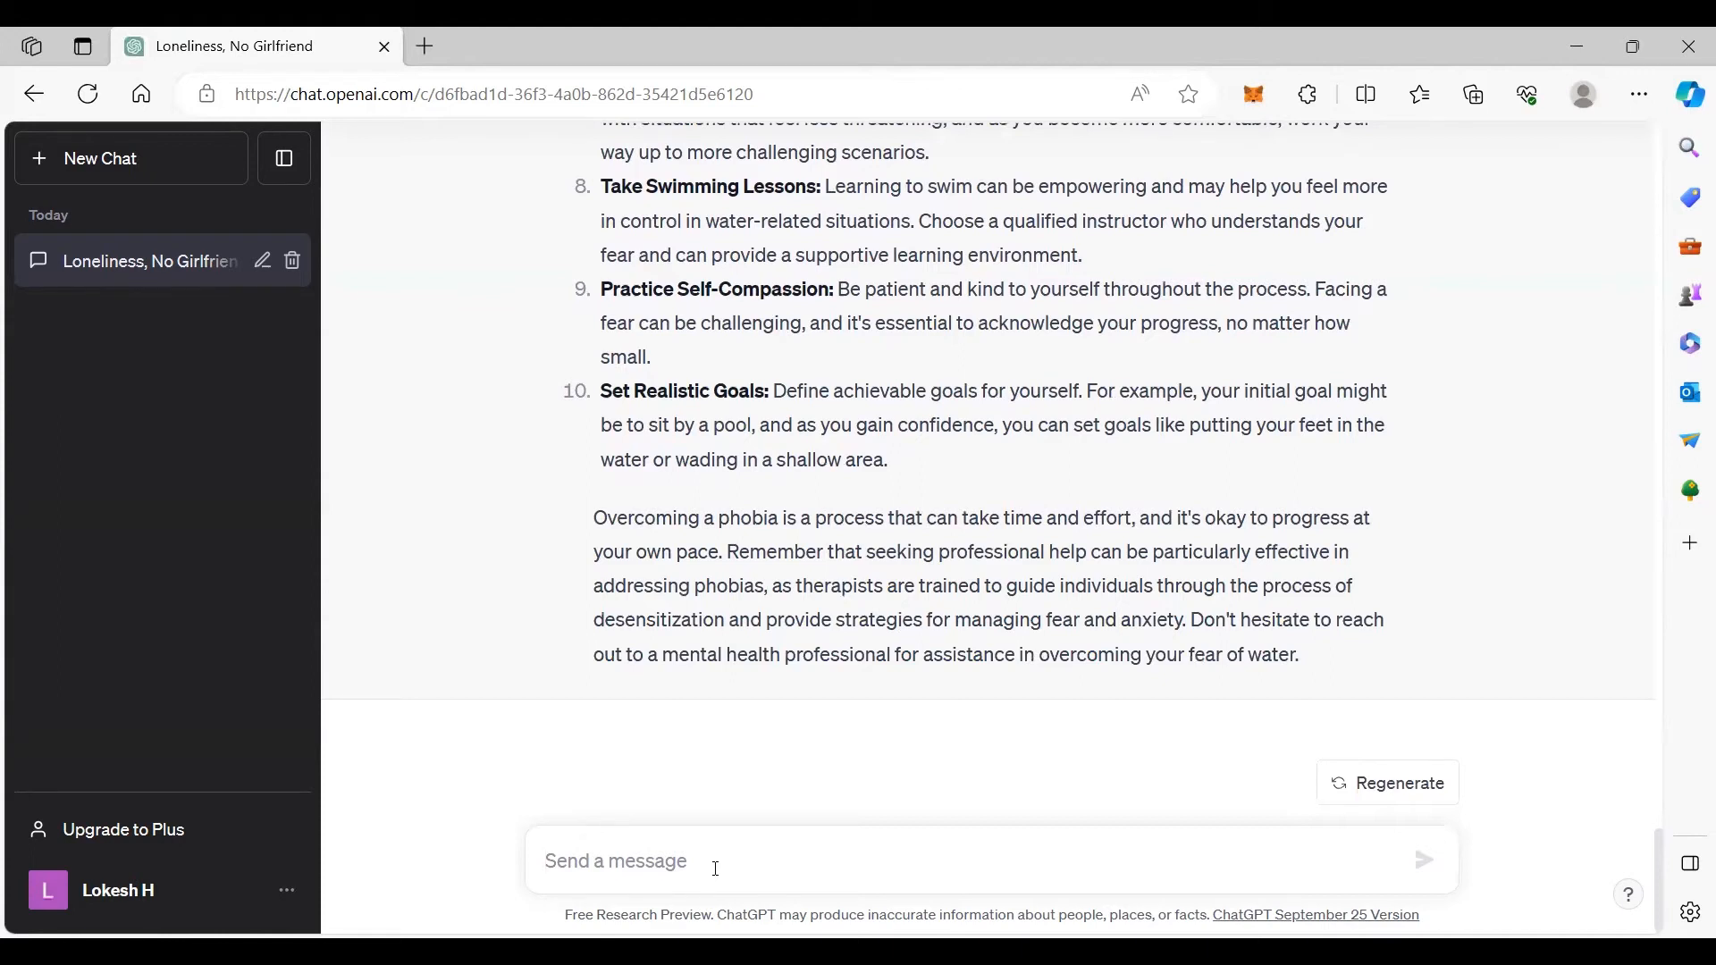
Step: Send 'help me plan a trip for goa' to get an itinerary
text(help me plan a)
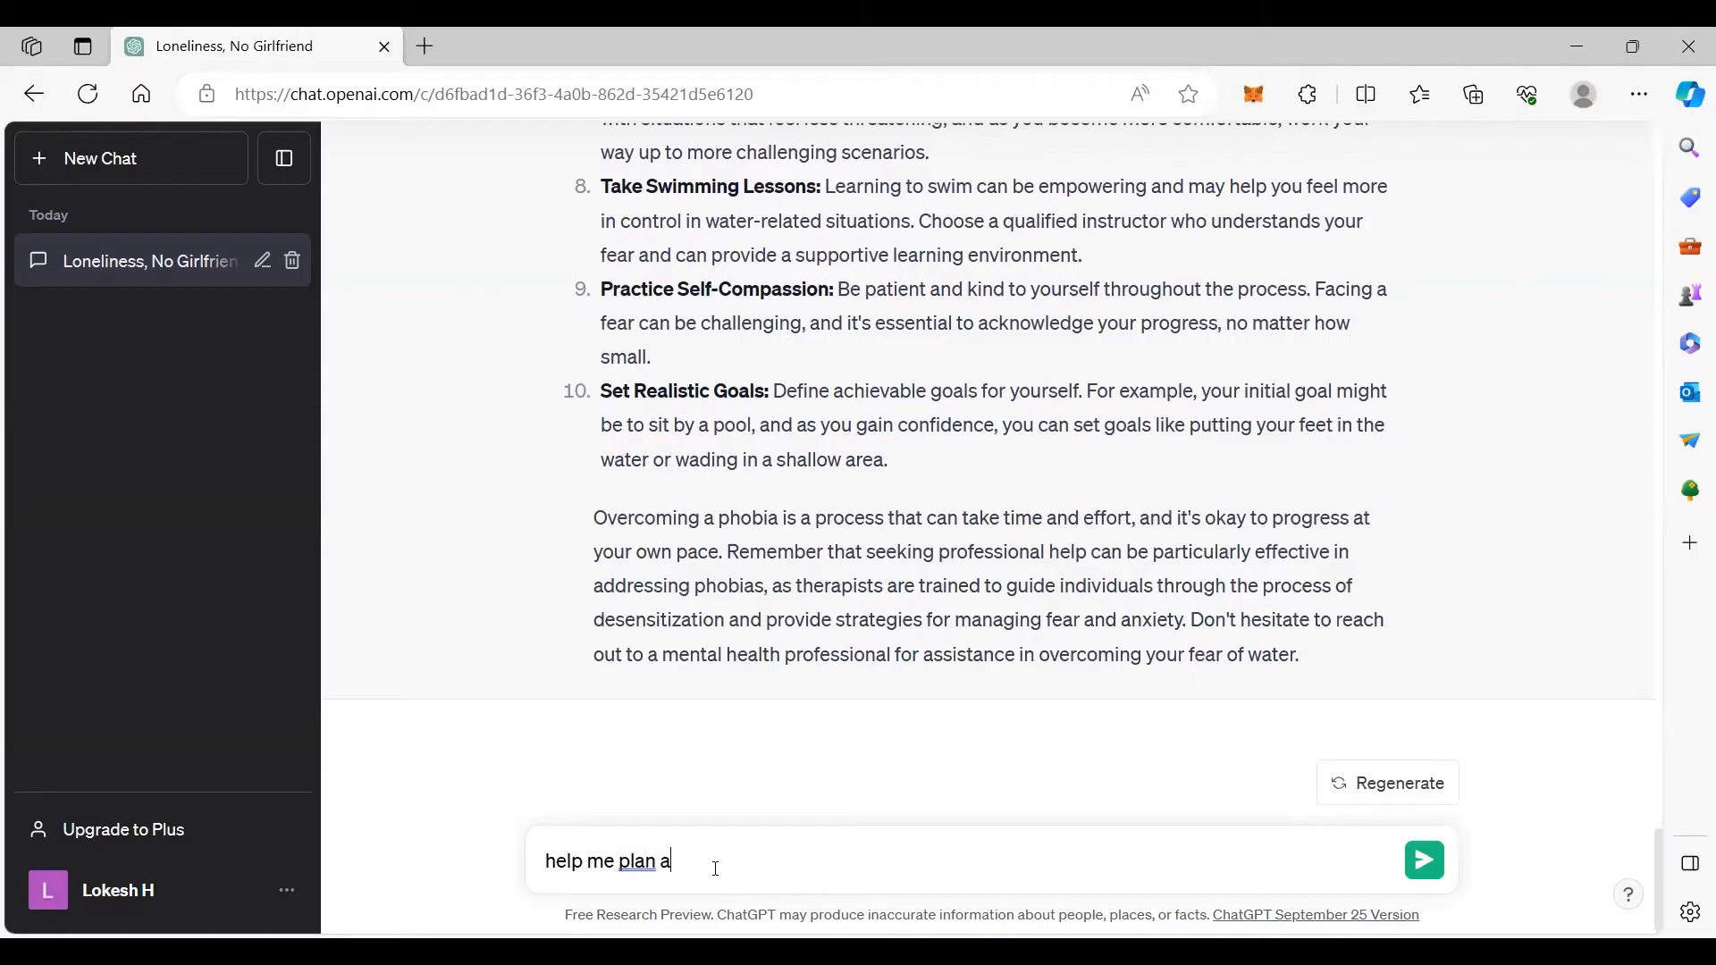
text(trip for goa)
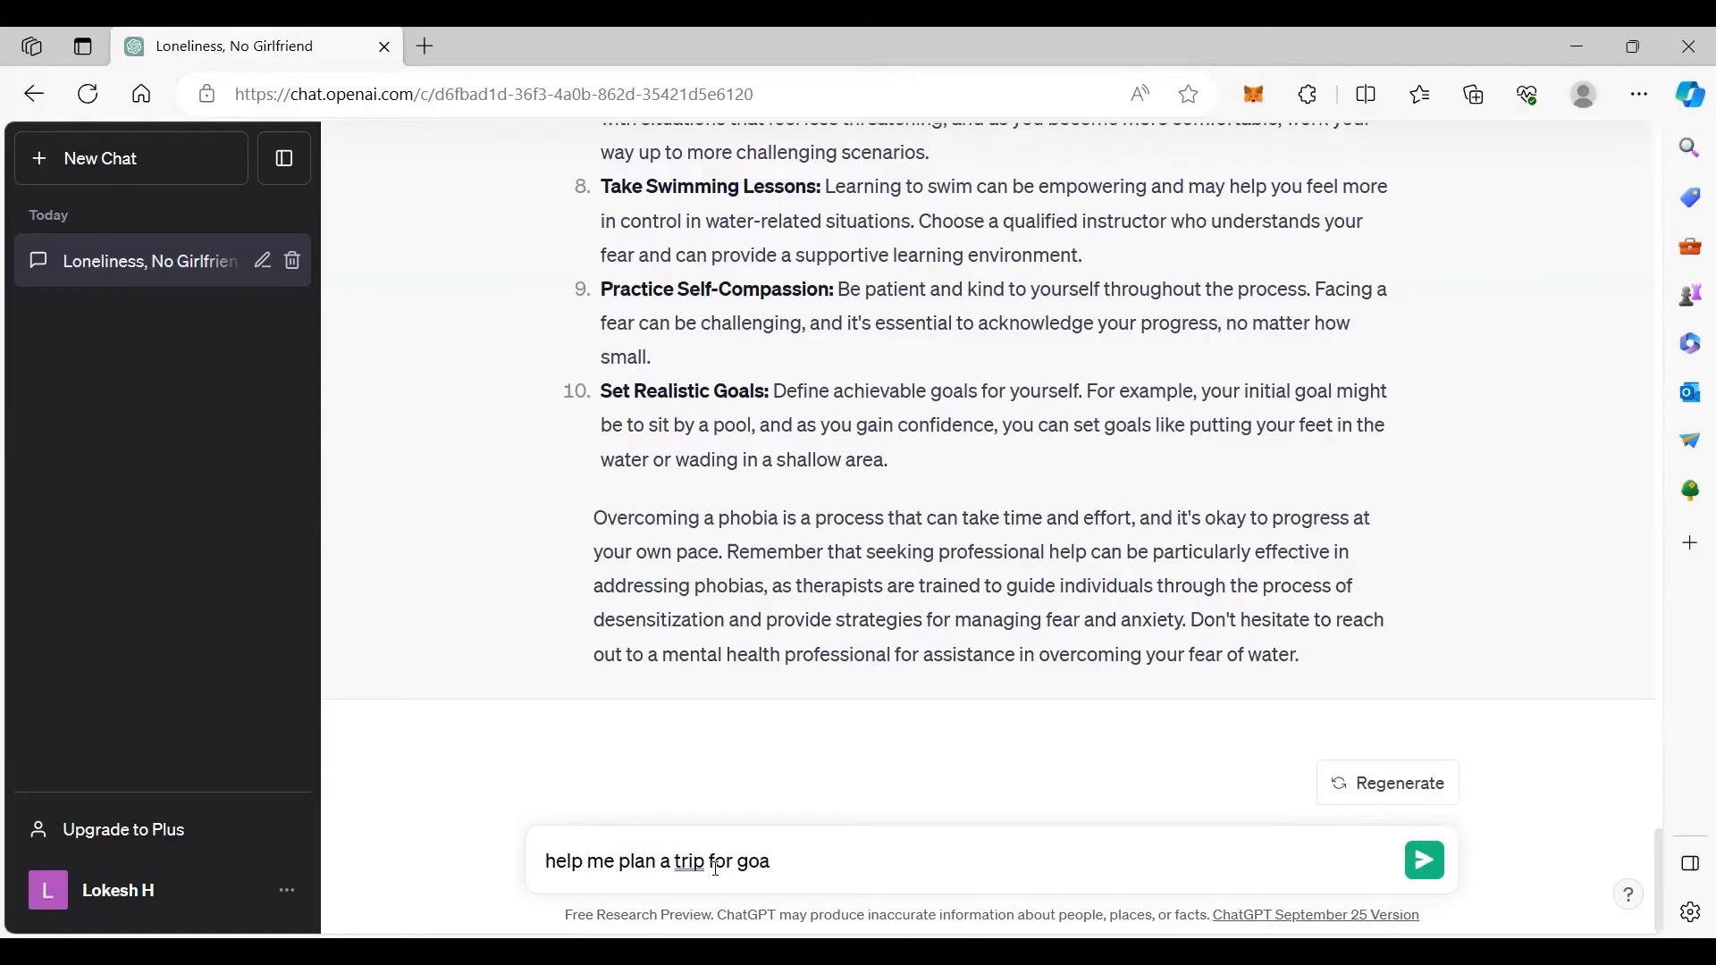
click(1423, 860)
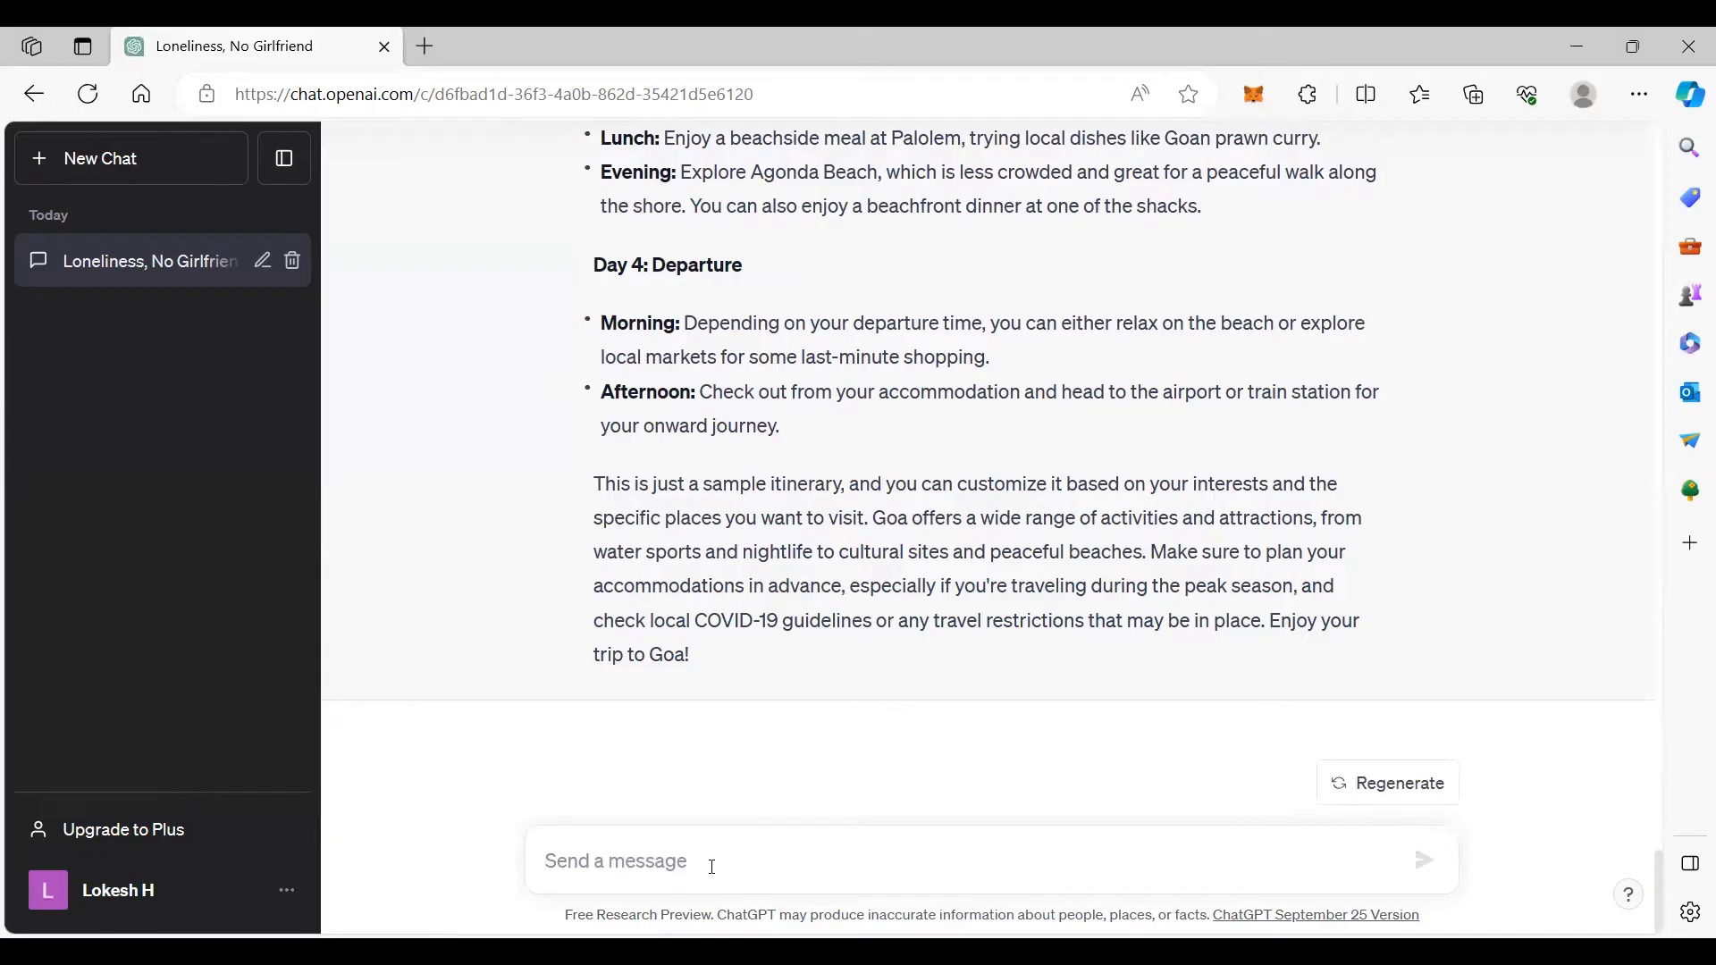
Step: Ask how to save money on a 50,000 monthly salary and scroll the tips
text(my salary is 50000)
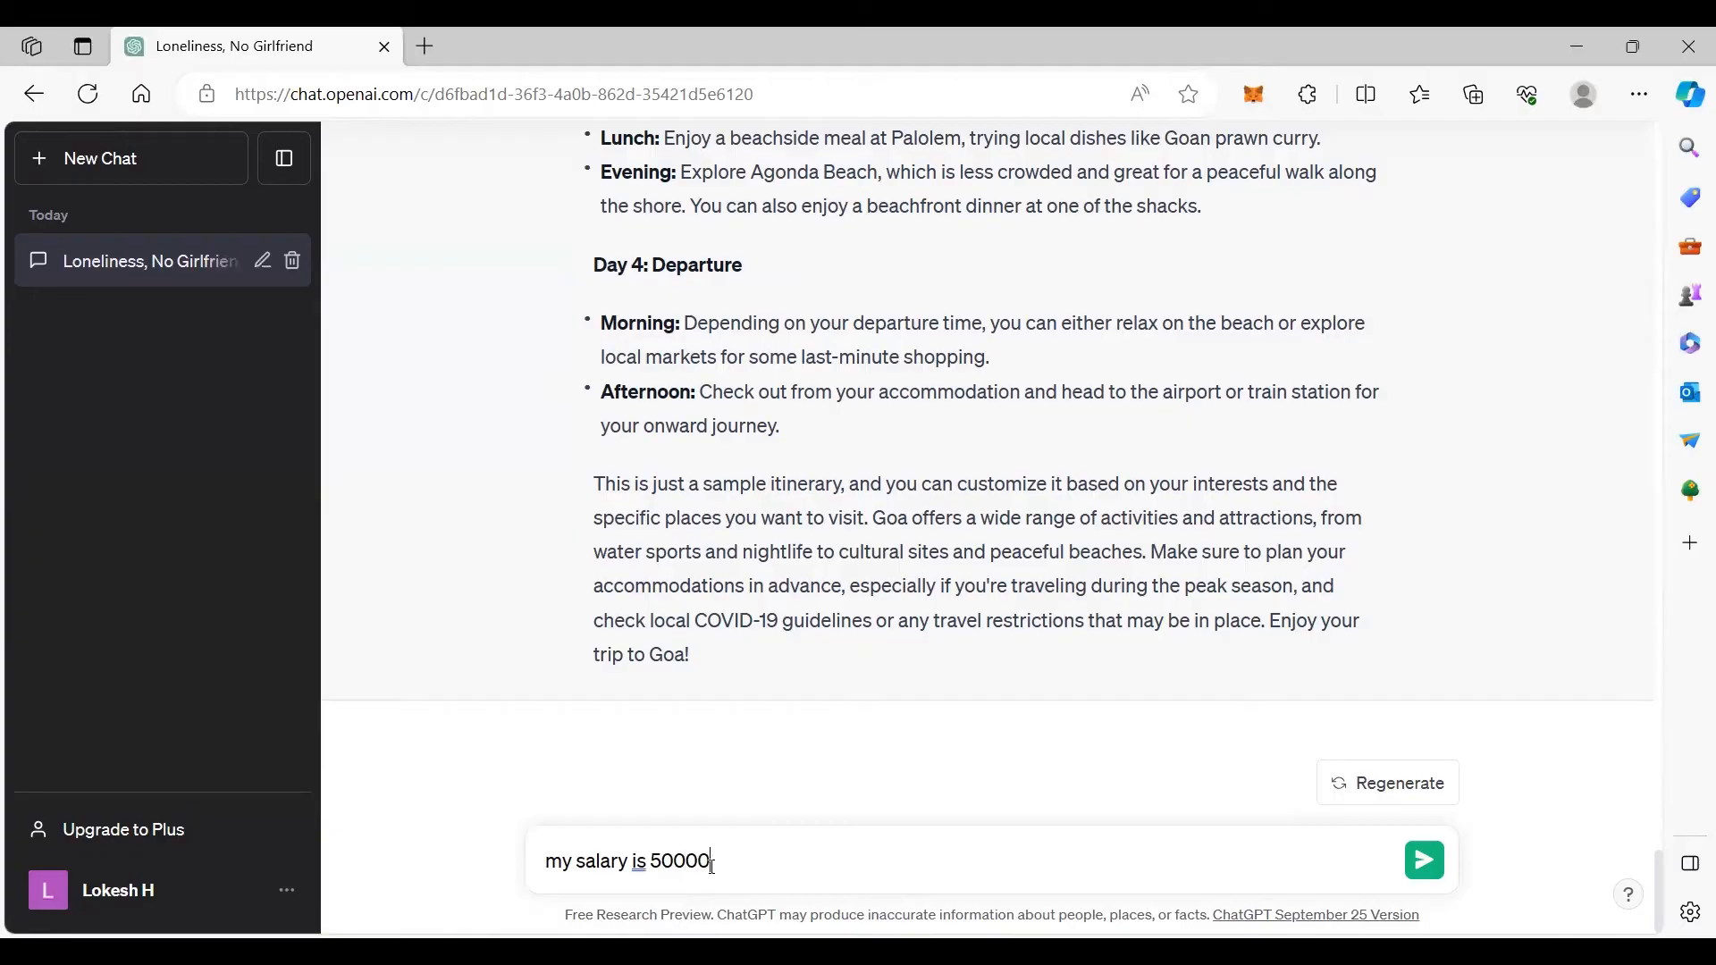
text(per month. how)
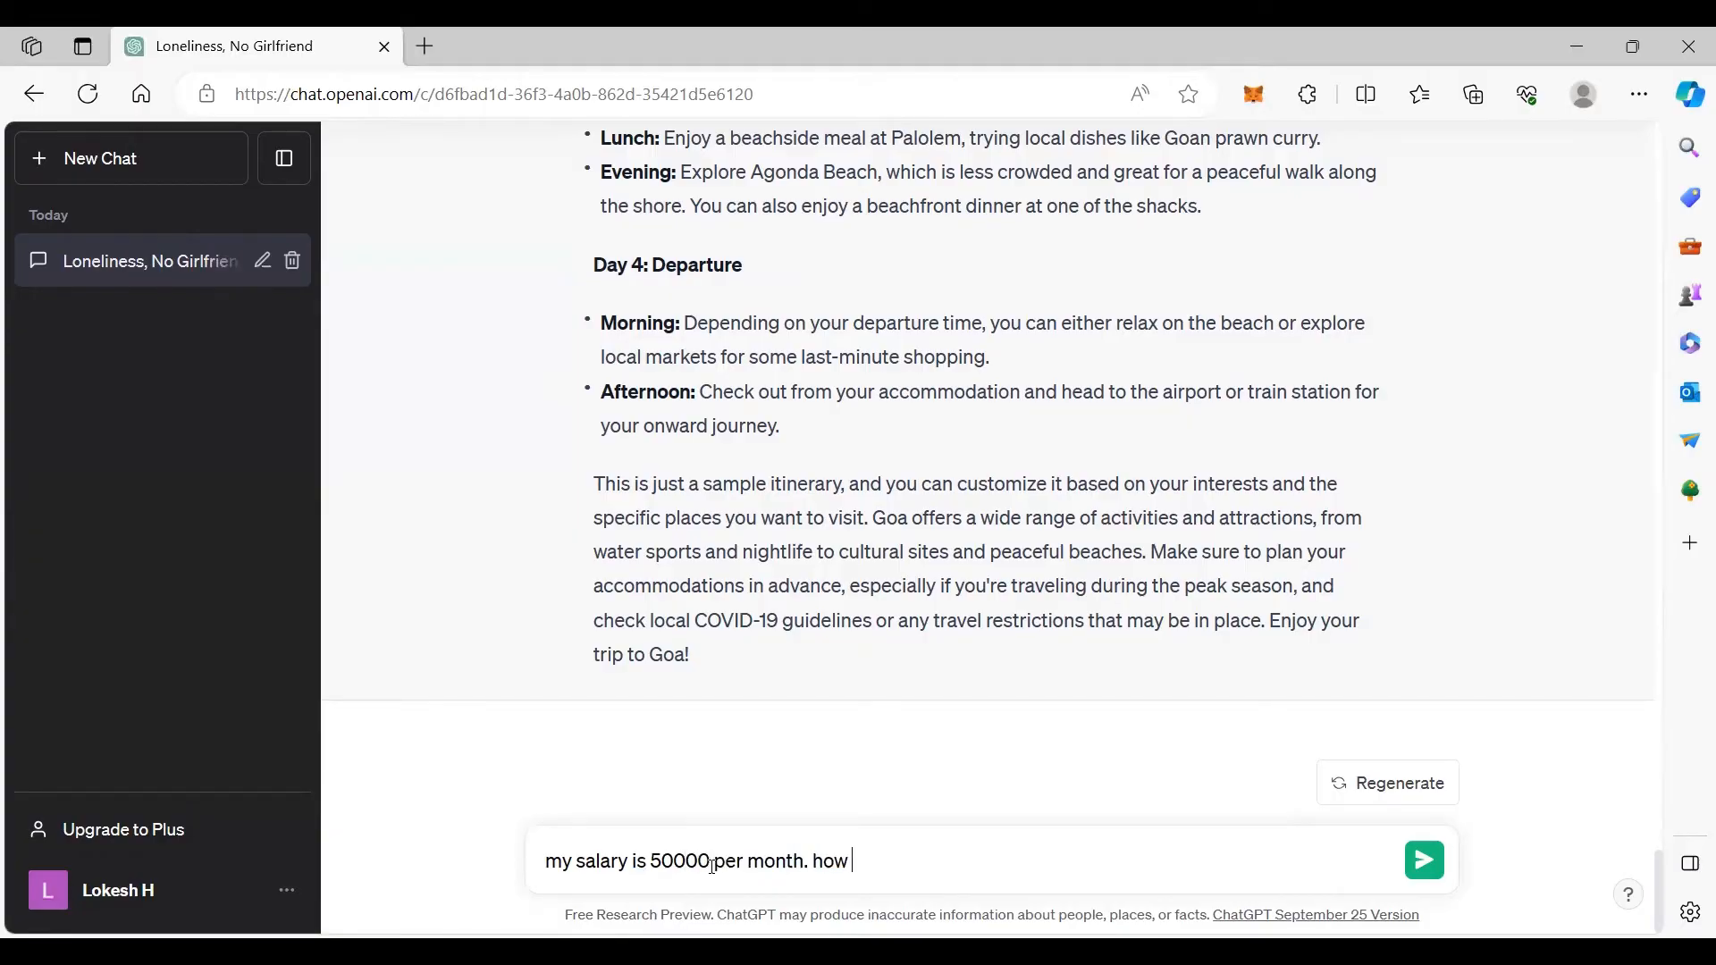
text(to sav)
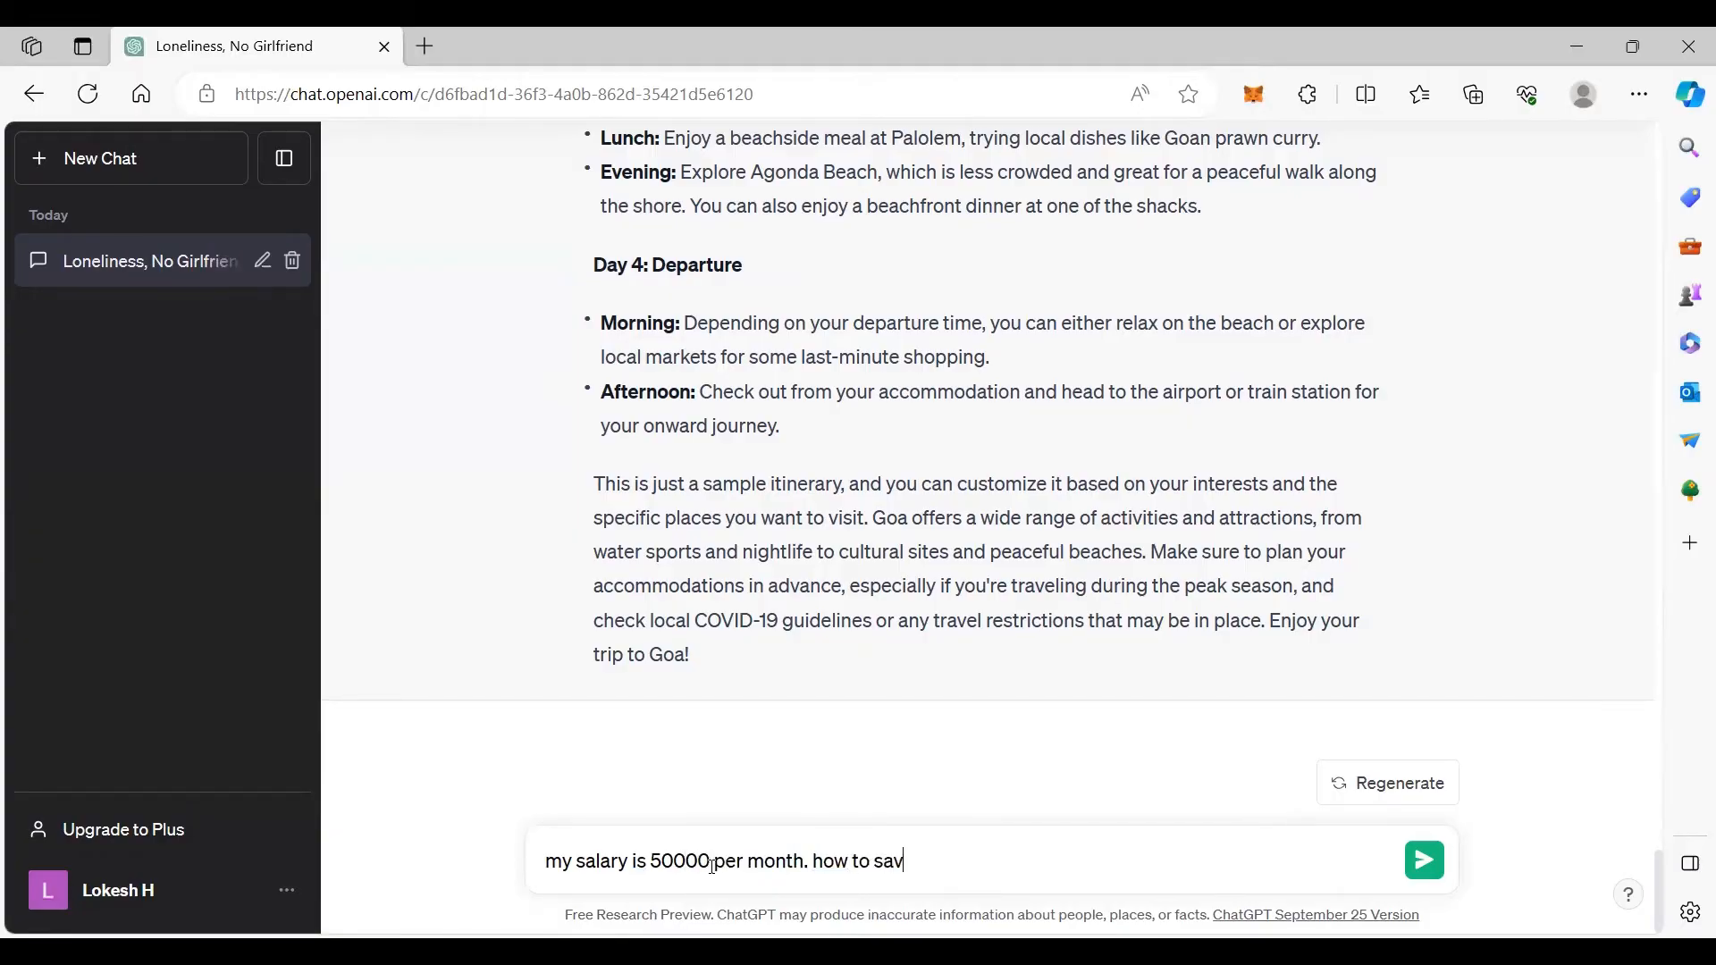
text(e)
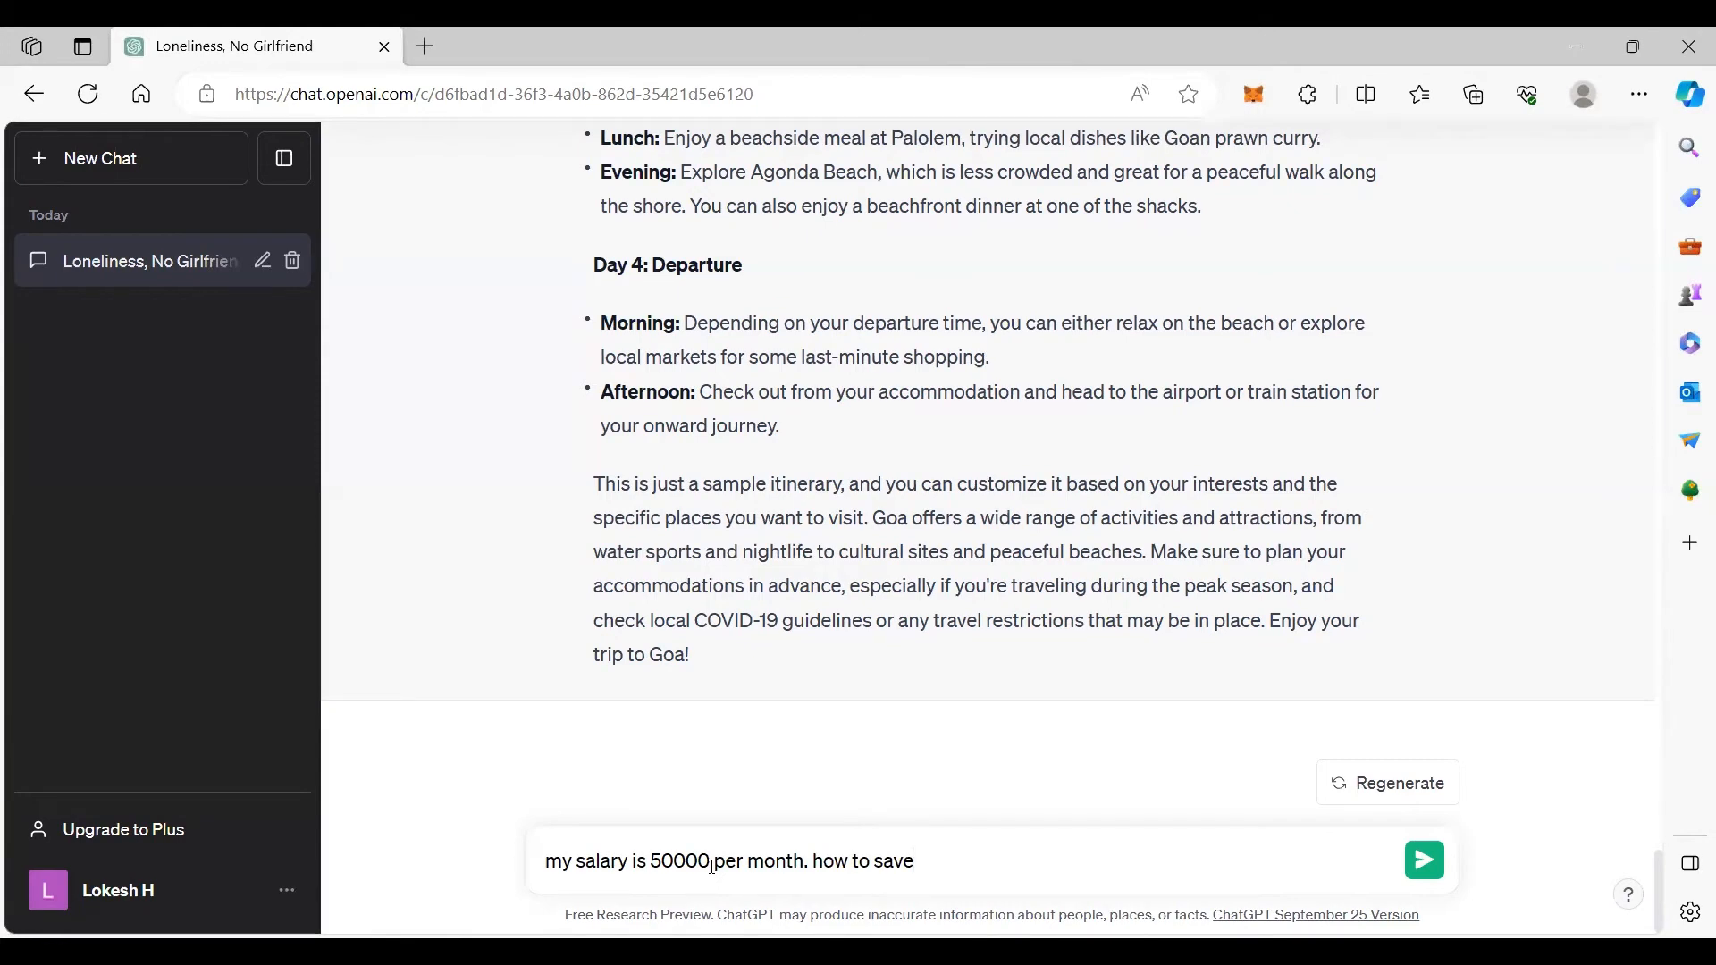
text(giv)
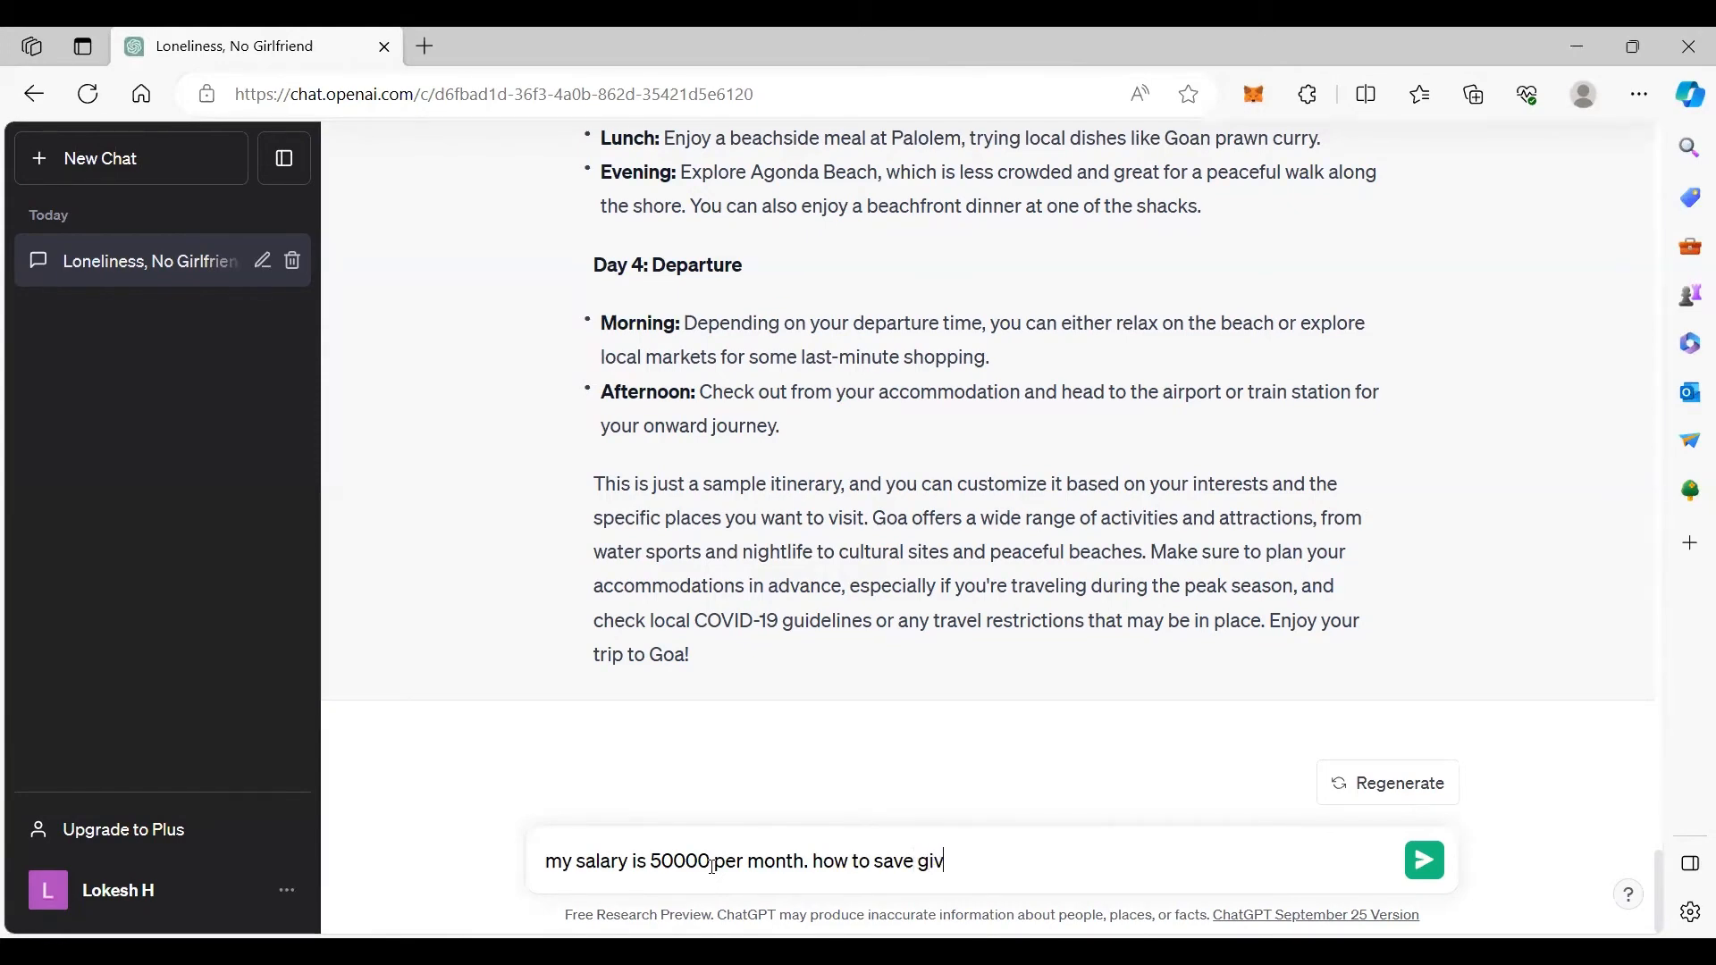
click(1423, 859)
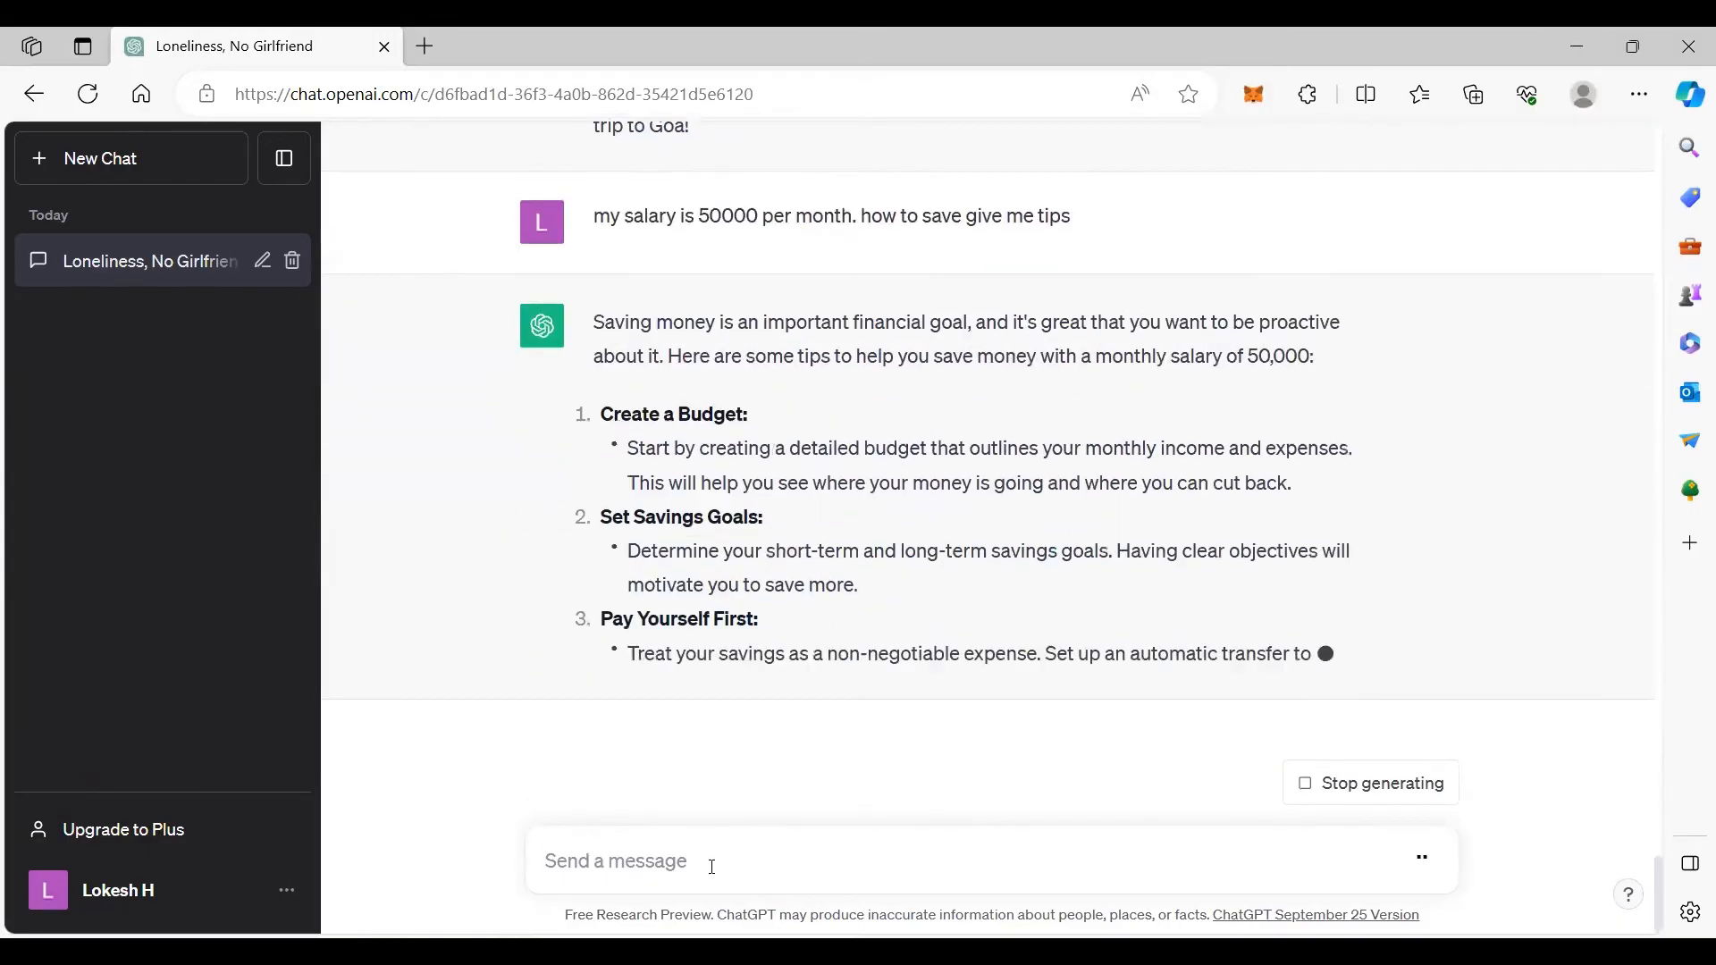
scroll(down, 3)
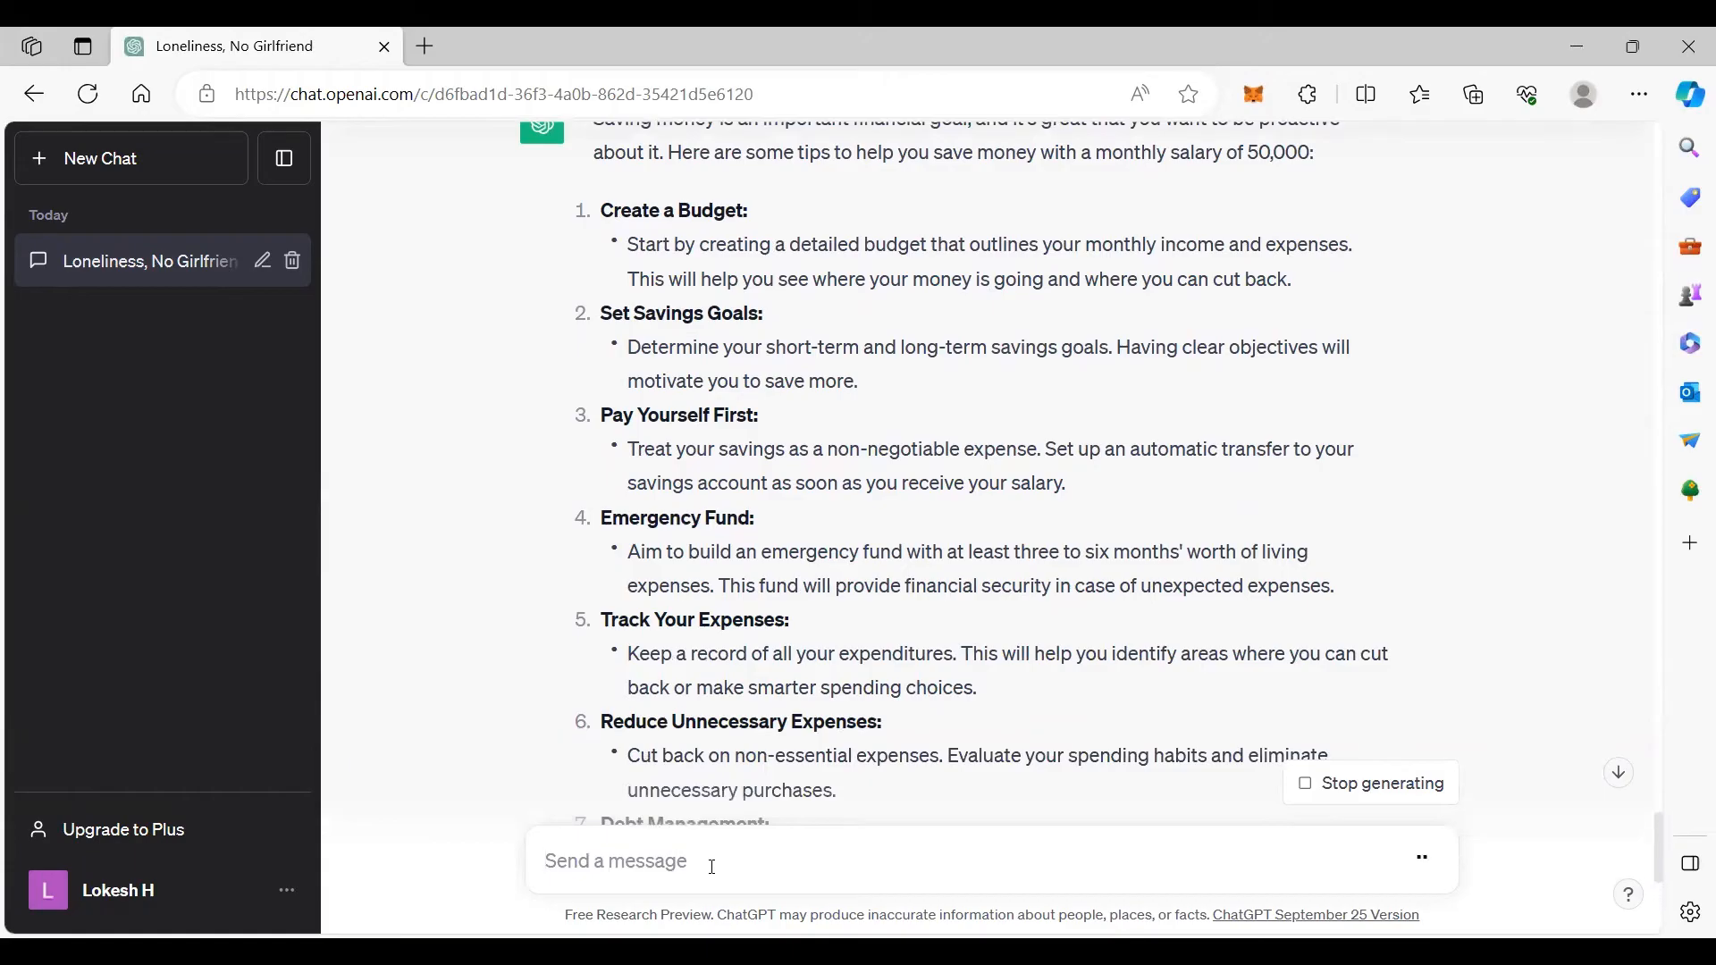
scroll(down, 3)
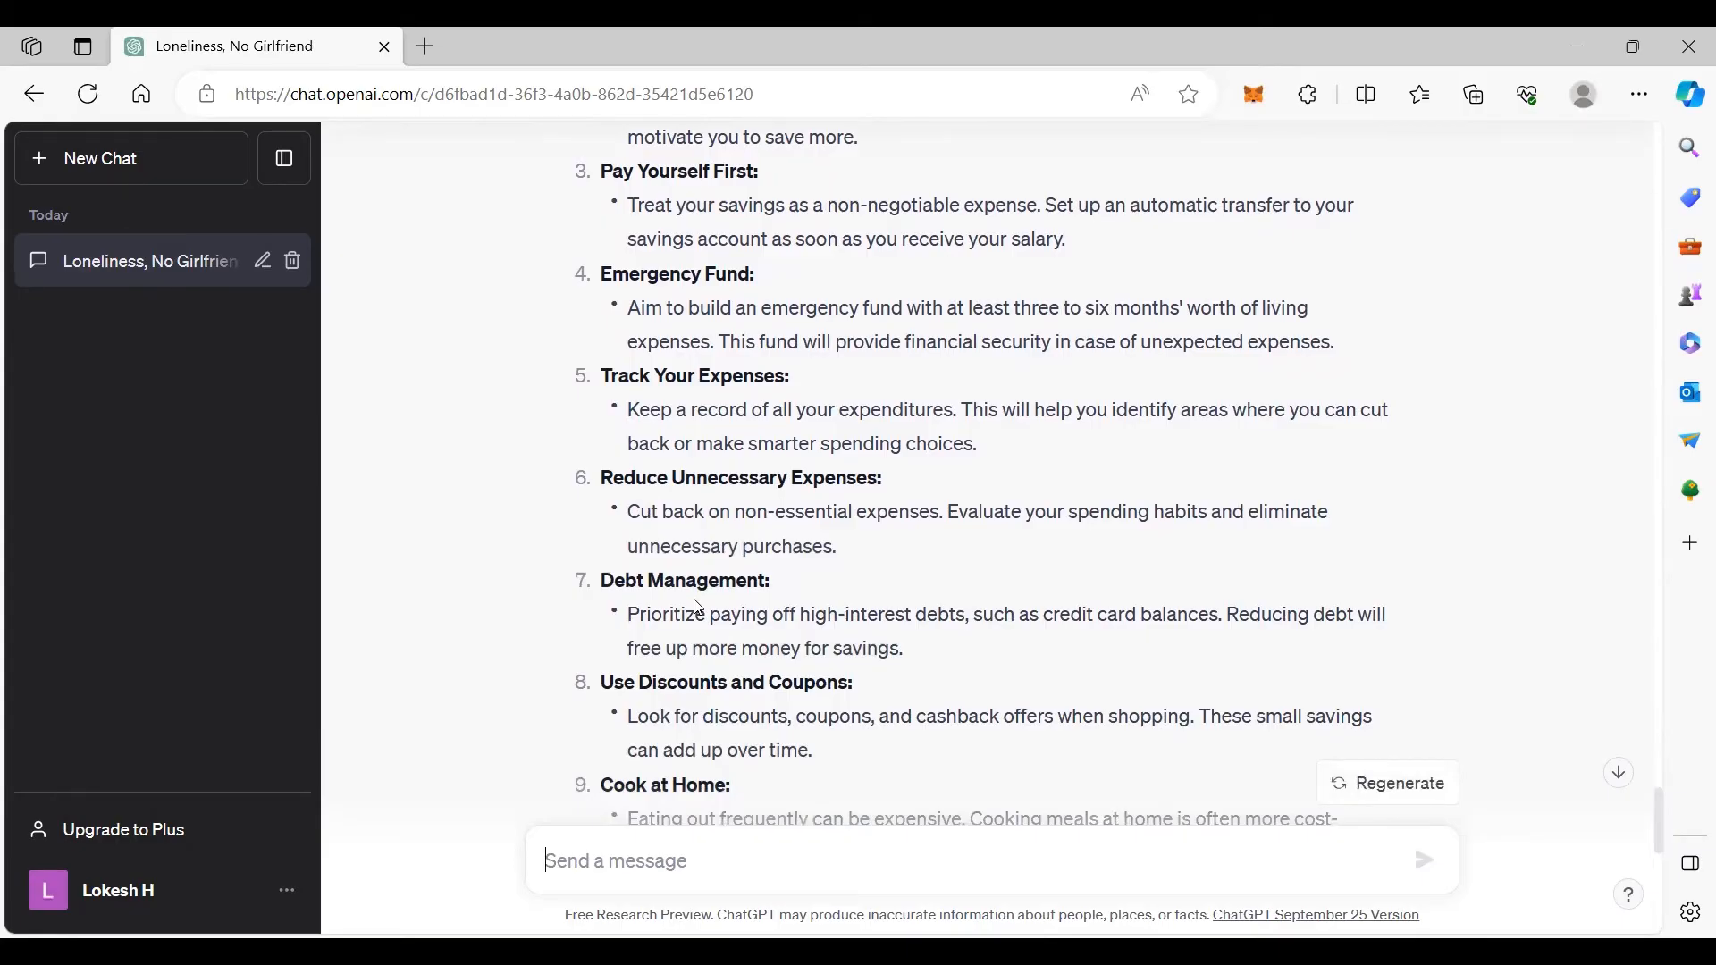
Step: Request sample login page code using HTML and scroll through the code
text(g)
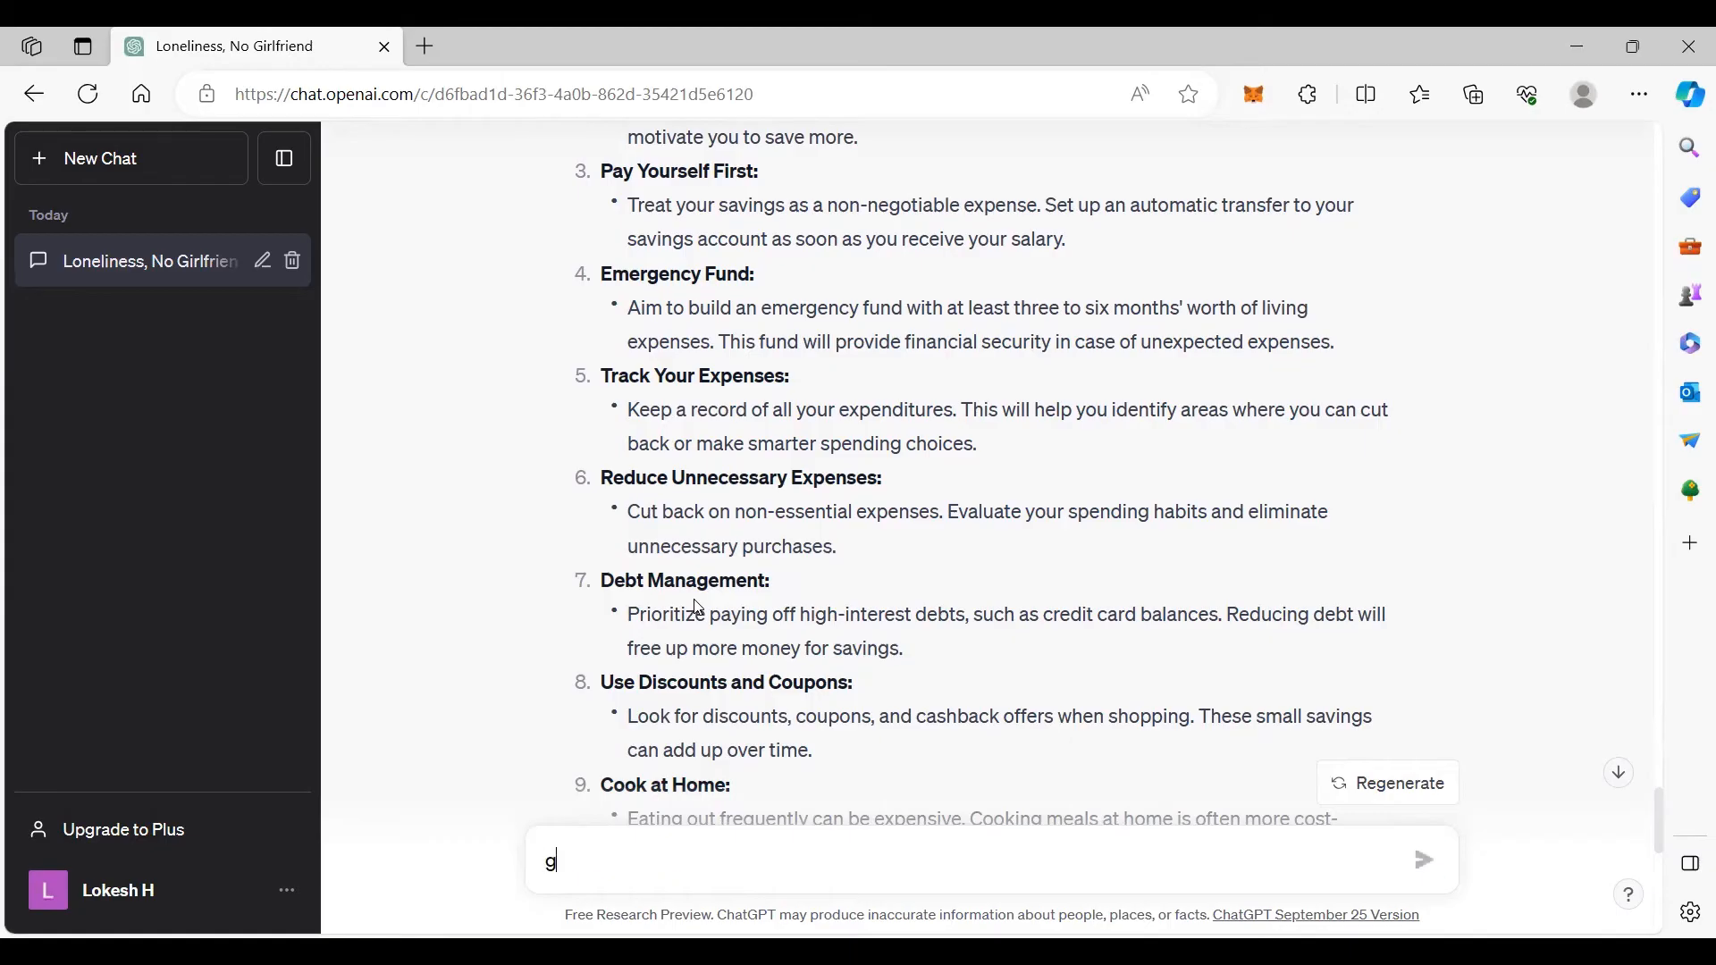
text(ive me sample code for)
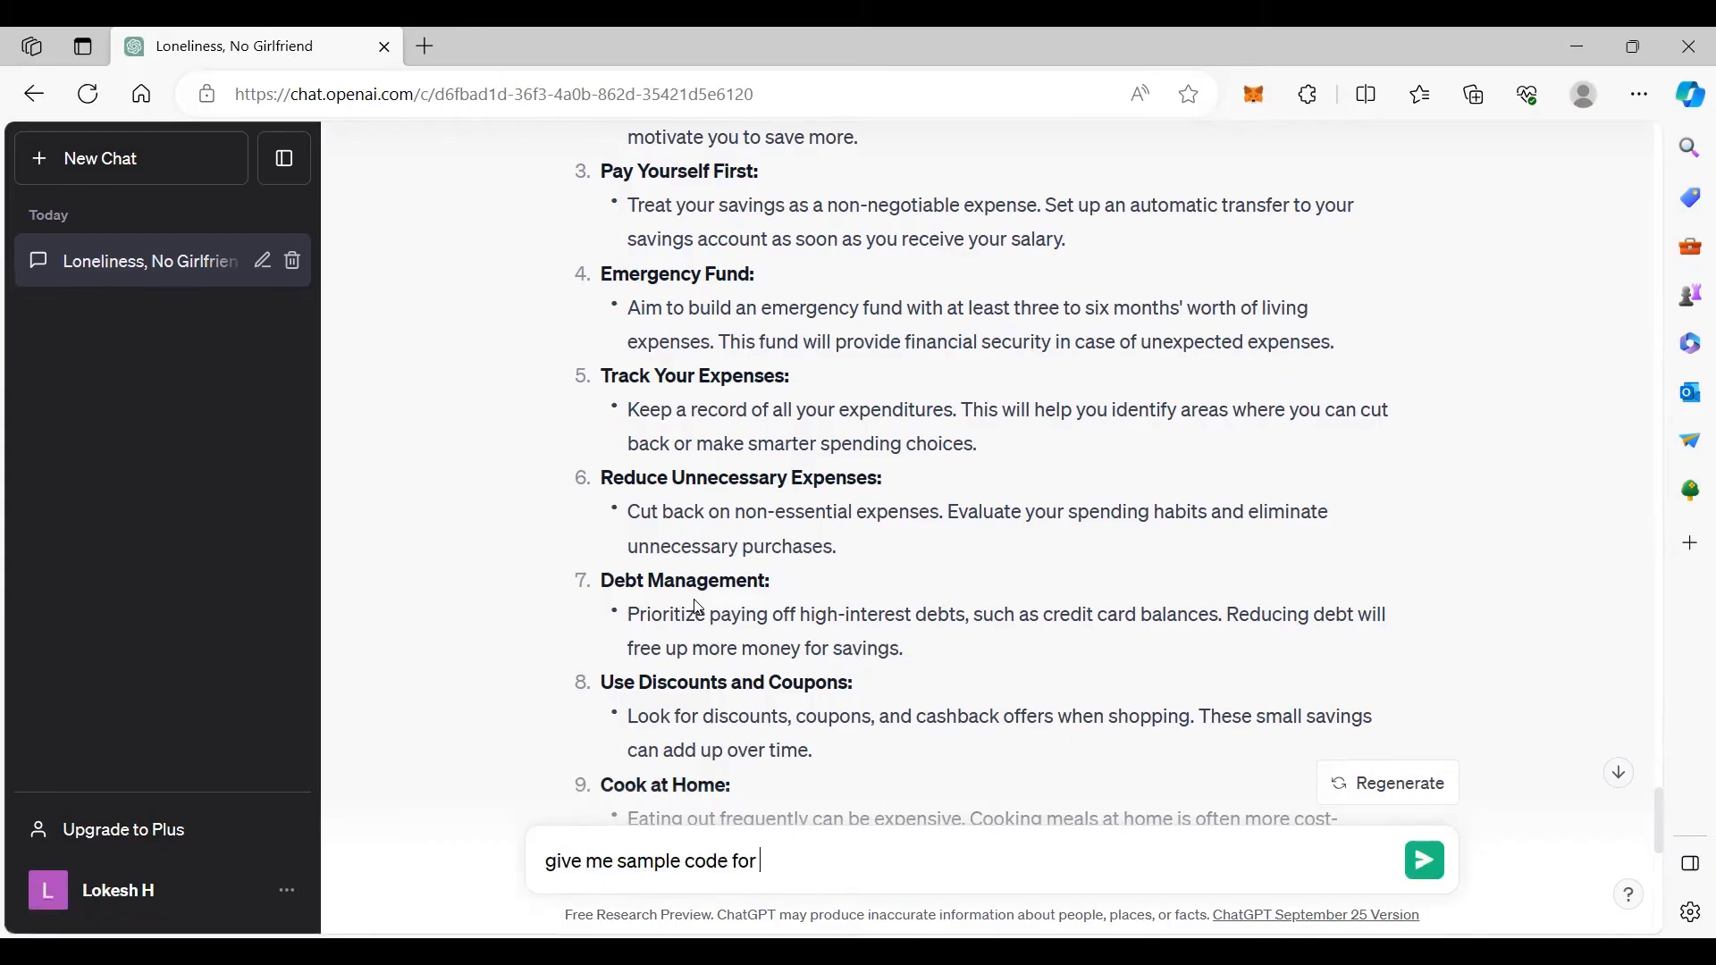
text(login page)
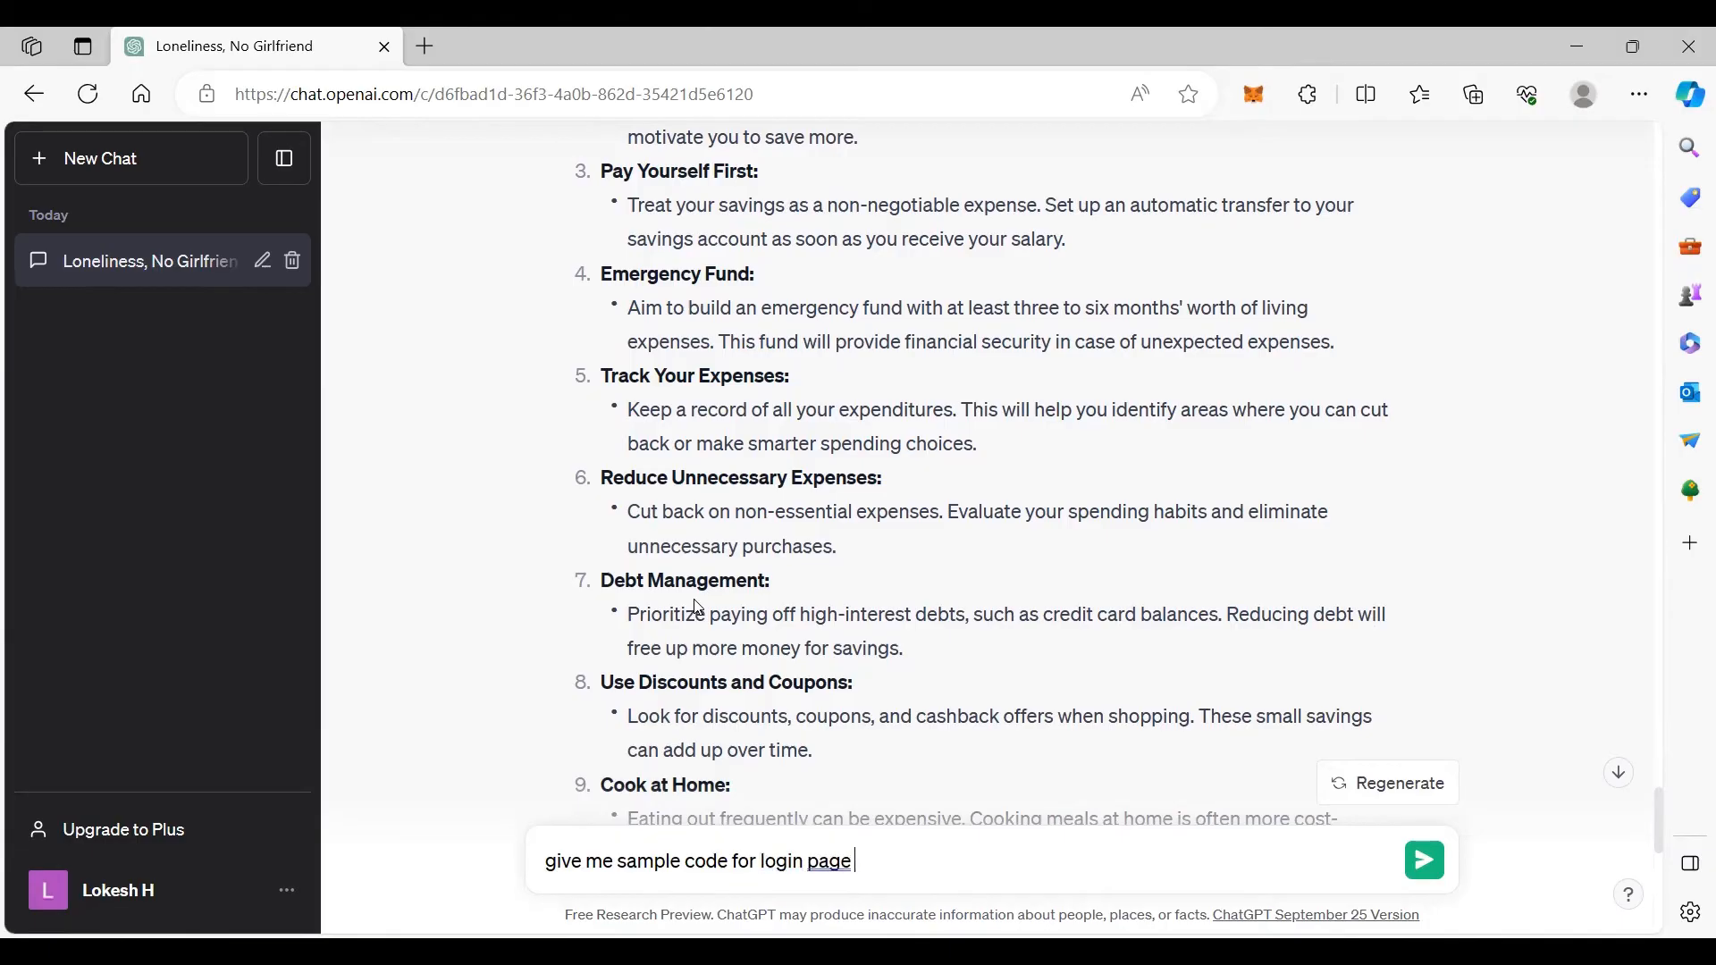
text(using htm)
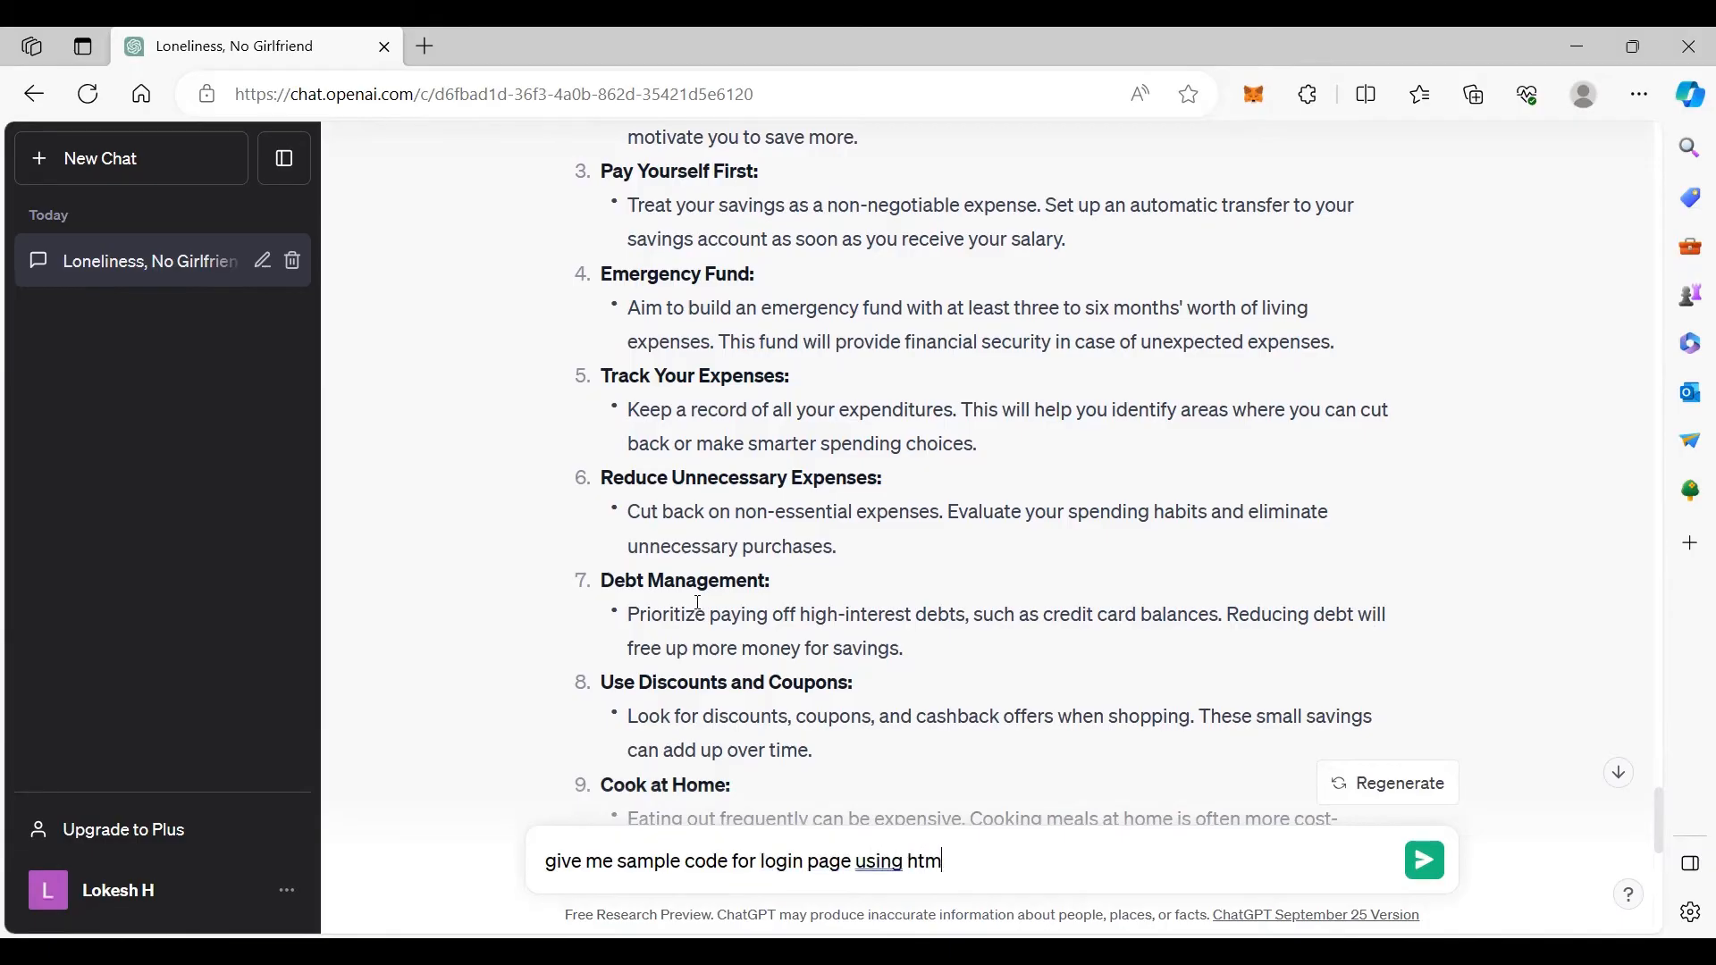
click(1423, 860)
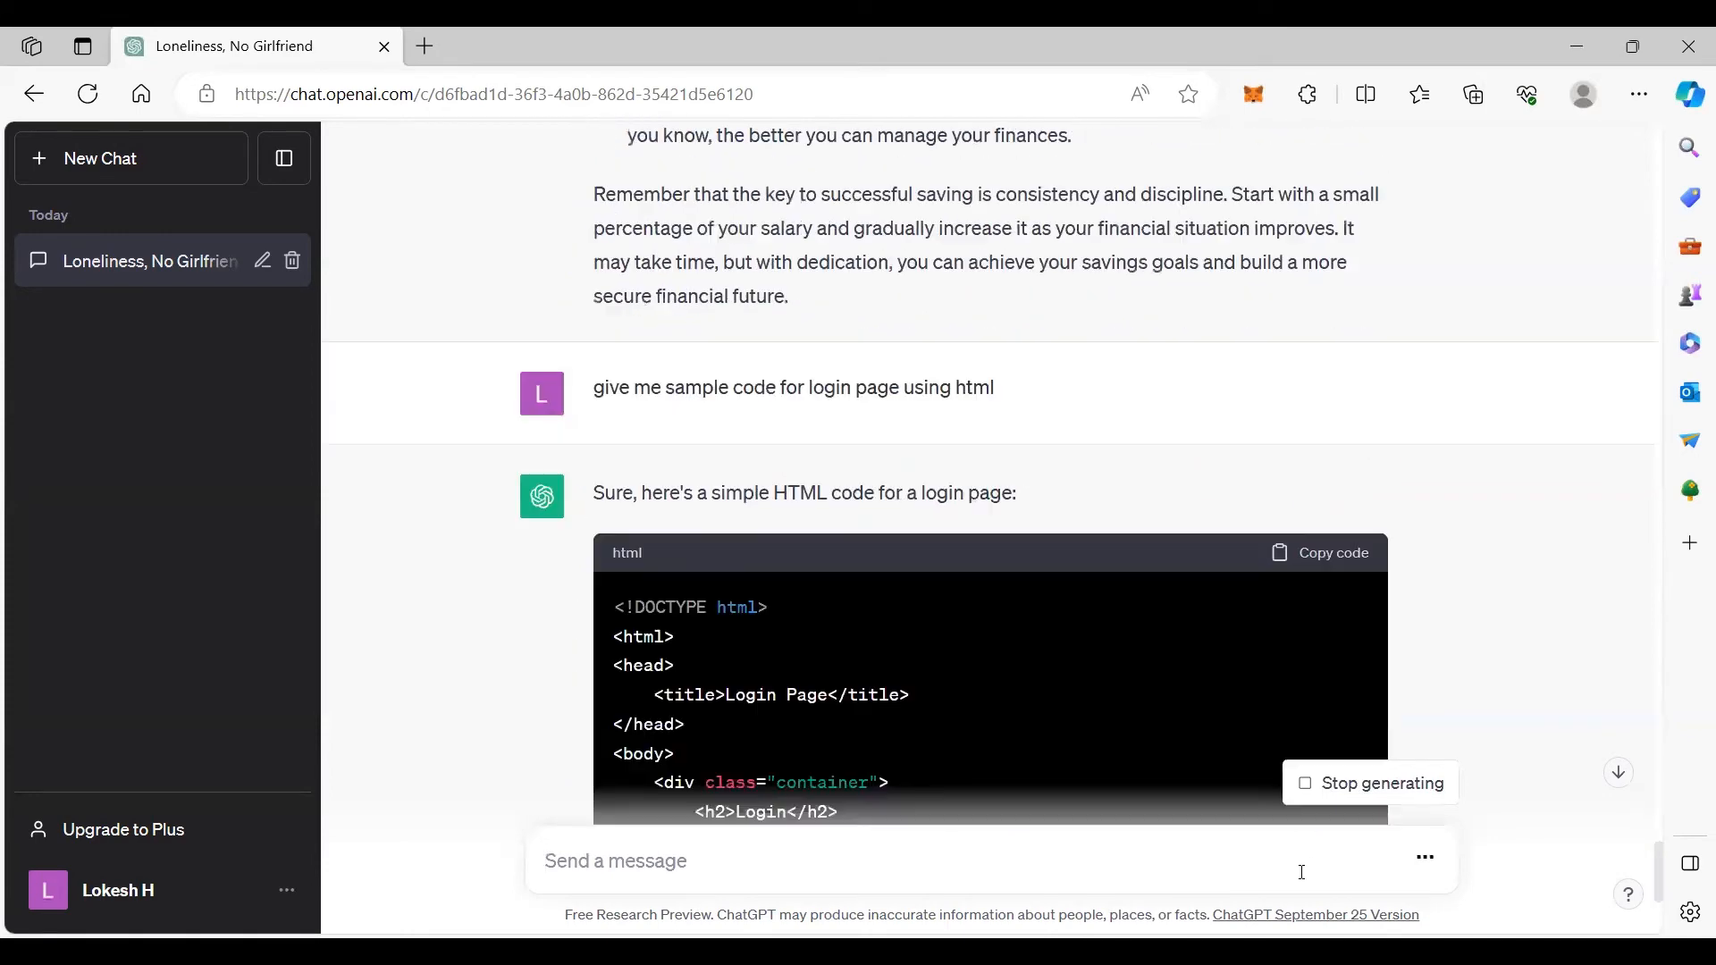
scroll(down, 3)
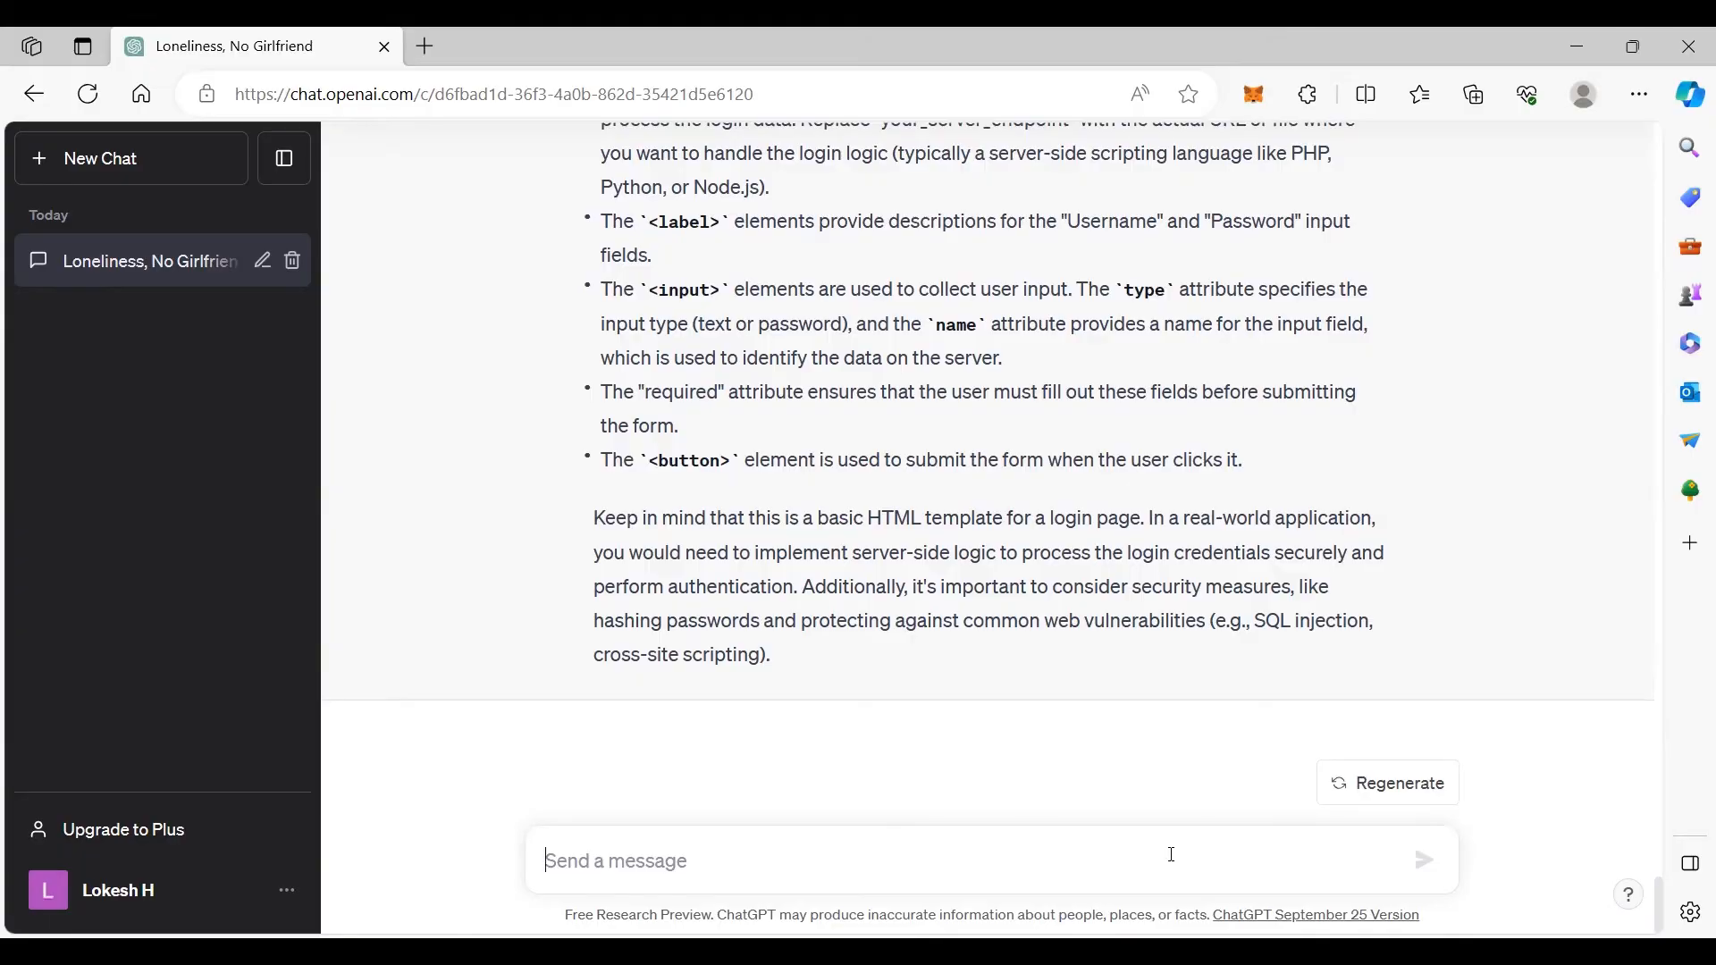
Step: Ask 'how to improve self confidence' and scroll to the end of the fourteen strategies
text(how to iomprove self confidn)
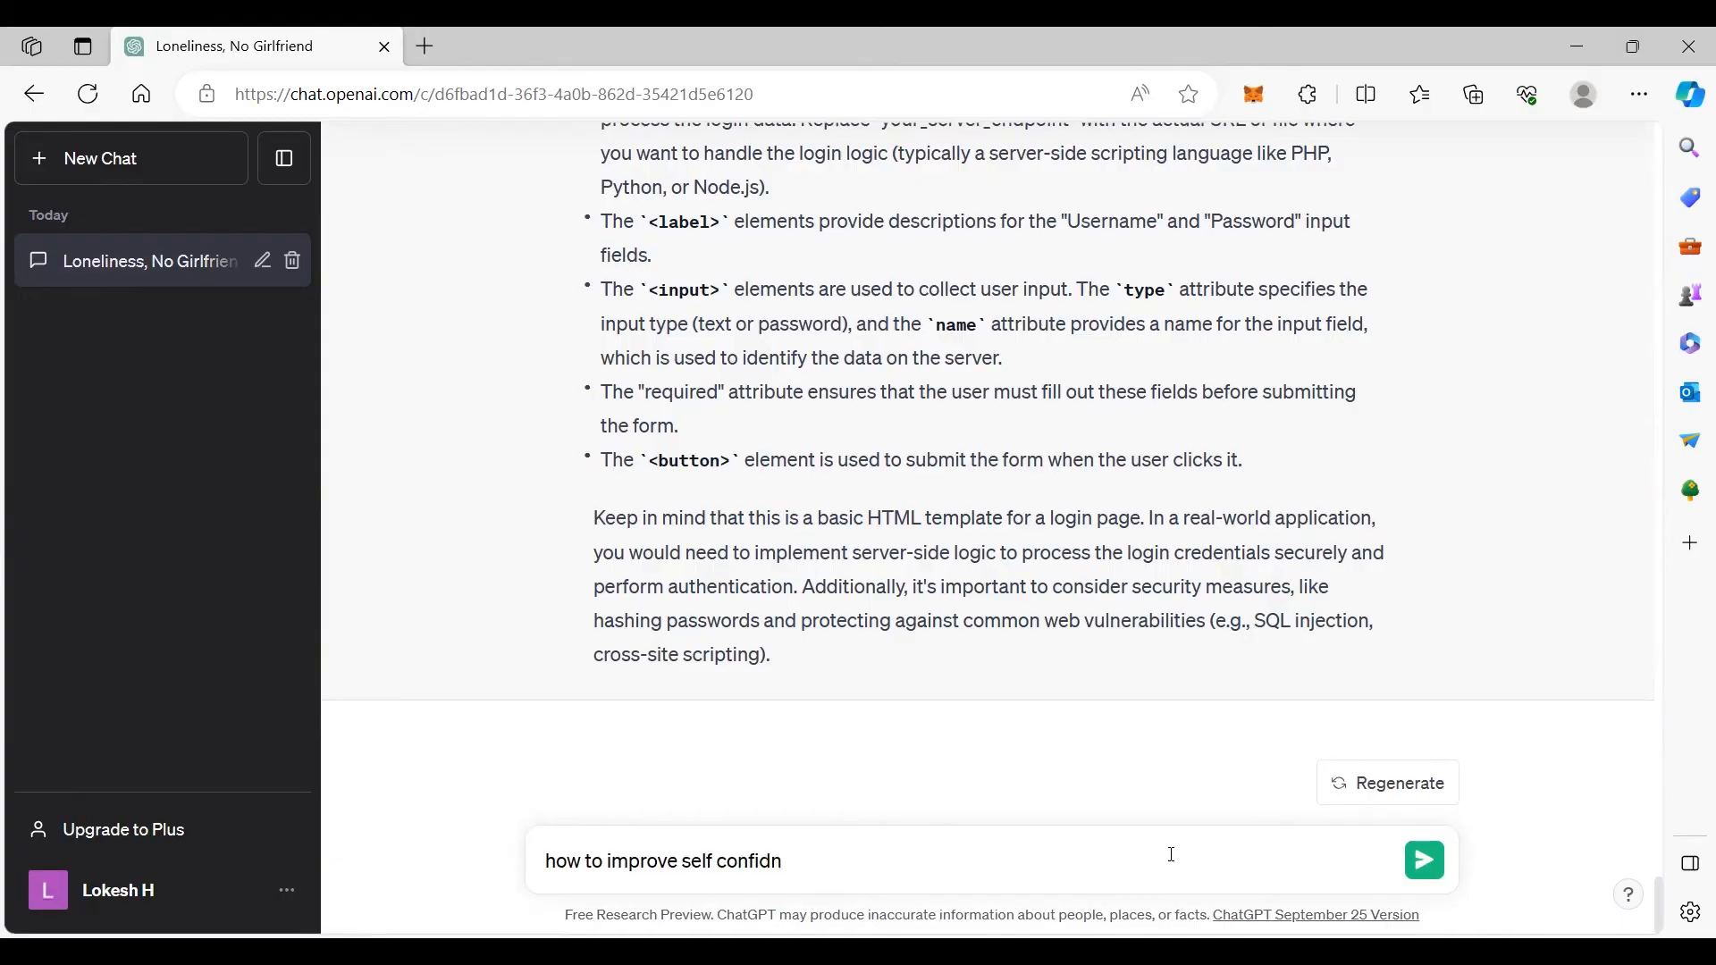
click(1423, 859)
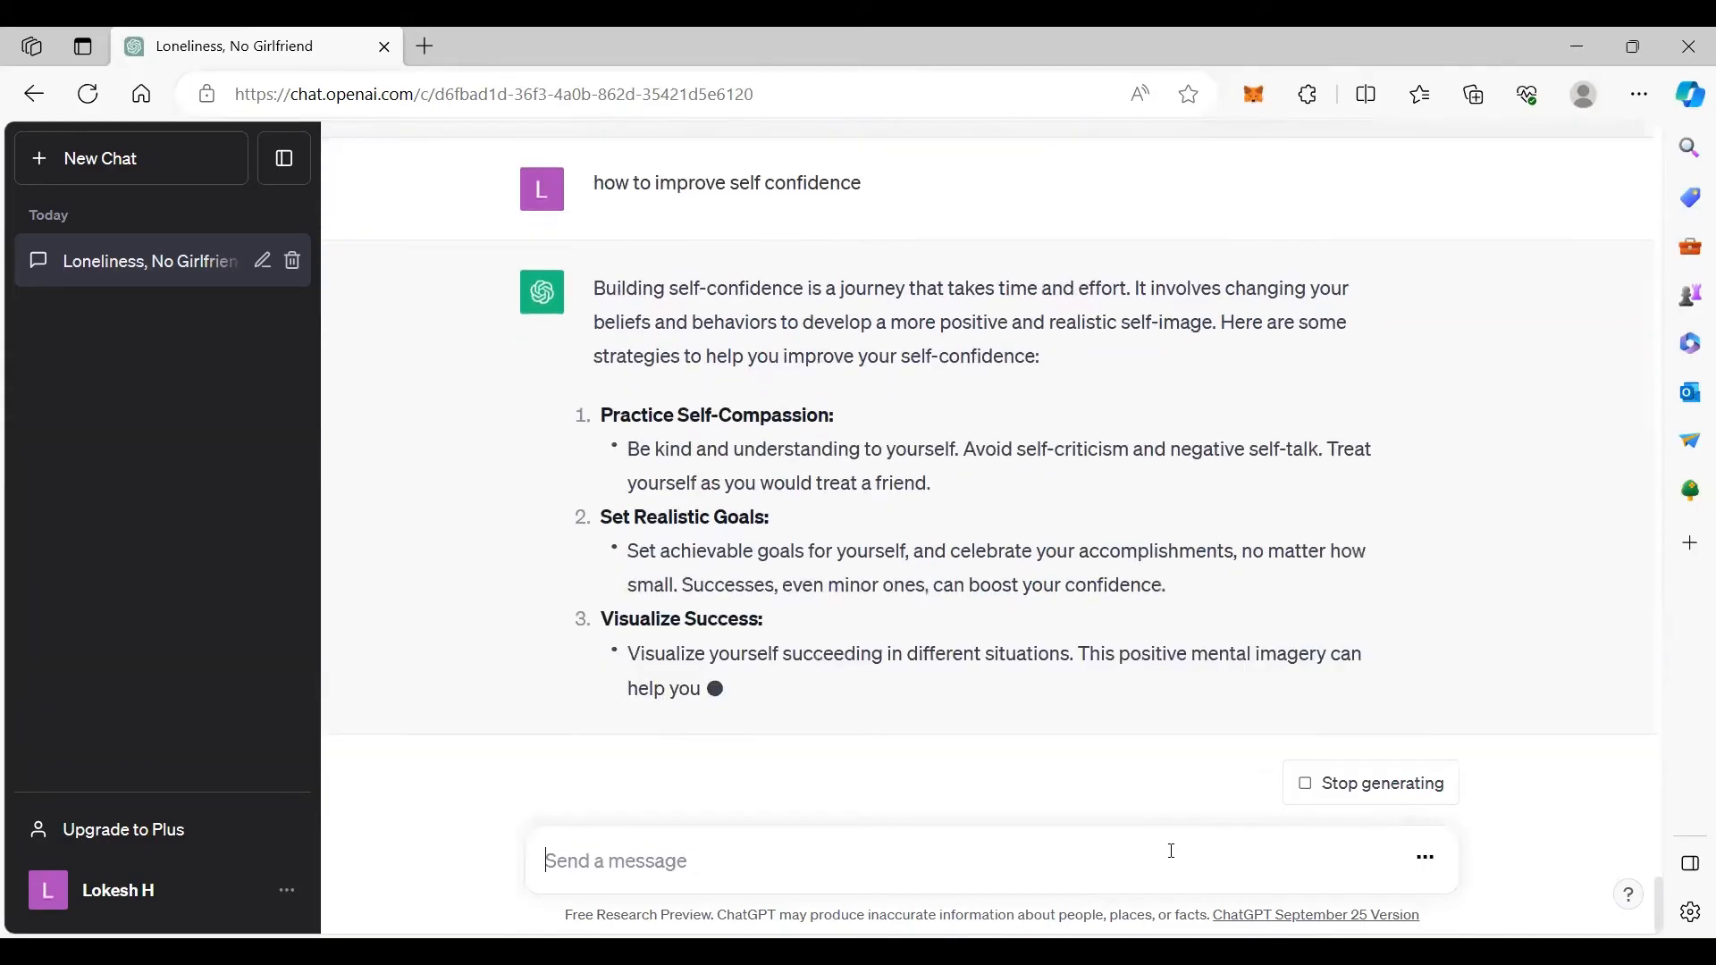
scroll(down, 3)
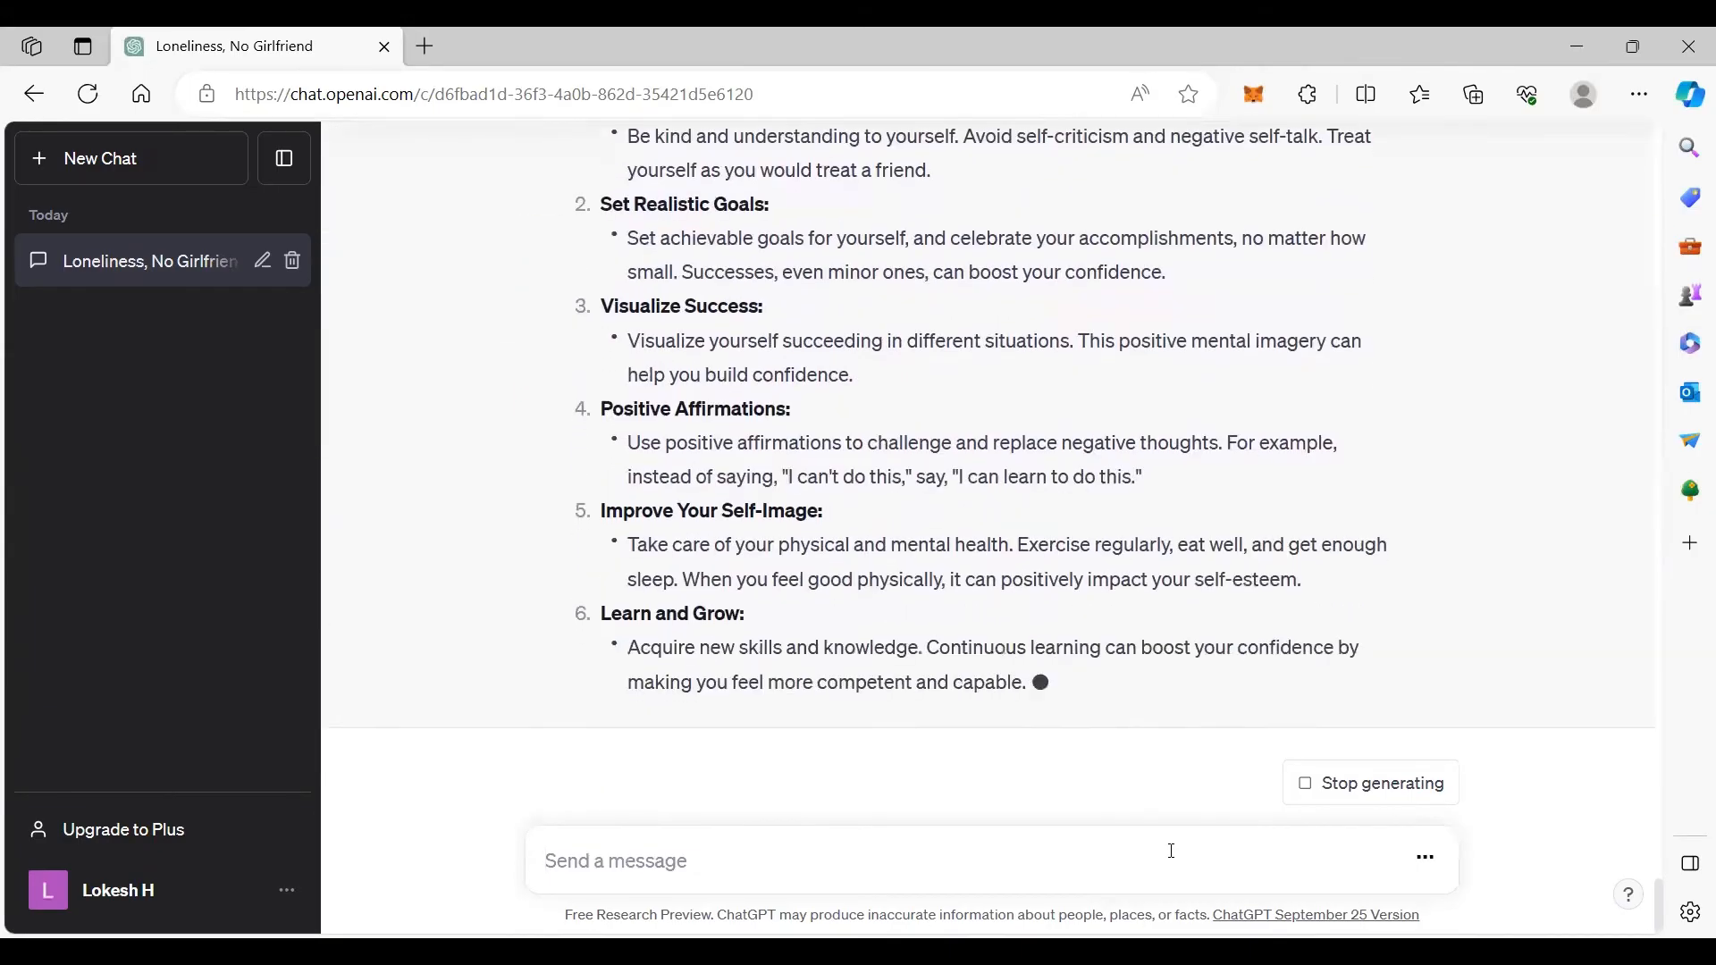
scroll(down, 3)
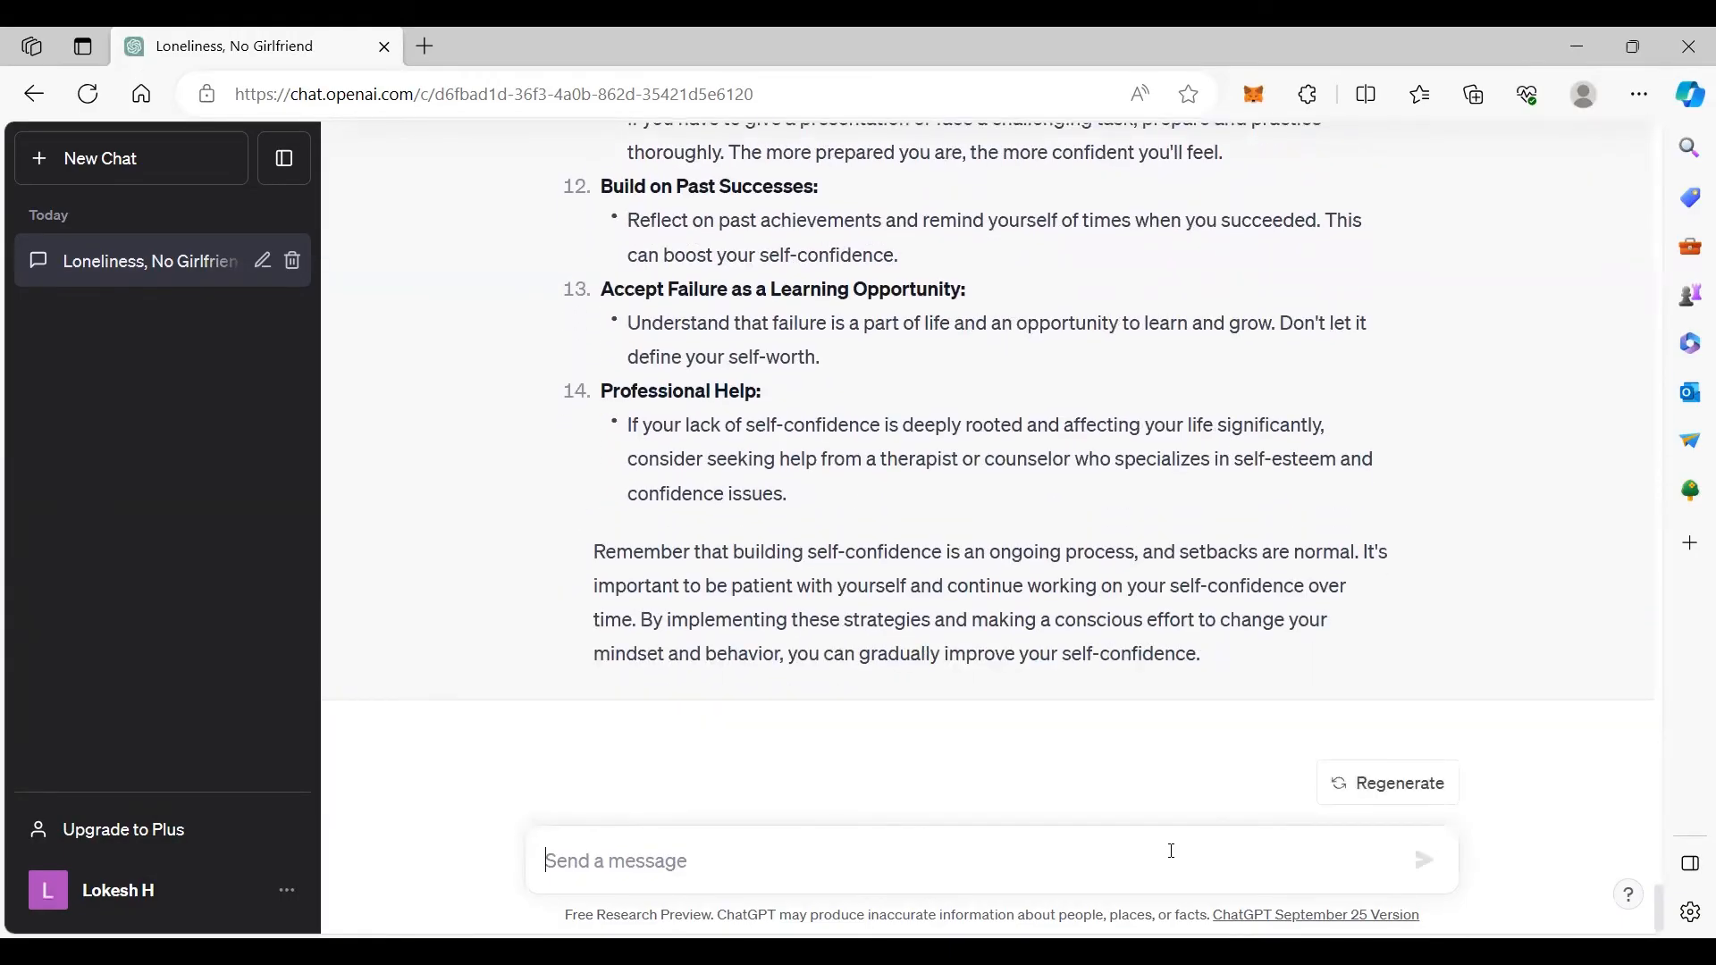
Step: Draft a message asking ChatGPT for predictions for the sun sign Leo, unsent
text(giveme predicti)
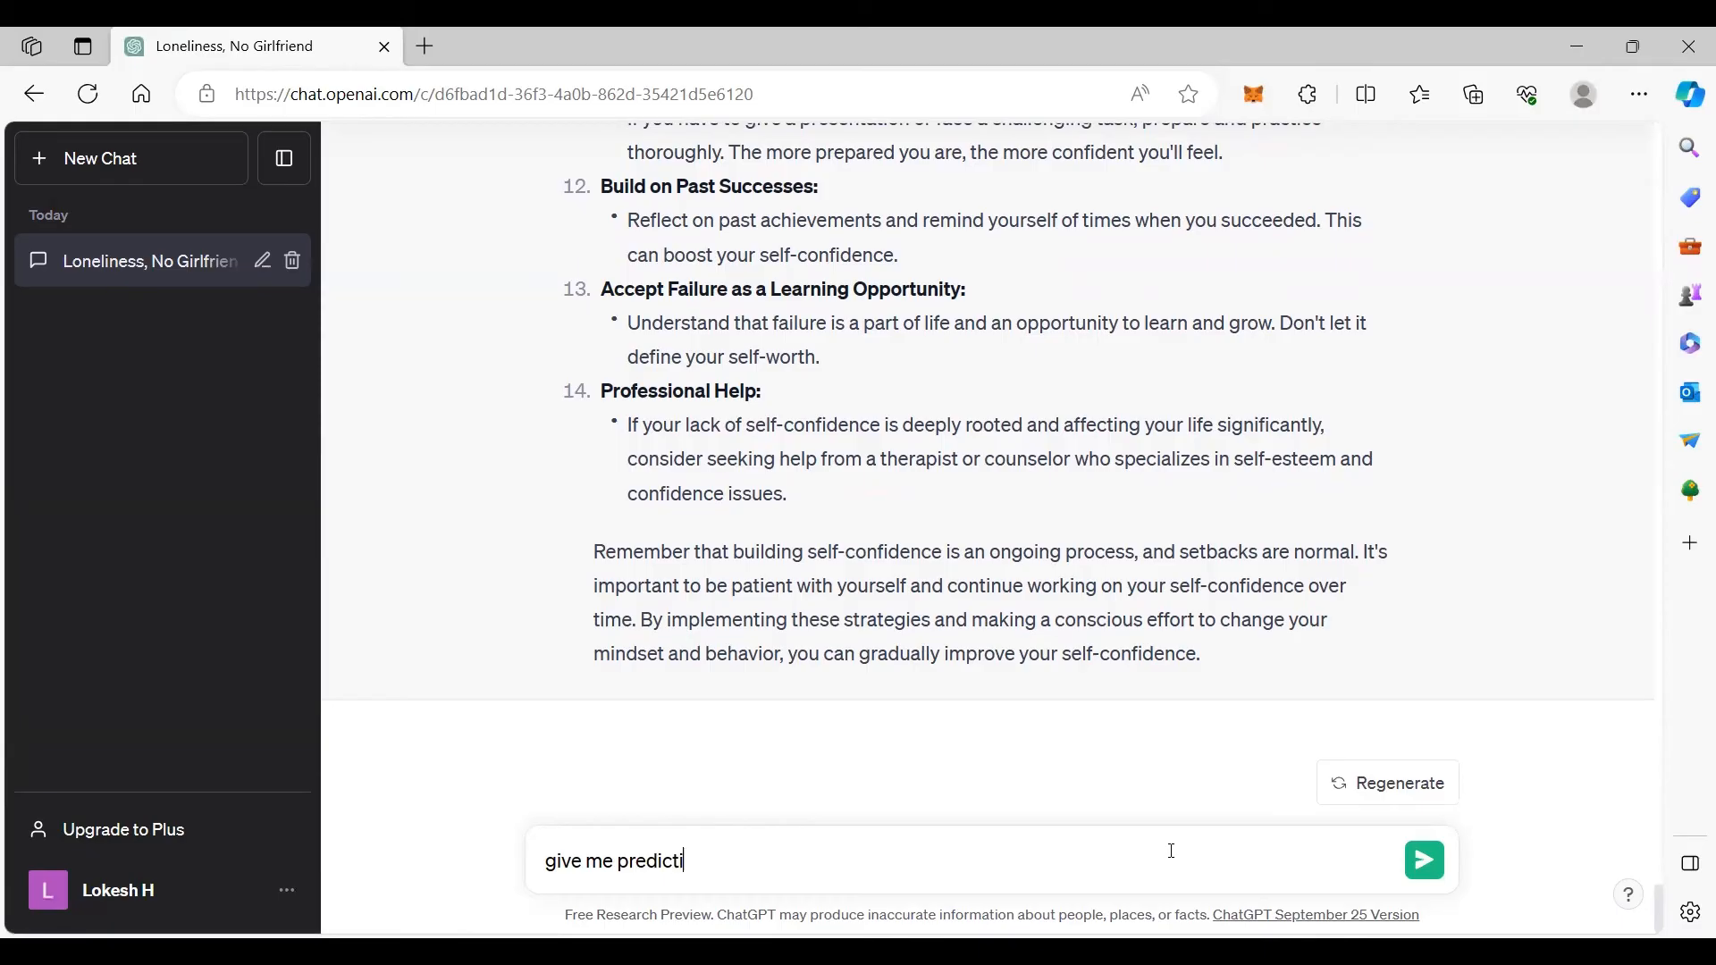
text(ons of my)
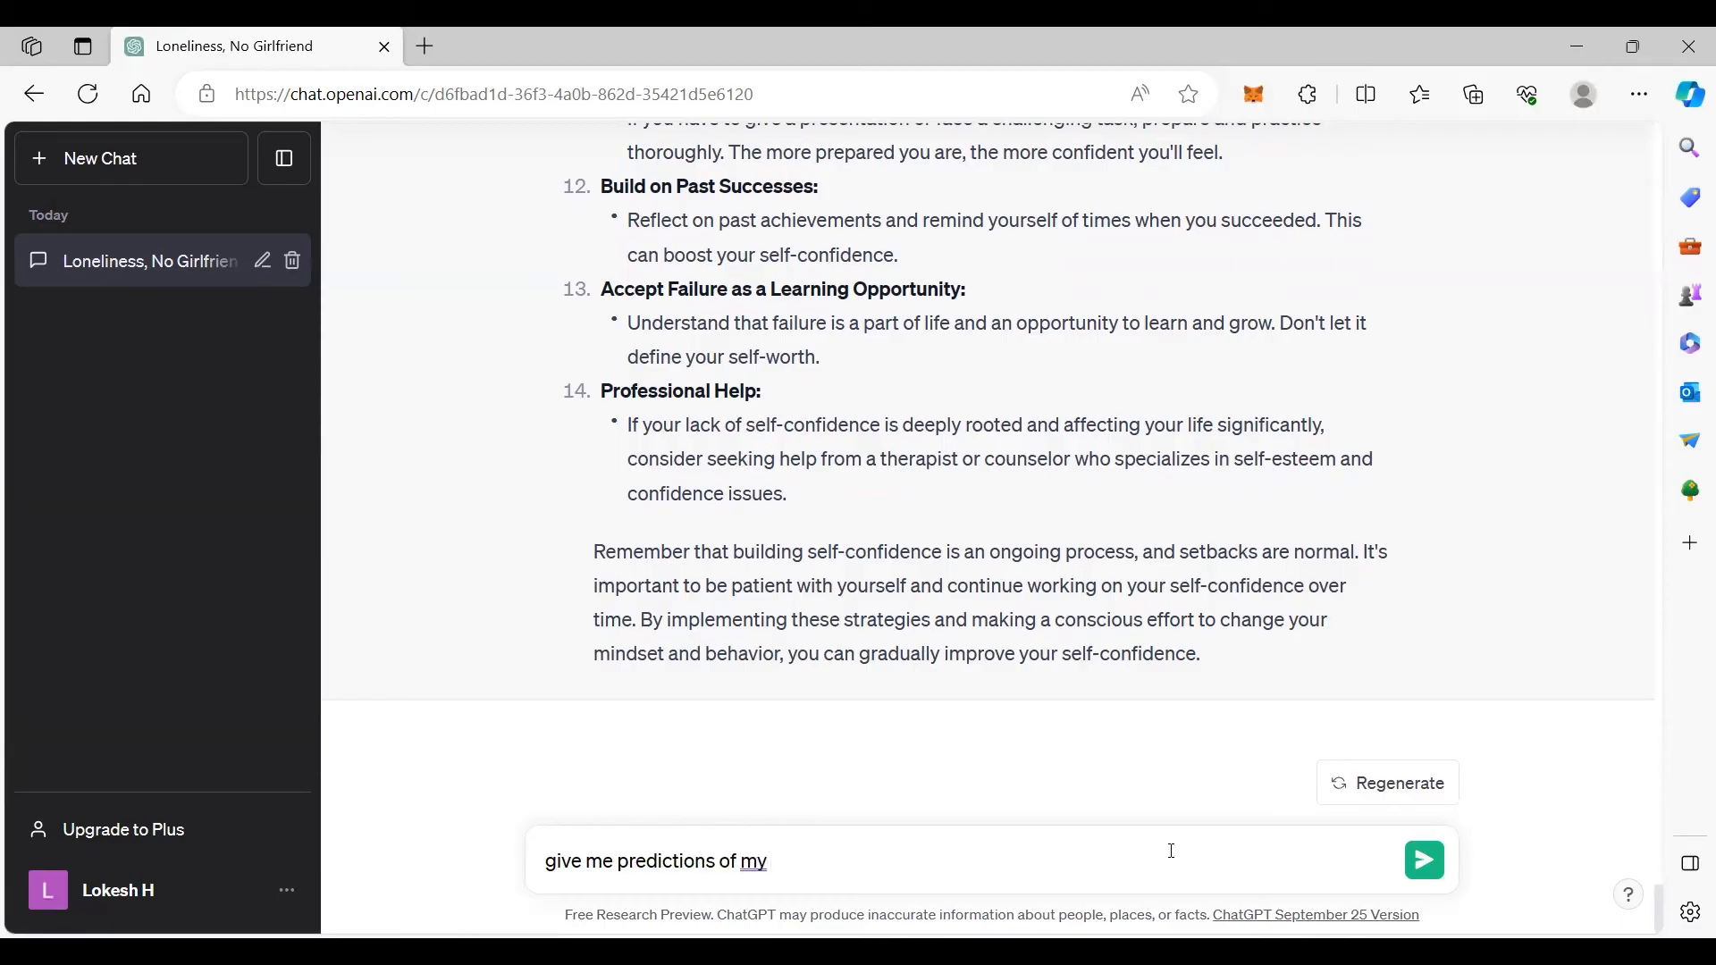
text(sun sign)
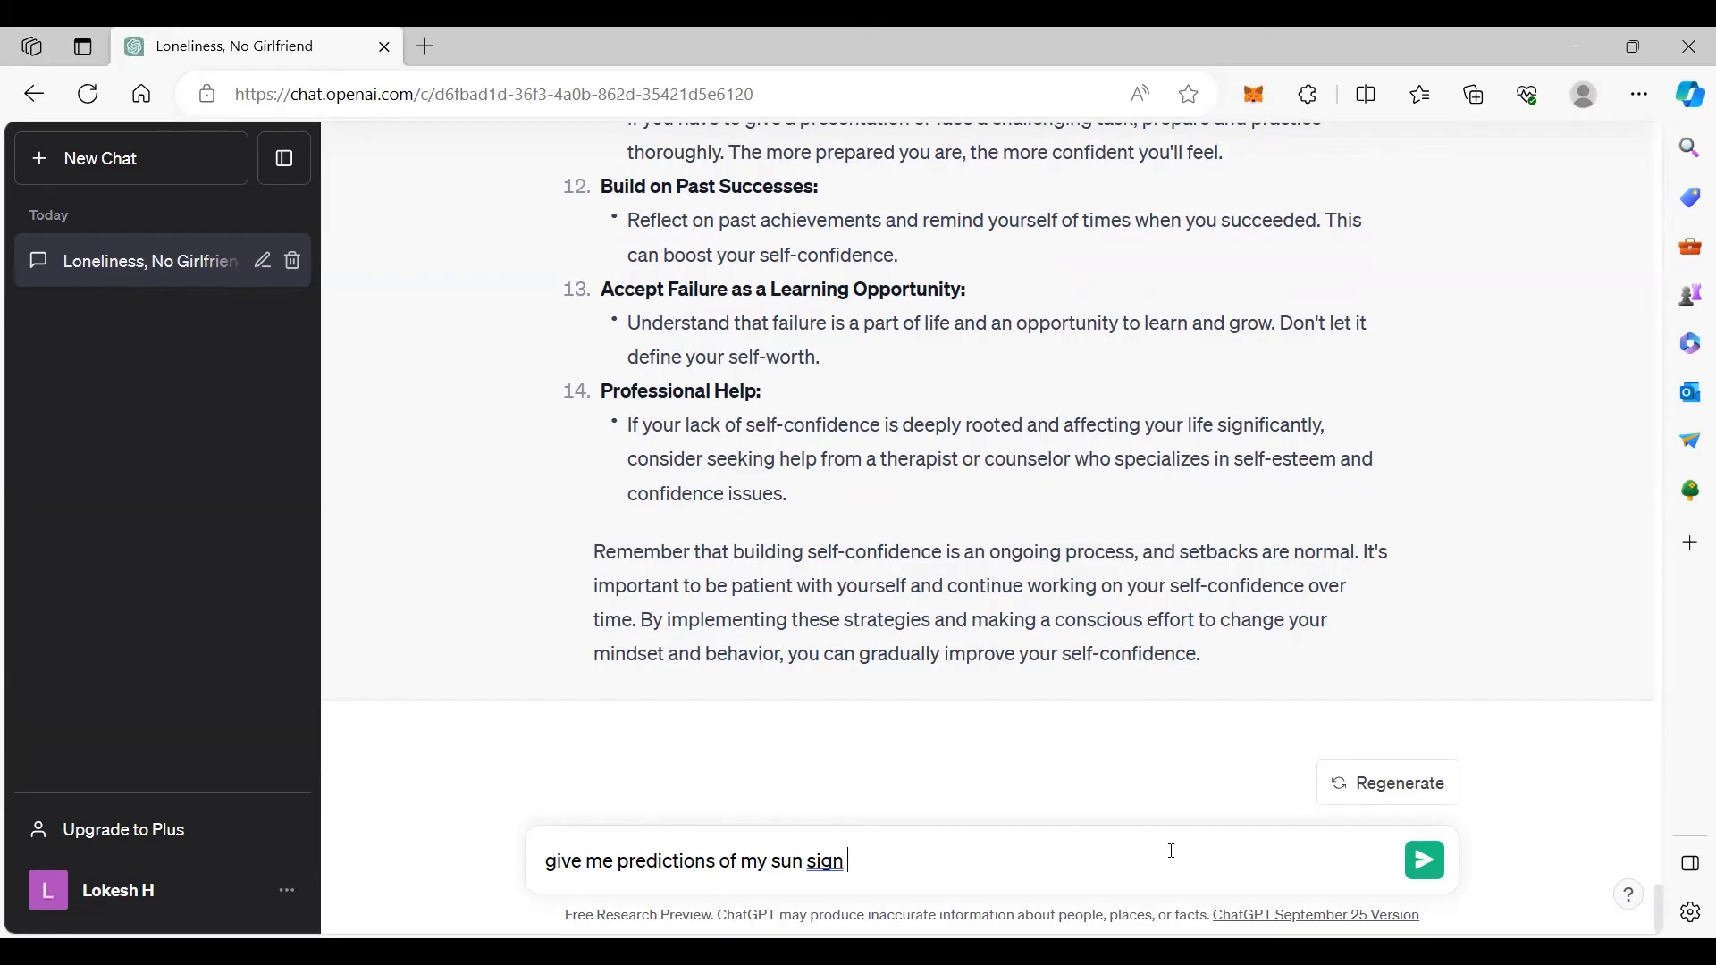
text(leo for)
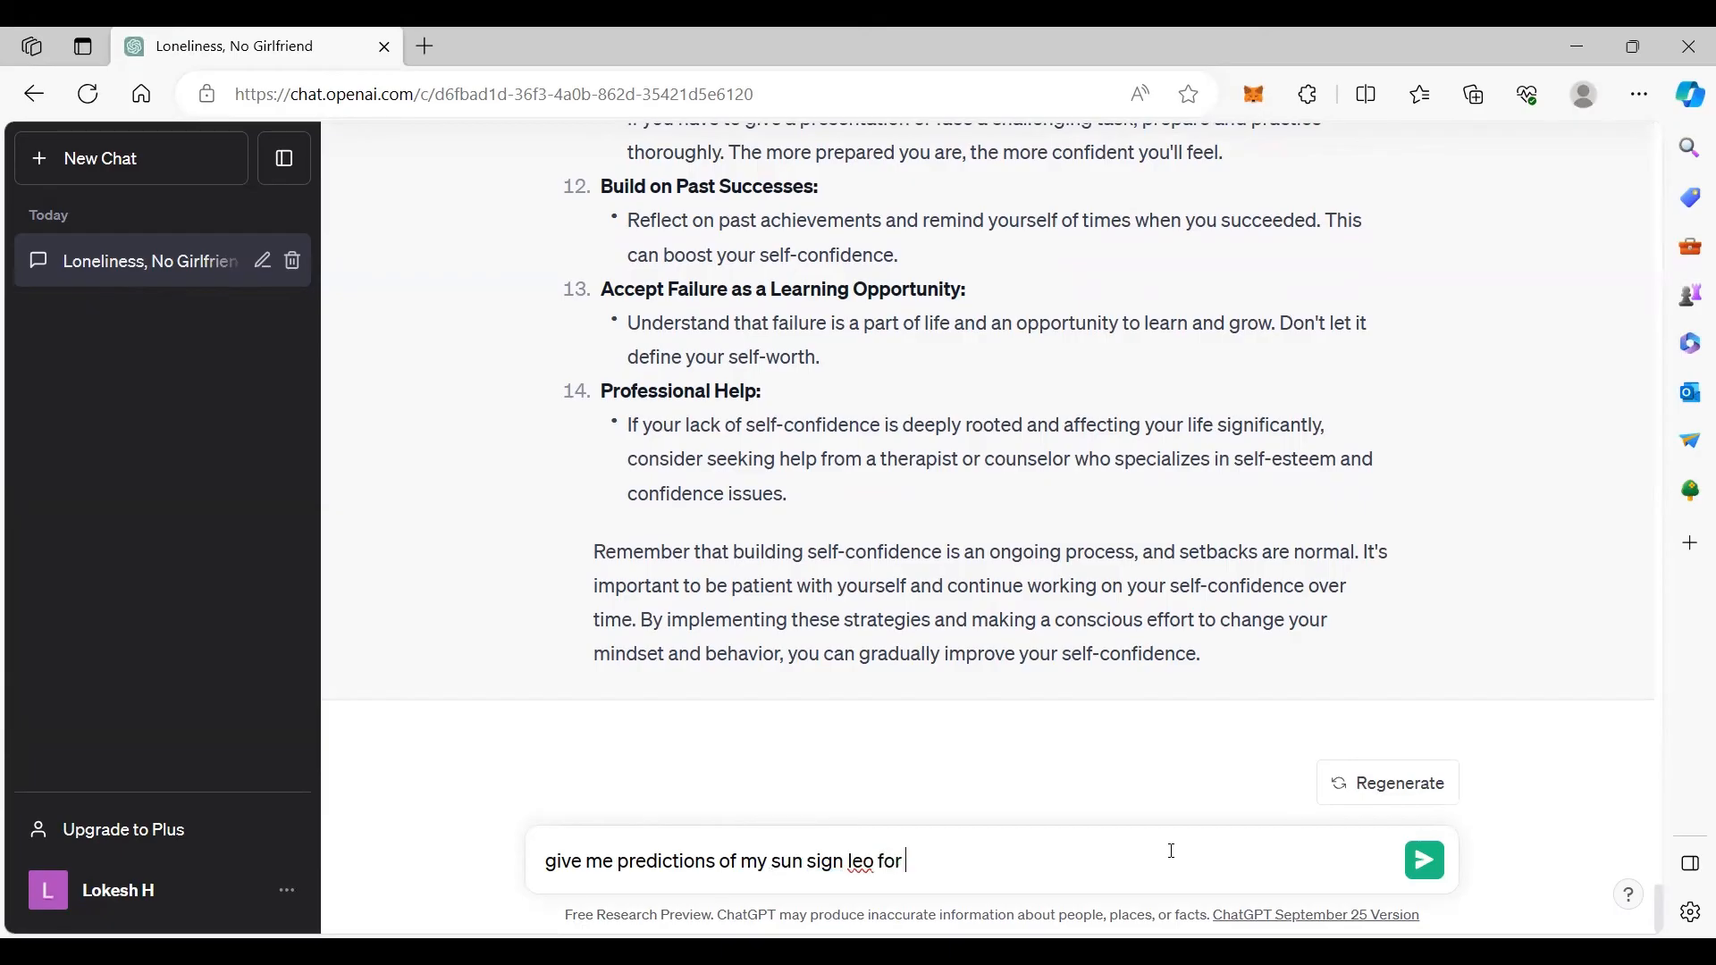